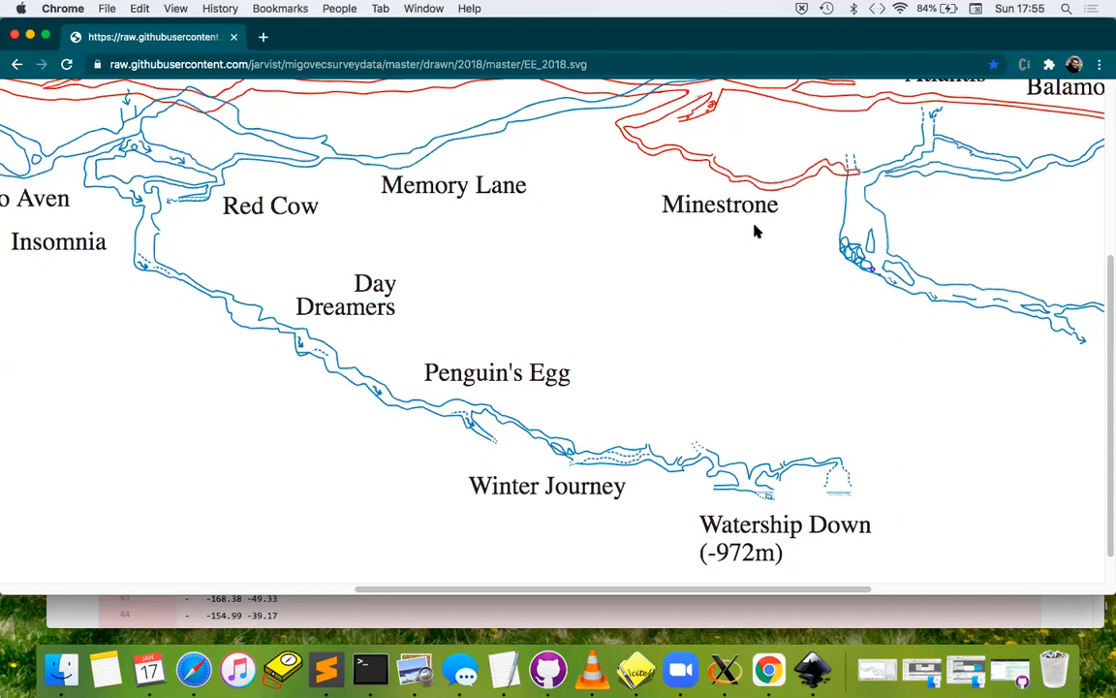
mouse_move(750, 515)
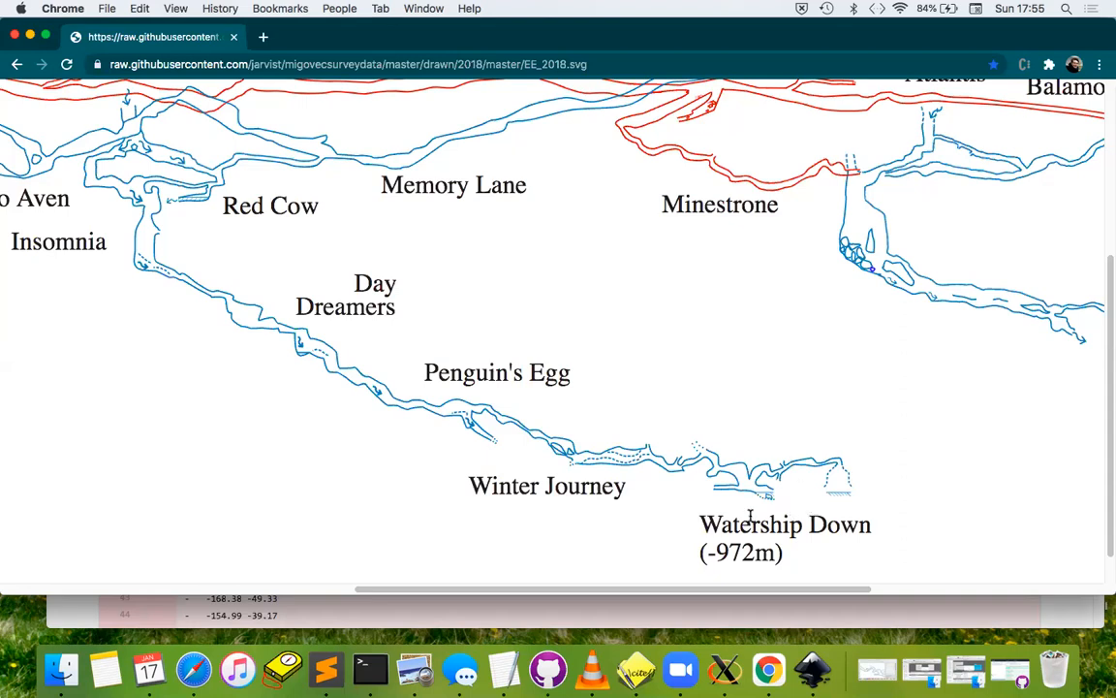
mouse_move(783, 496)
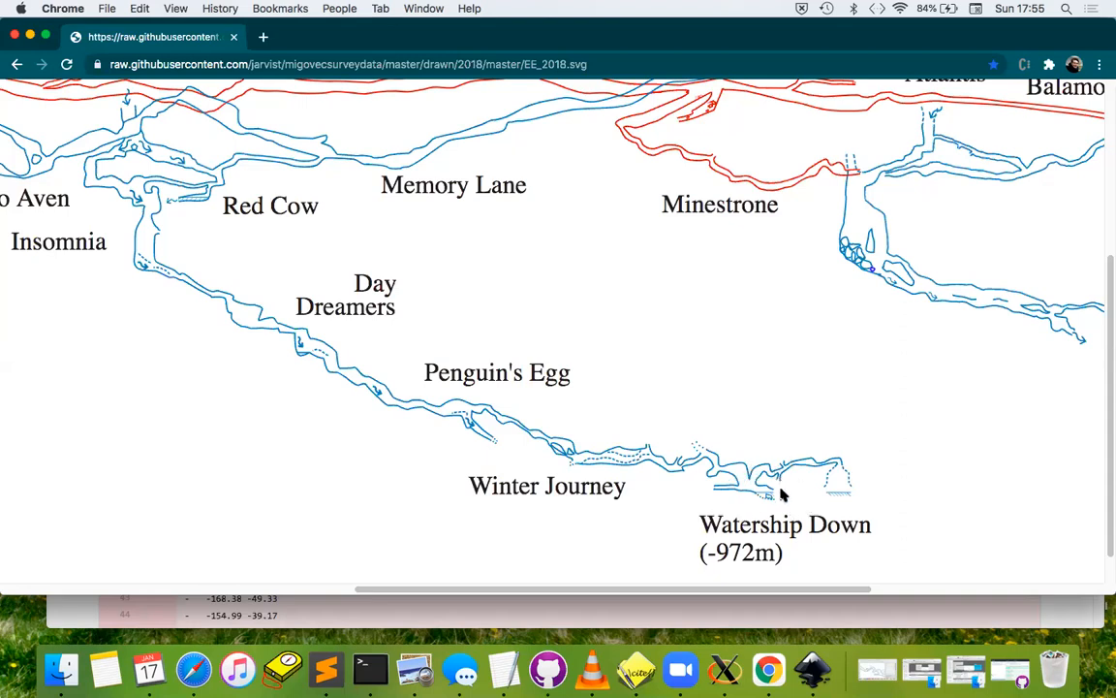
mouse_move(785, 481)
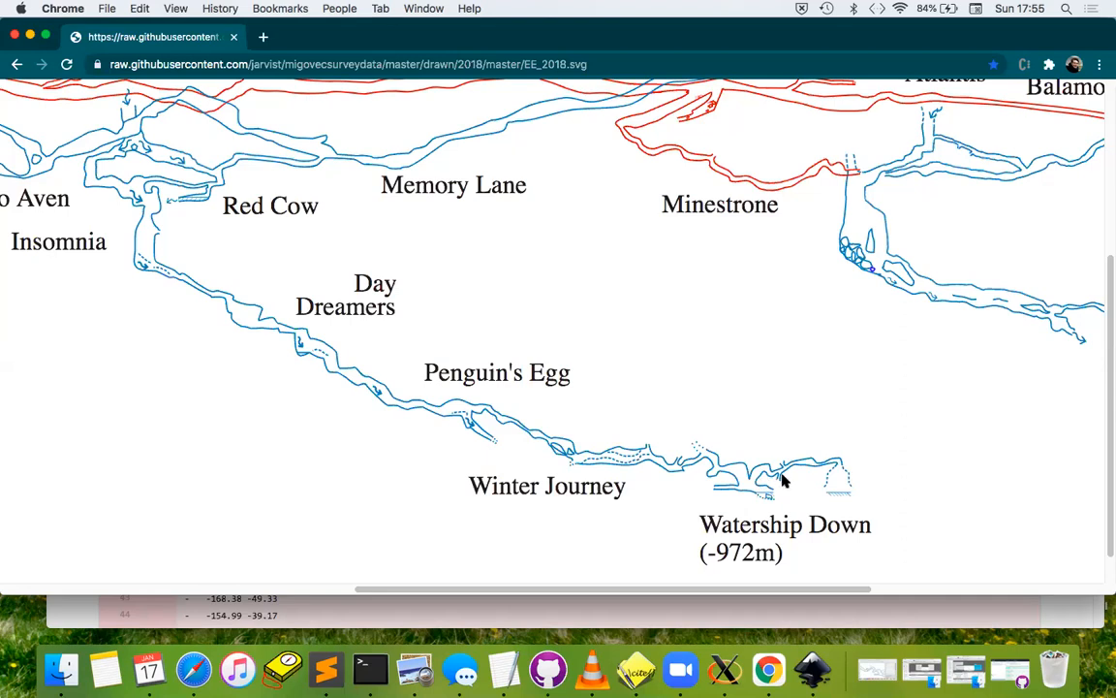
mouse_move(773, 500)
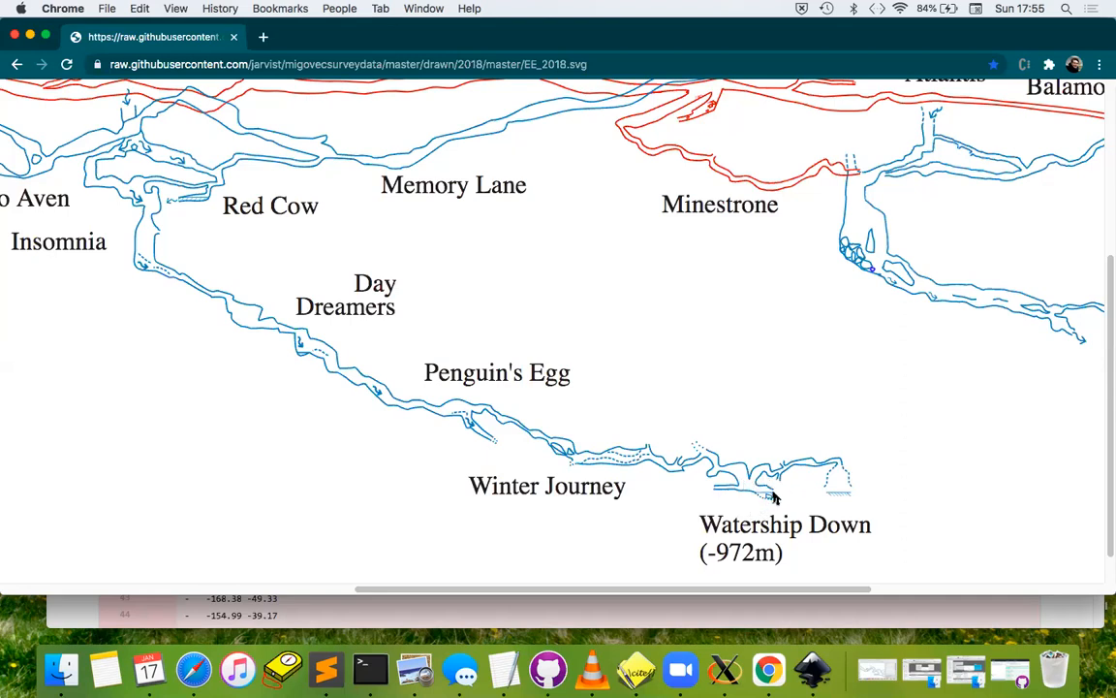
mouse_move(765, 492)
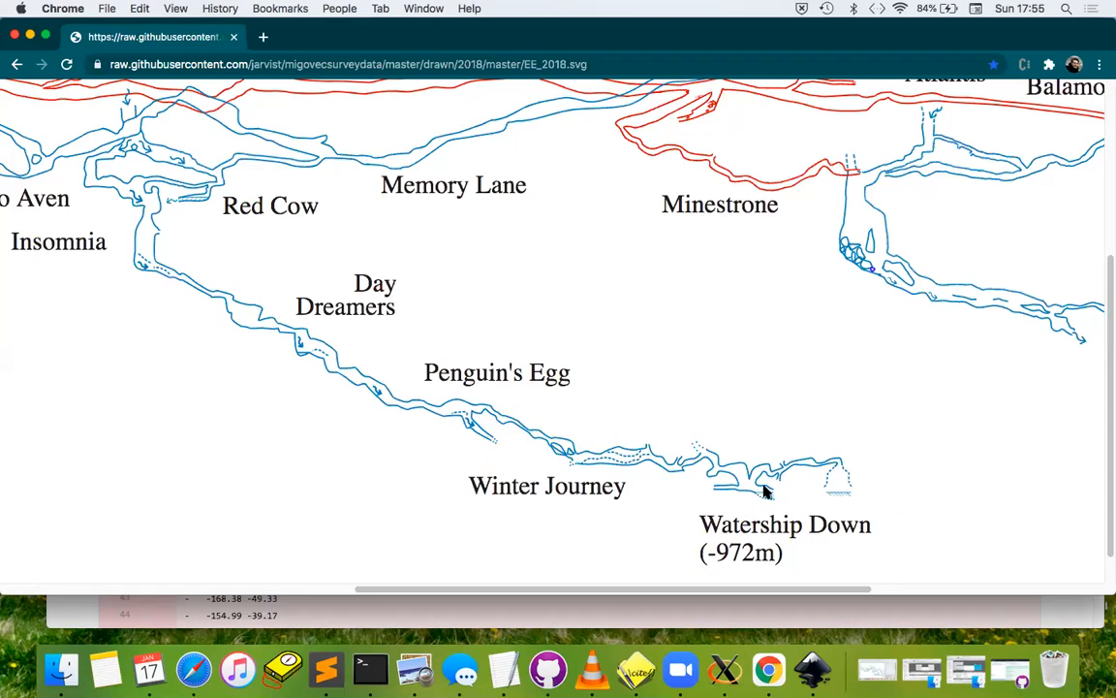
mouse_move(760, 484)
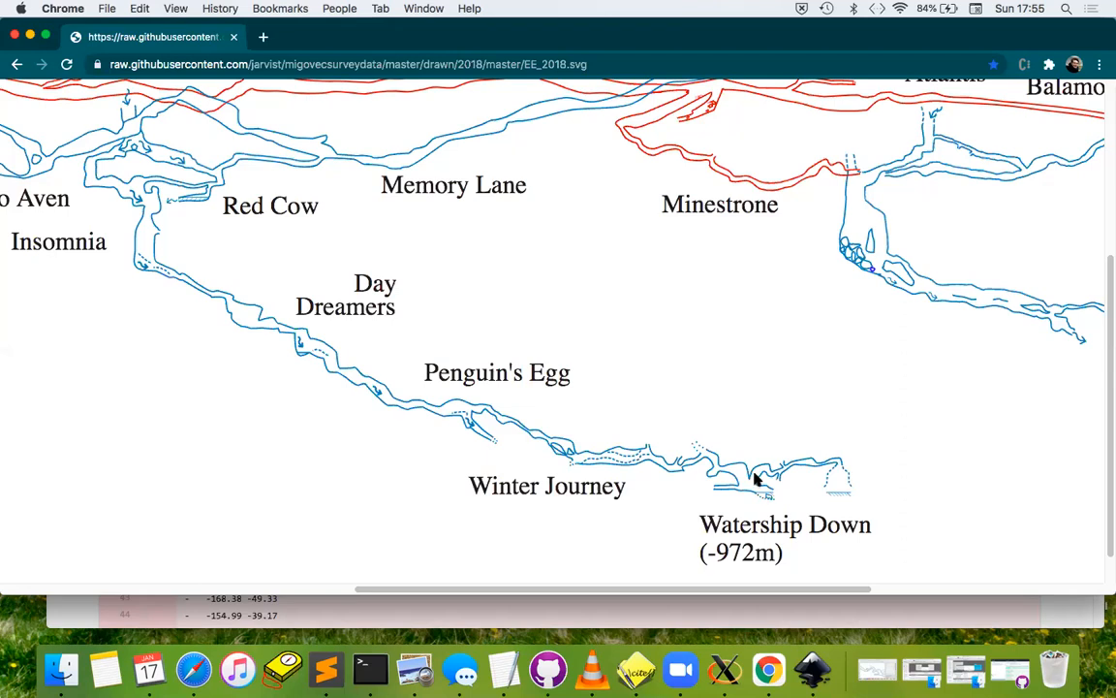
mouse_move(748, 500)
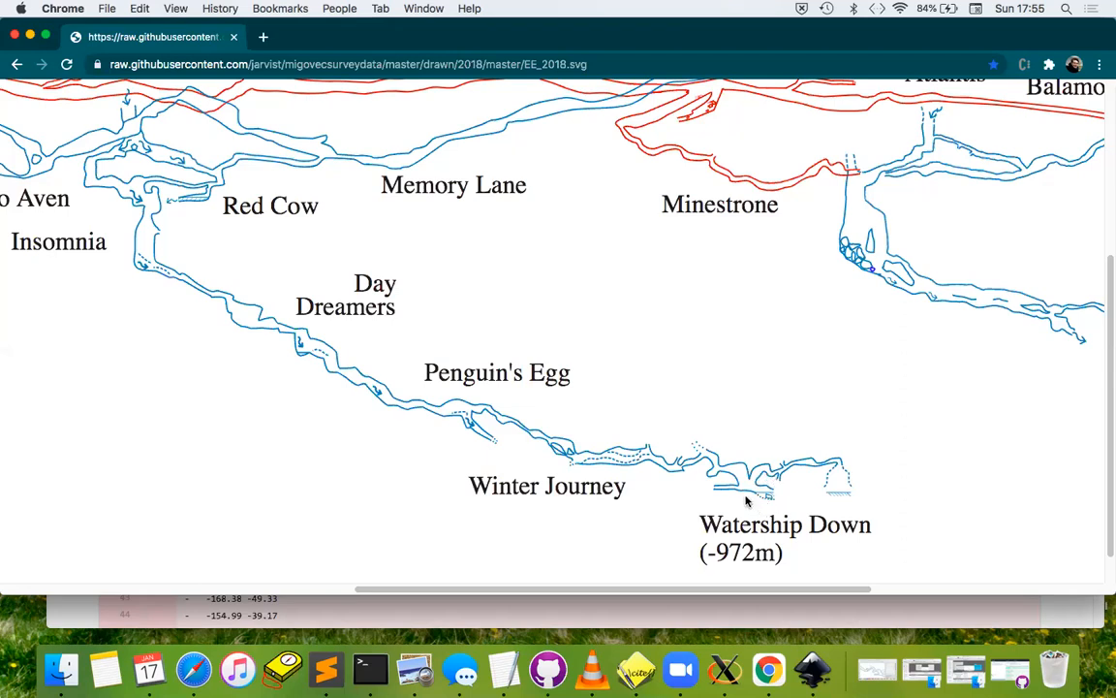
mouse_move(744, 492)
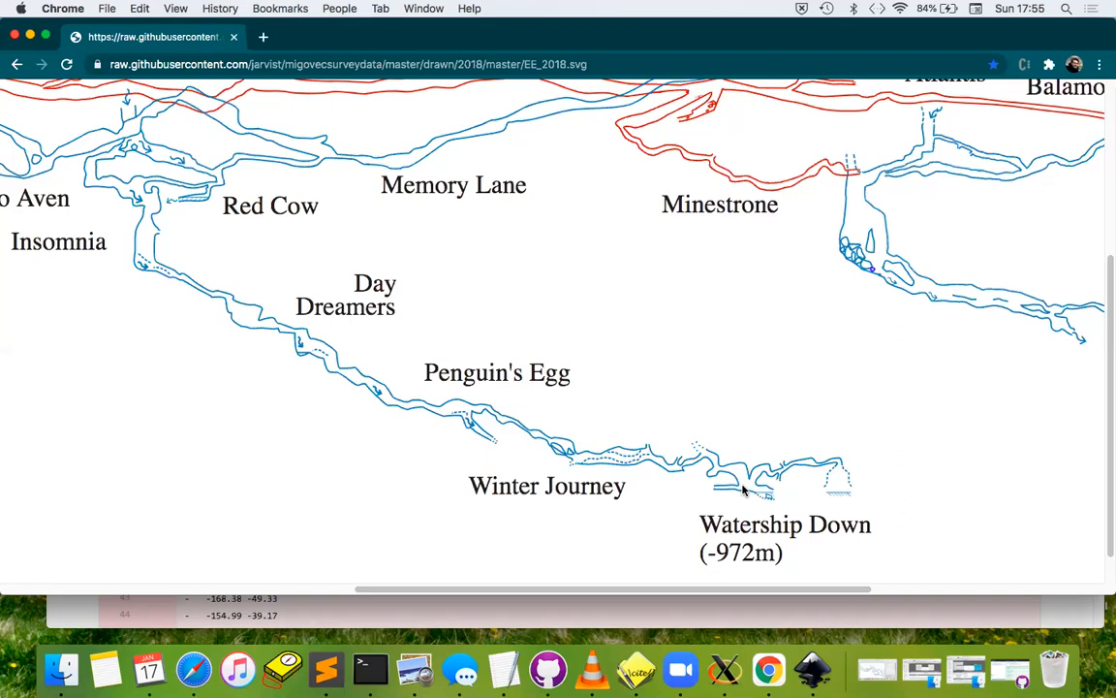
mouse_move(759, 499)
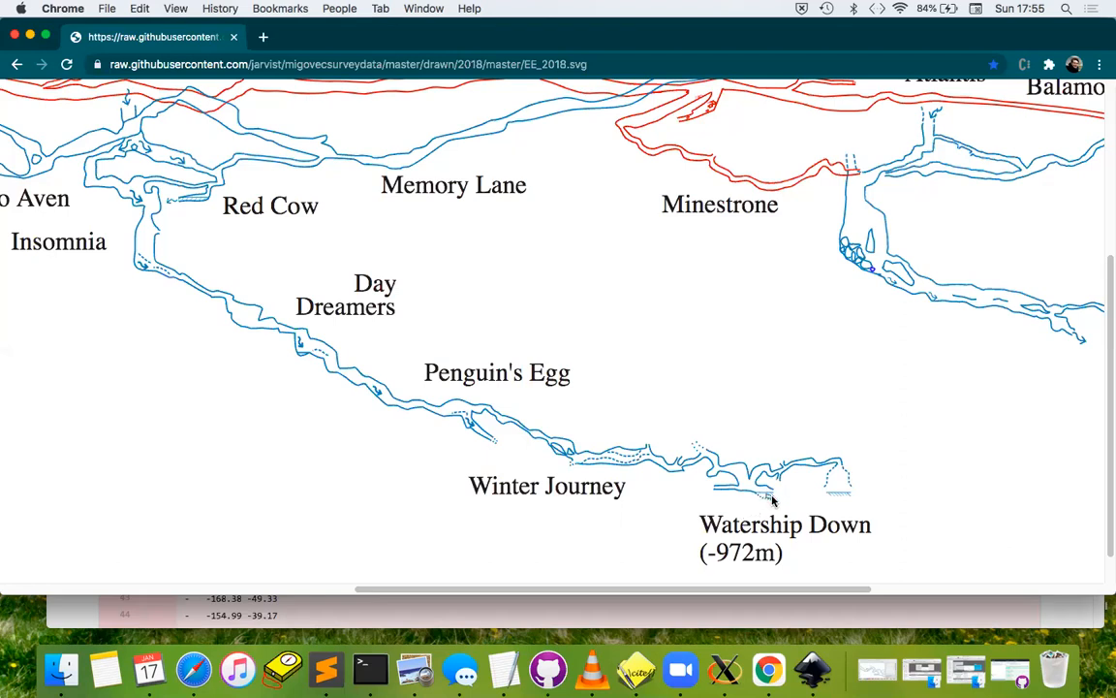
mouse_move(531, 147)
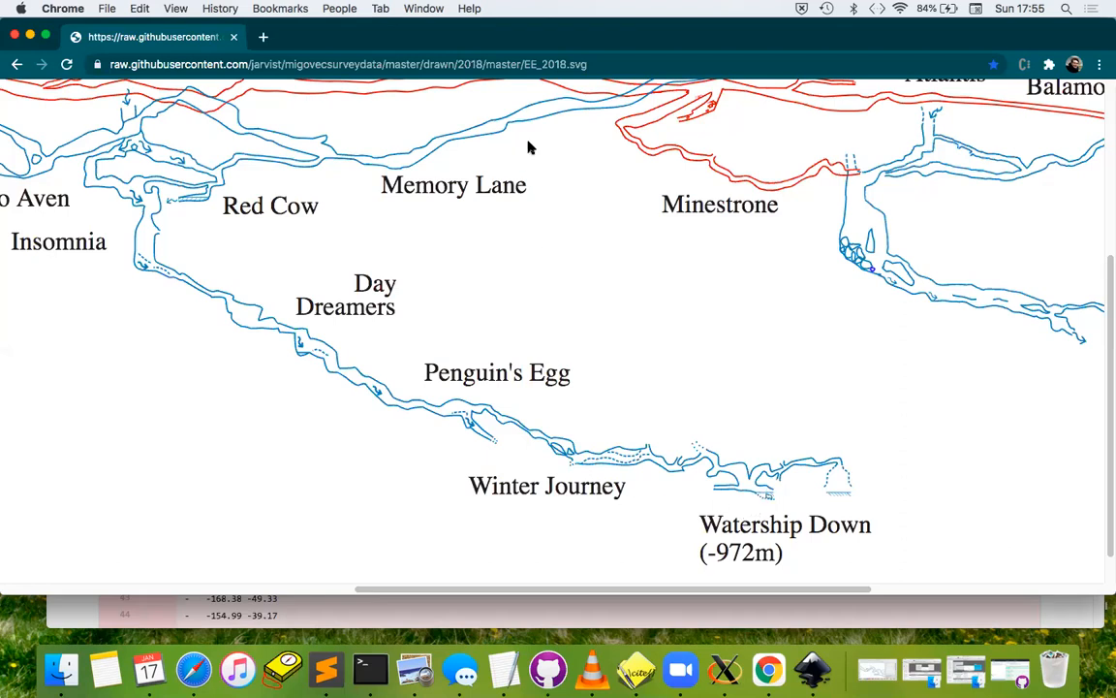
mouse_move(771, 465)
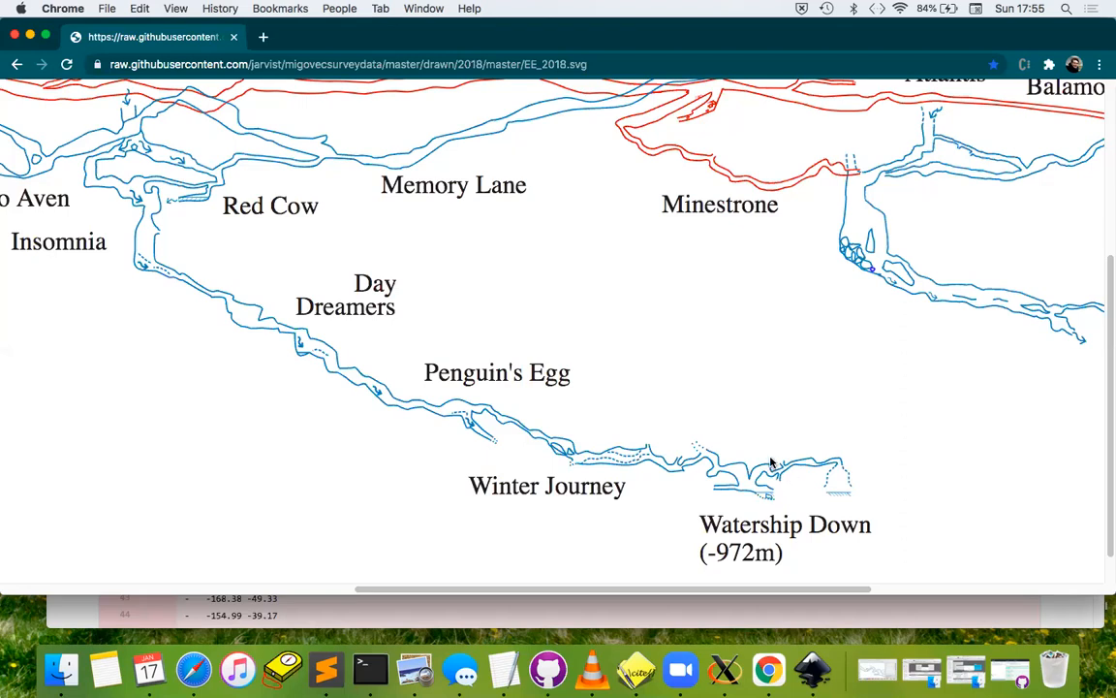
mouse_move(812, 669)
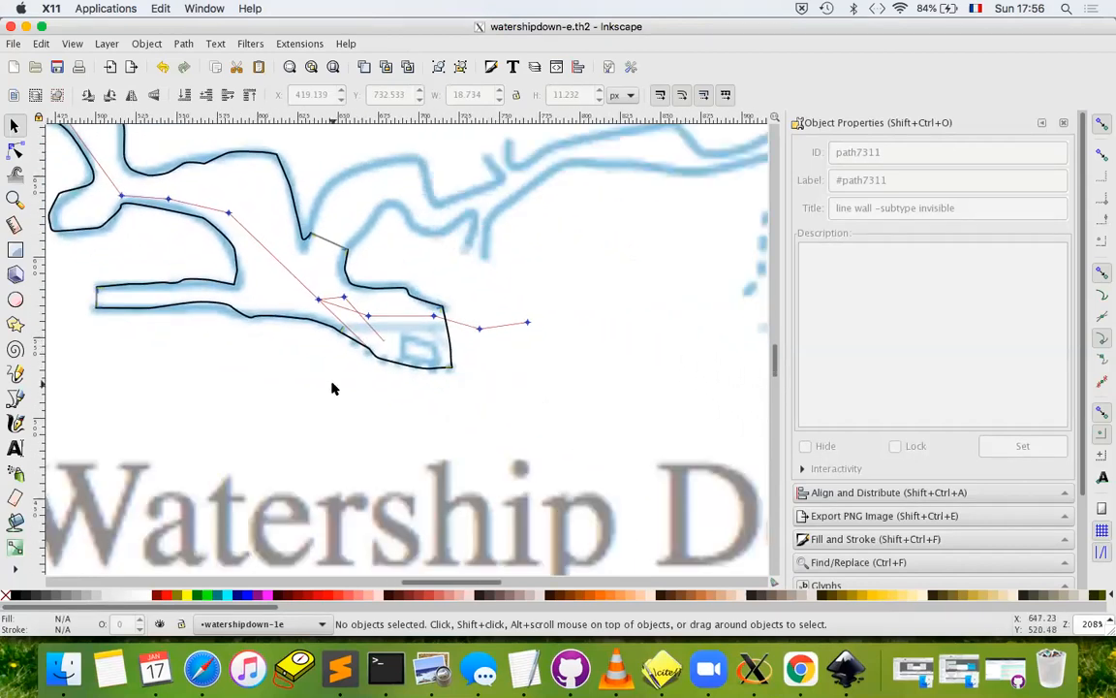
mouse_move(438, 345)
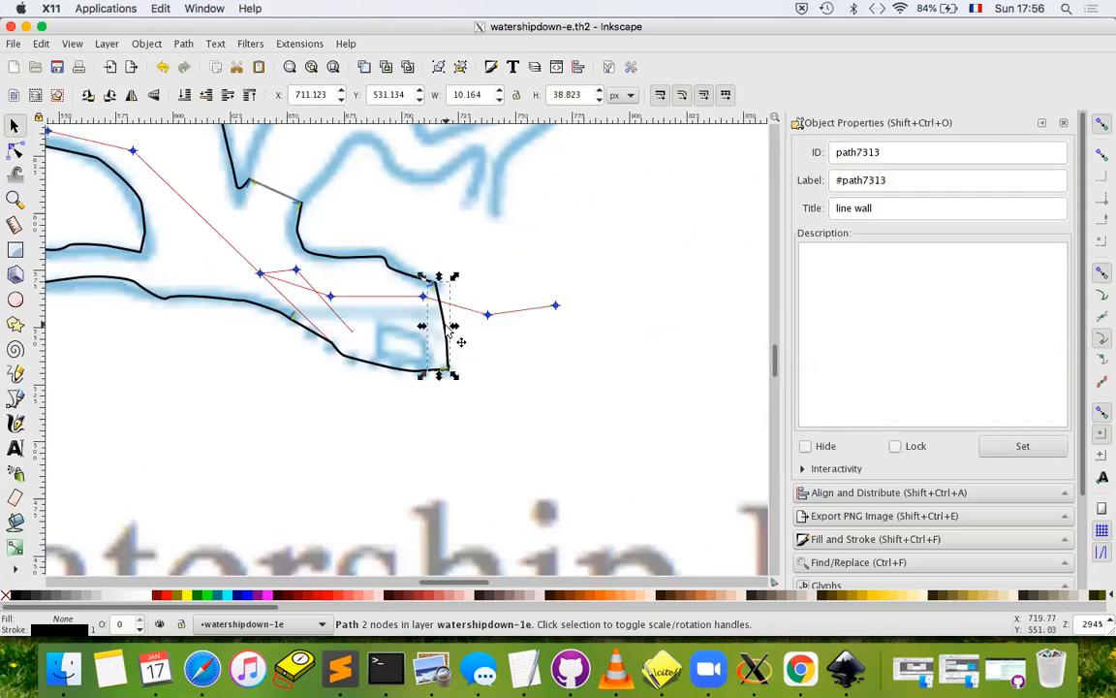
mouse_move(442, 326)
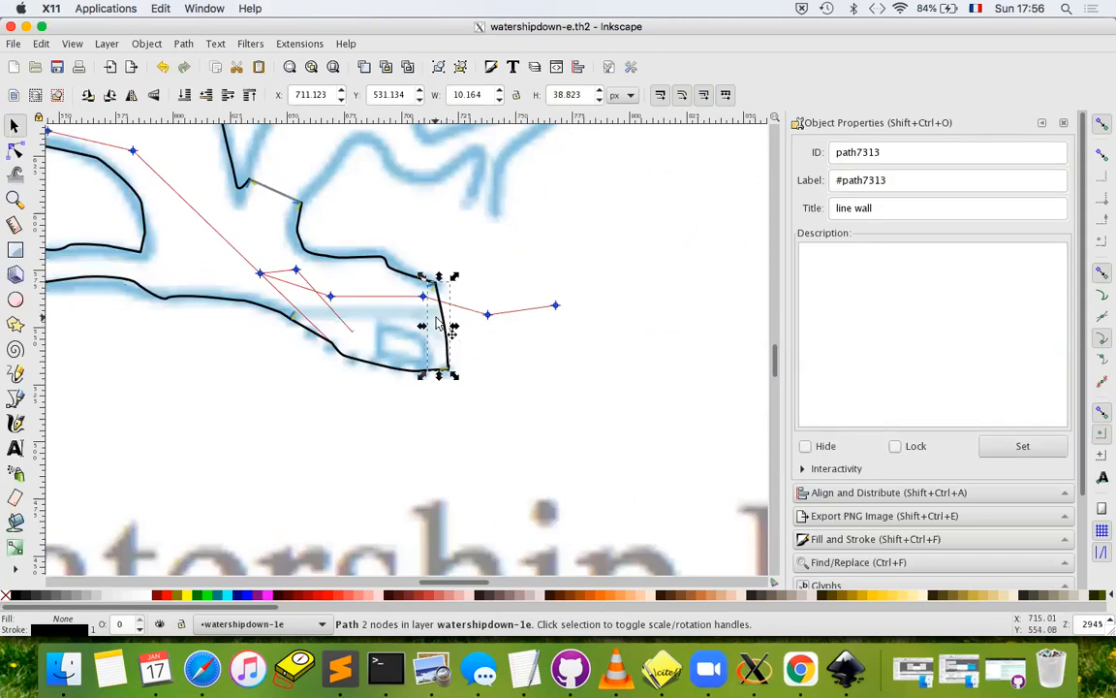
Assign the short closing wall path the Therion type wall with '-subtype invisible' and apply it
click(947, 208)
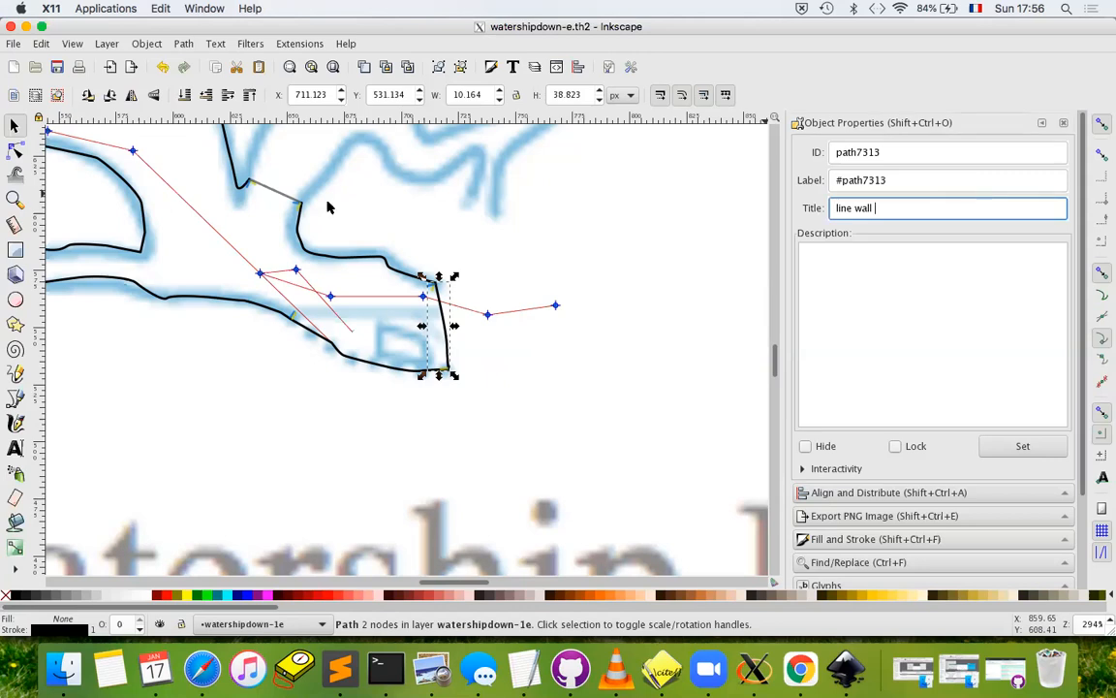
click(298, 42)
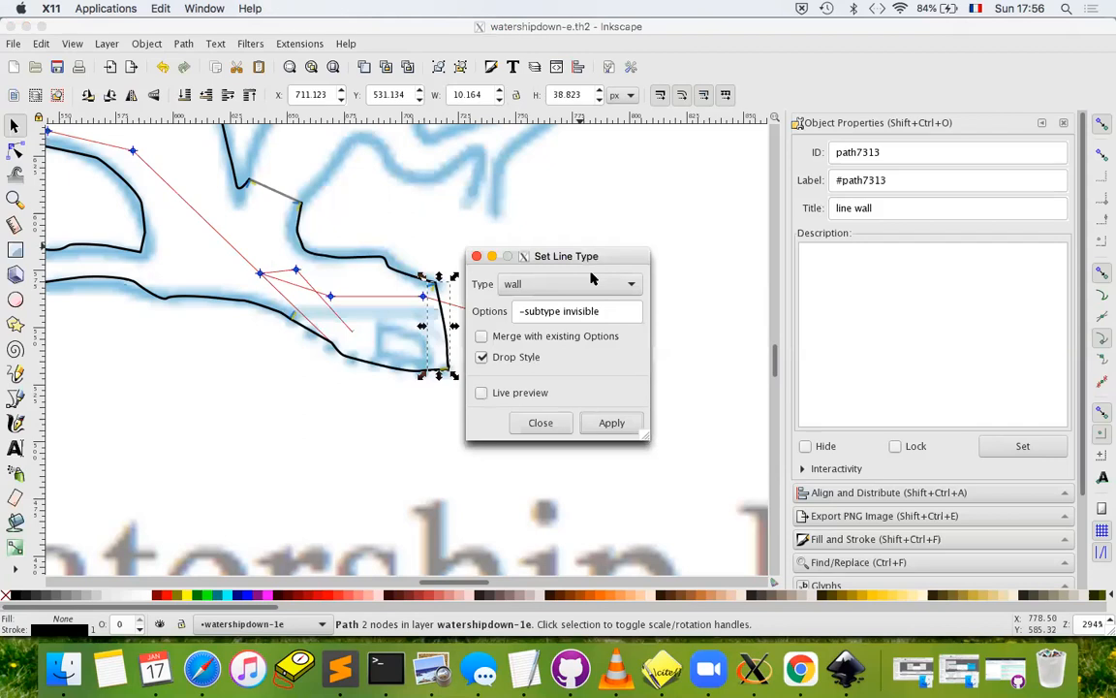
click(612, 422)
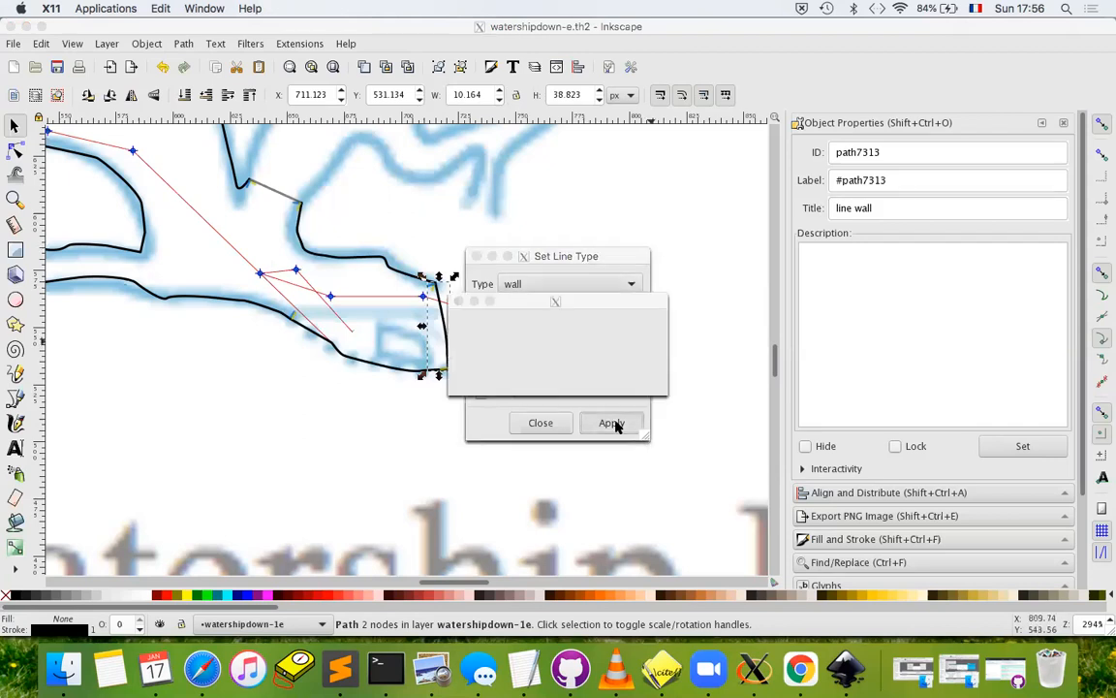
click(612, 422)
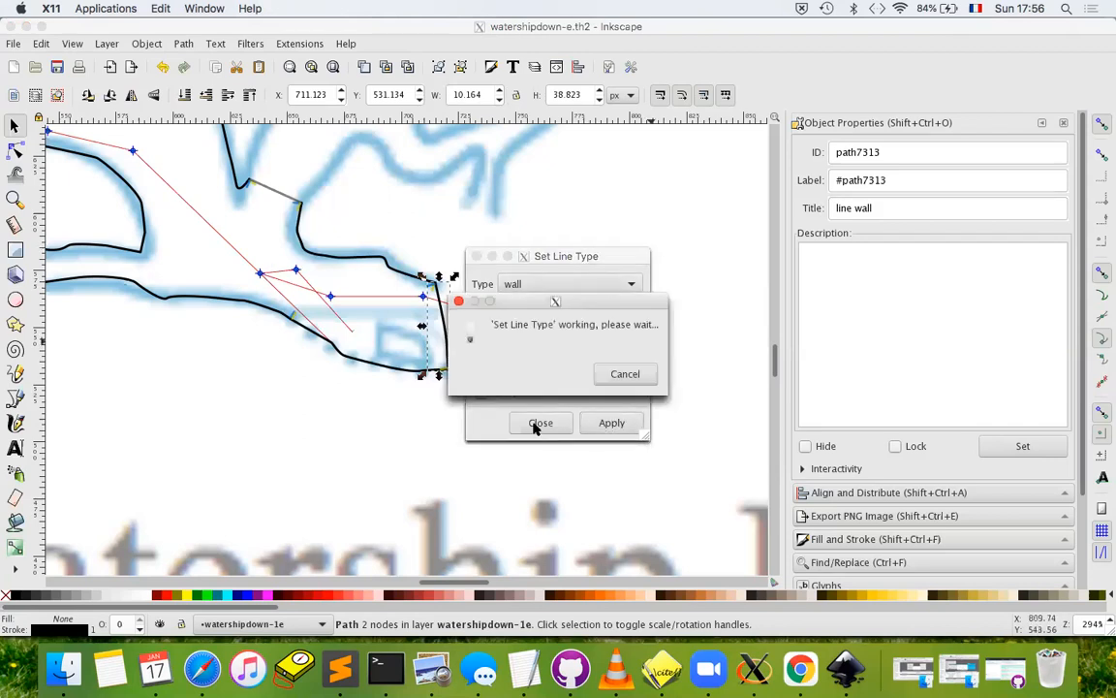
click(541, 423)
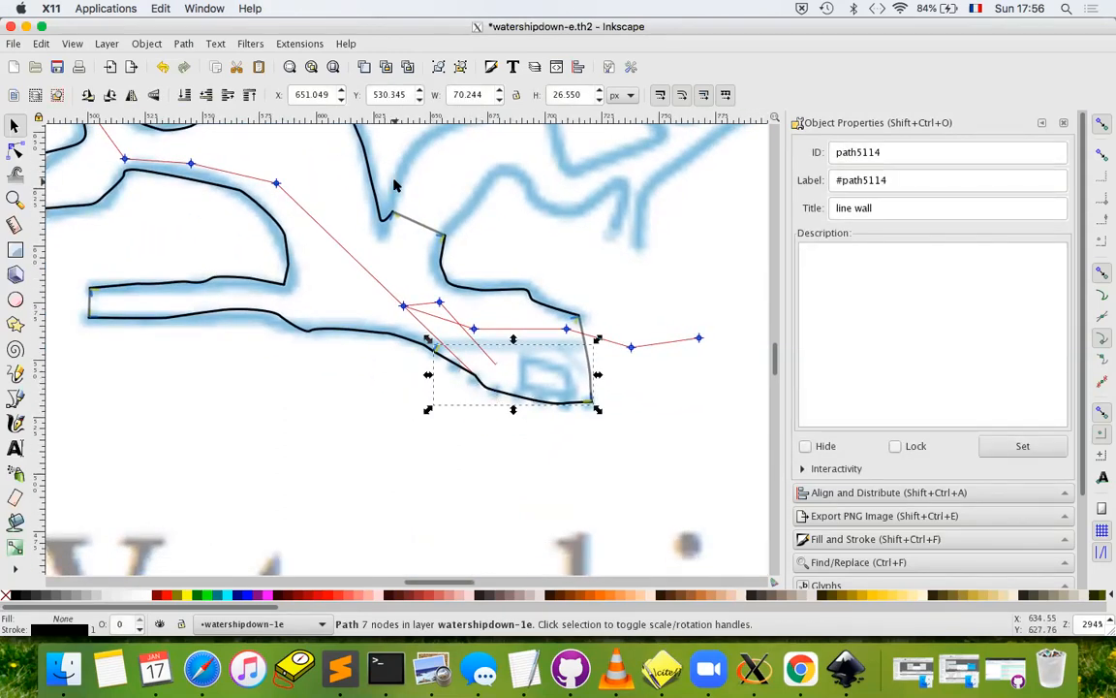
click(298, 42)
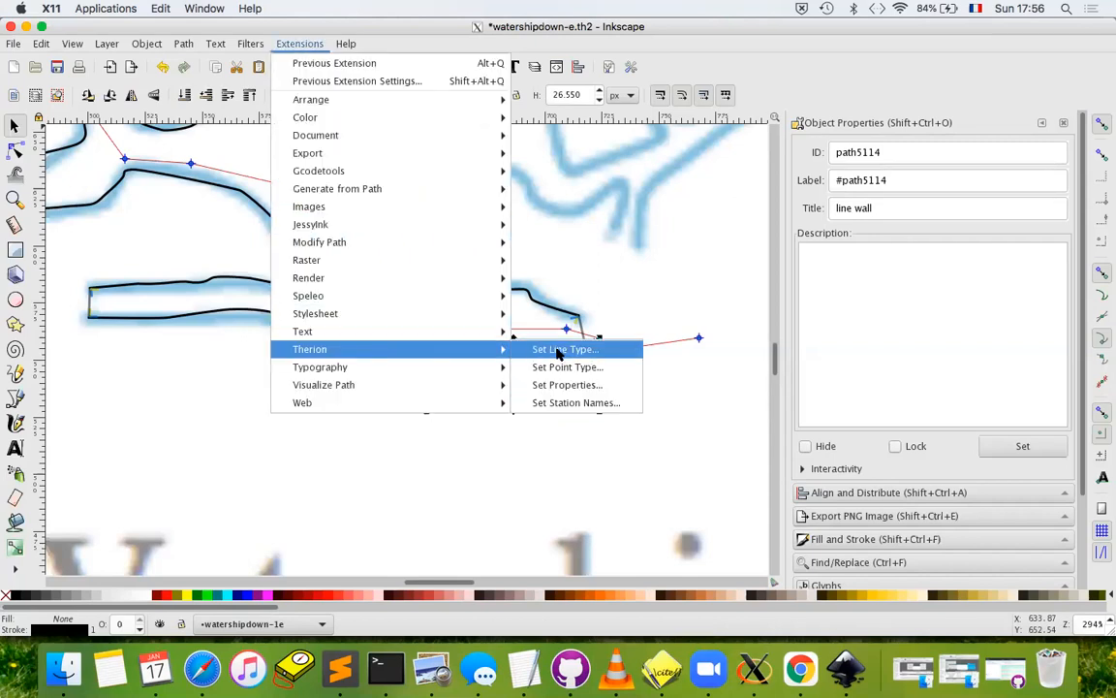
click(566, 348)
text(-subtype pr)
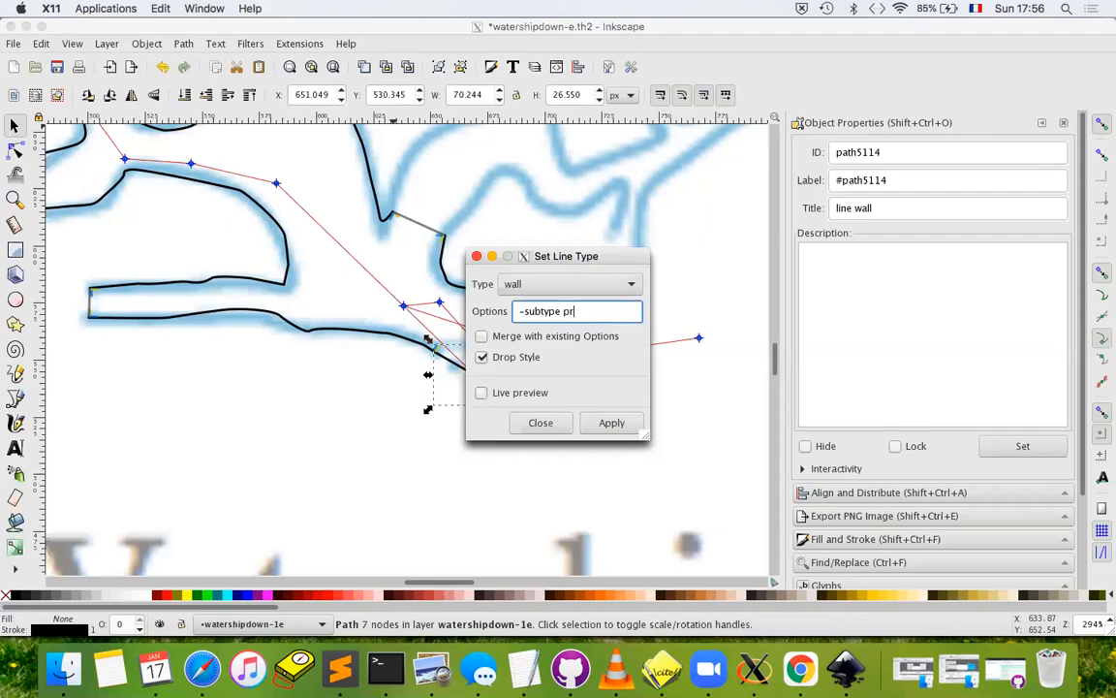
click(613, 422)
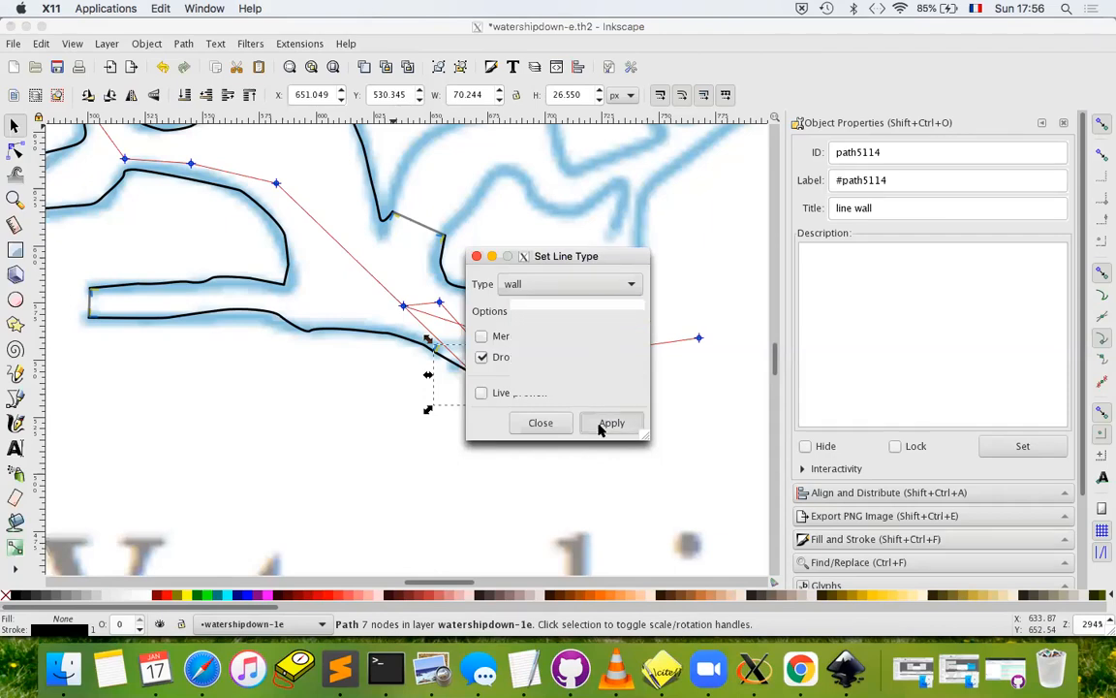
click(612, 422)
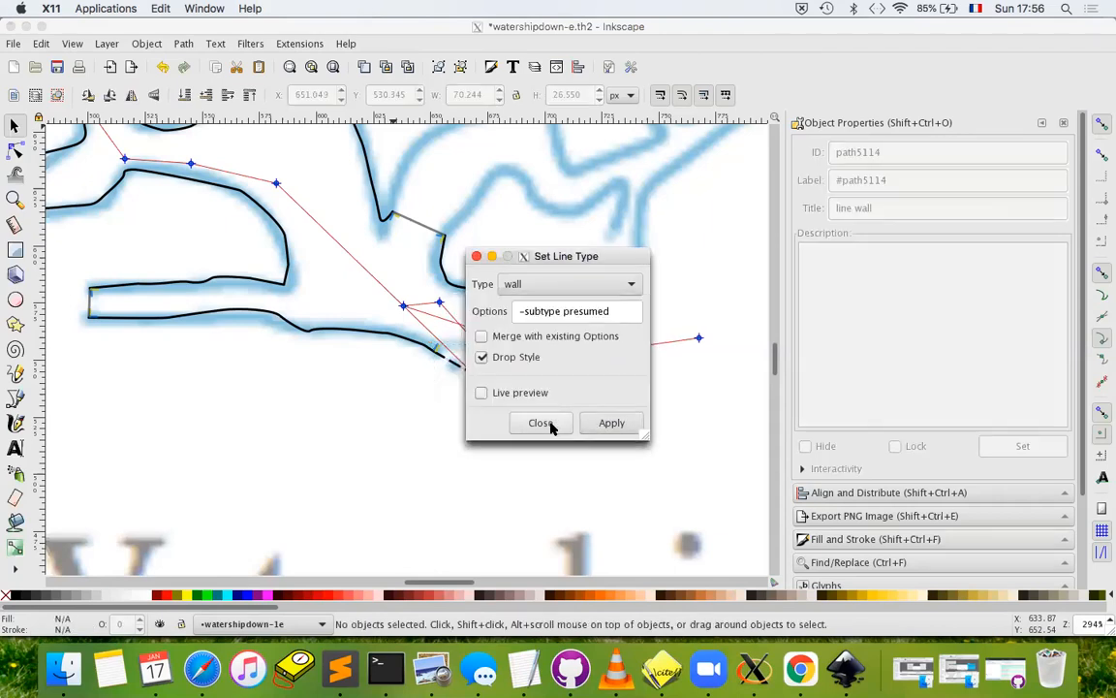
click(538, 422)
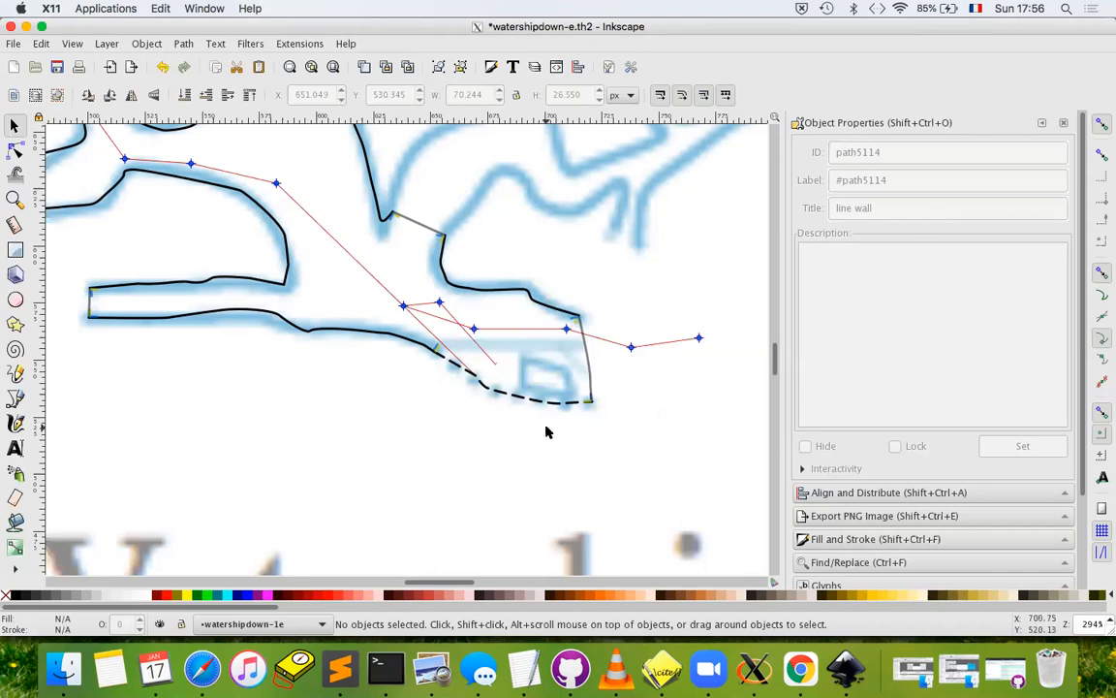
mouse_move(39, 397)
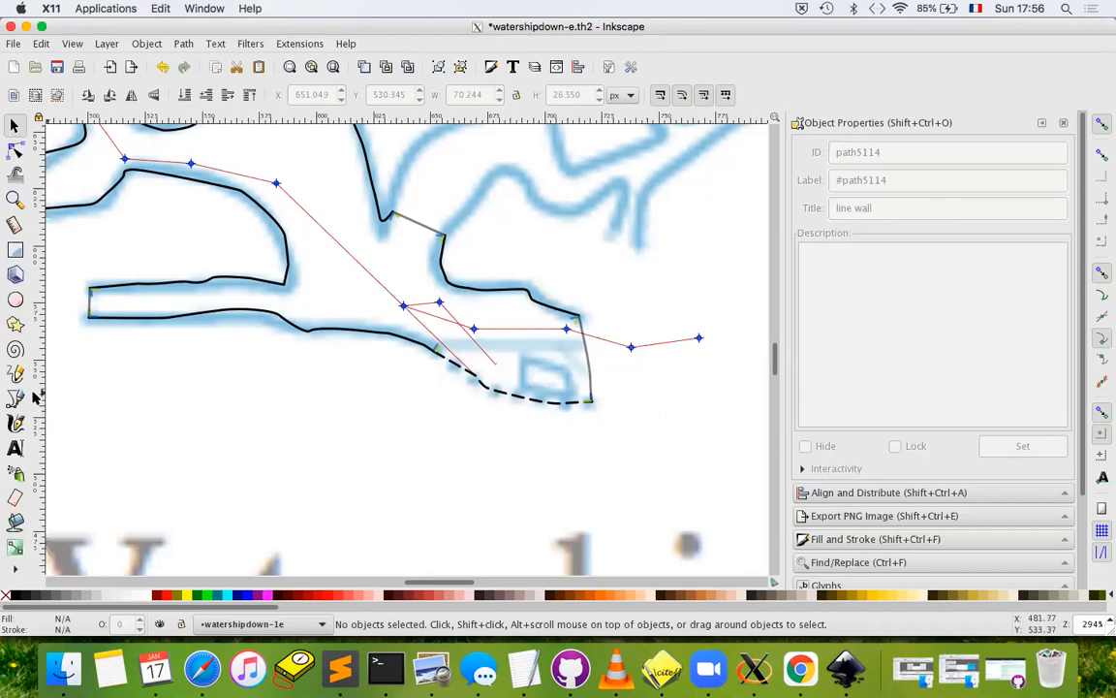
mouse_move(15, 398)
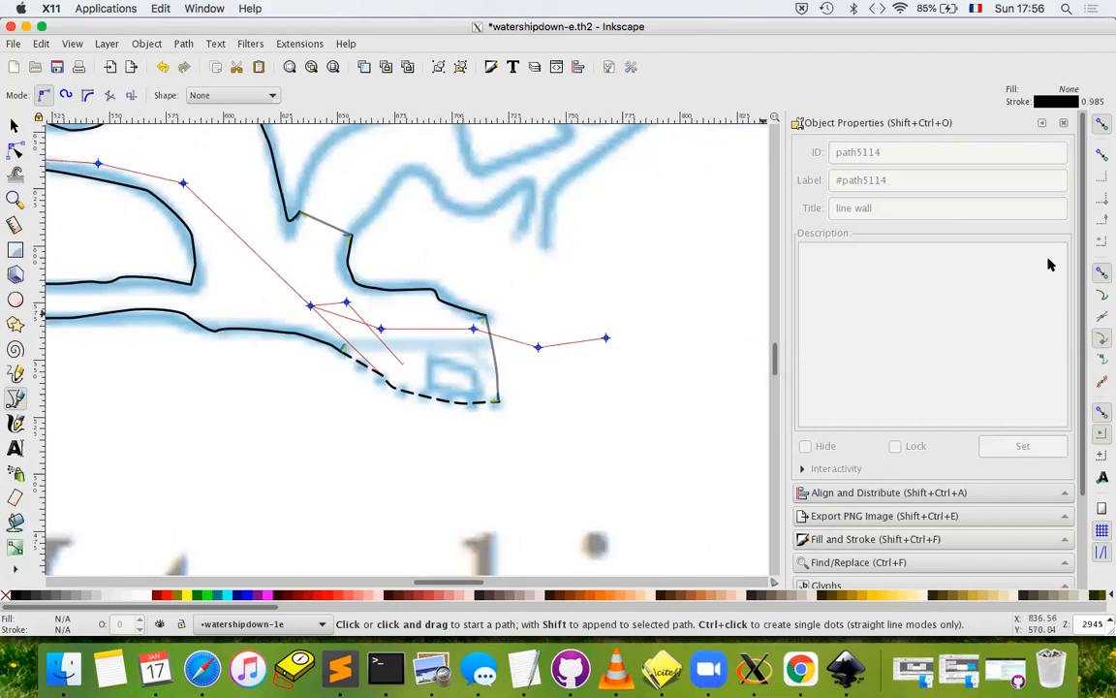
mouse_move(494, 353)
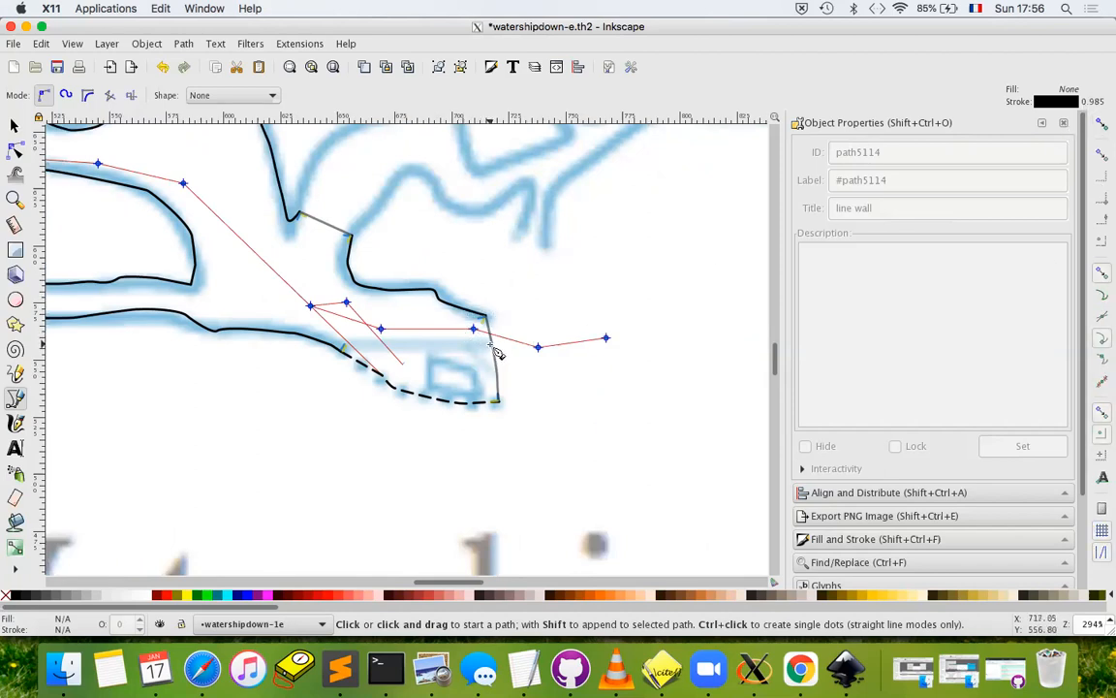
mouse_move(500, 351)
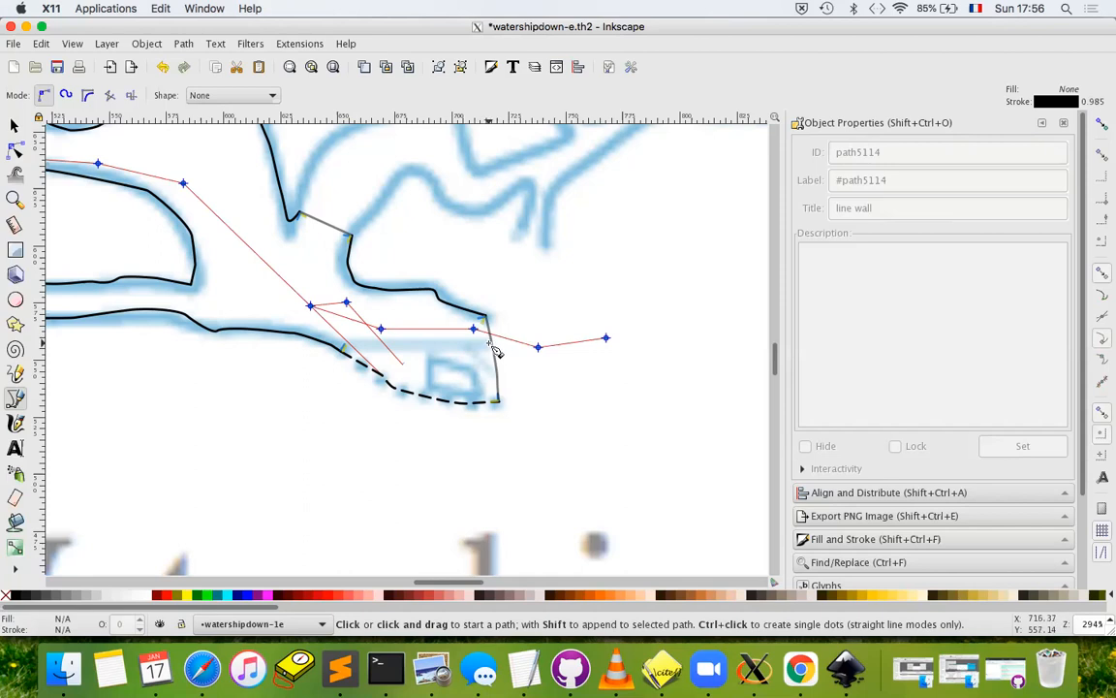
mouse_move(512, 348)
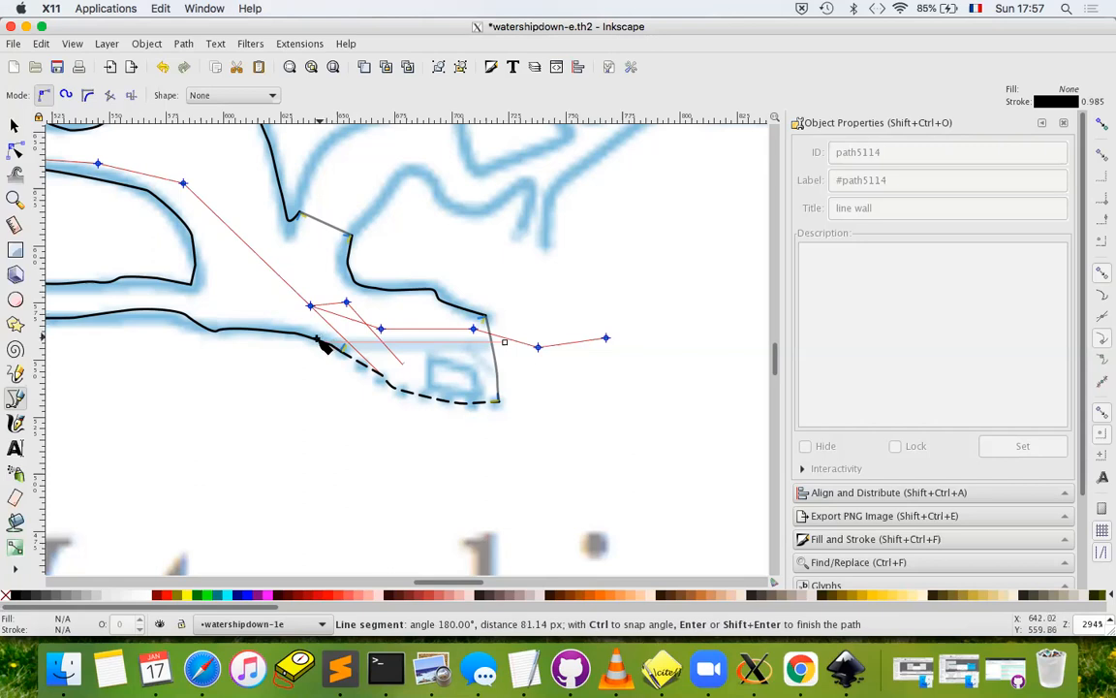
mouse_move(310, 349)
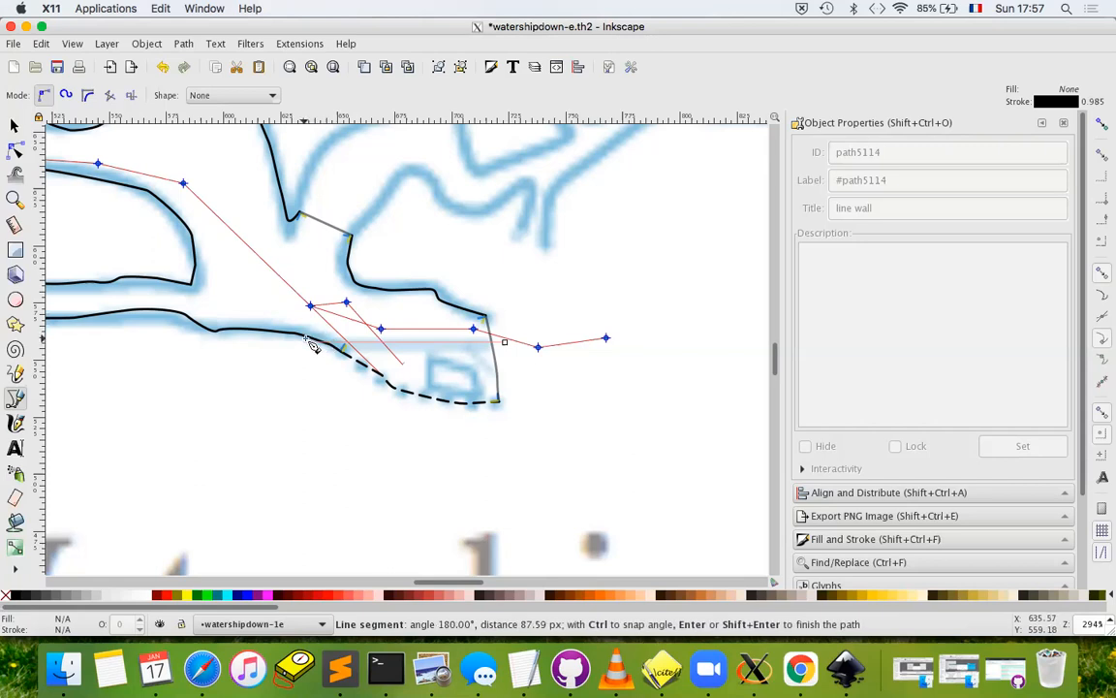
mouse_move(310, 351)
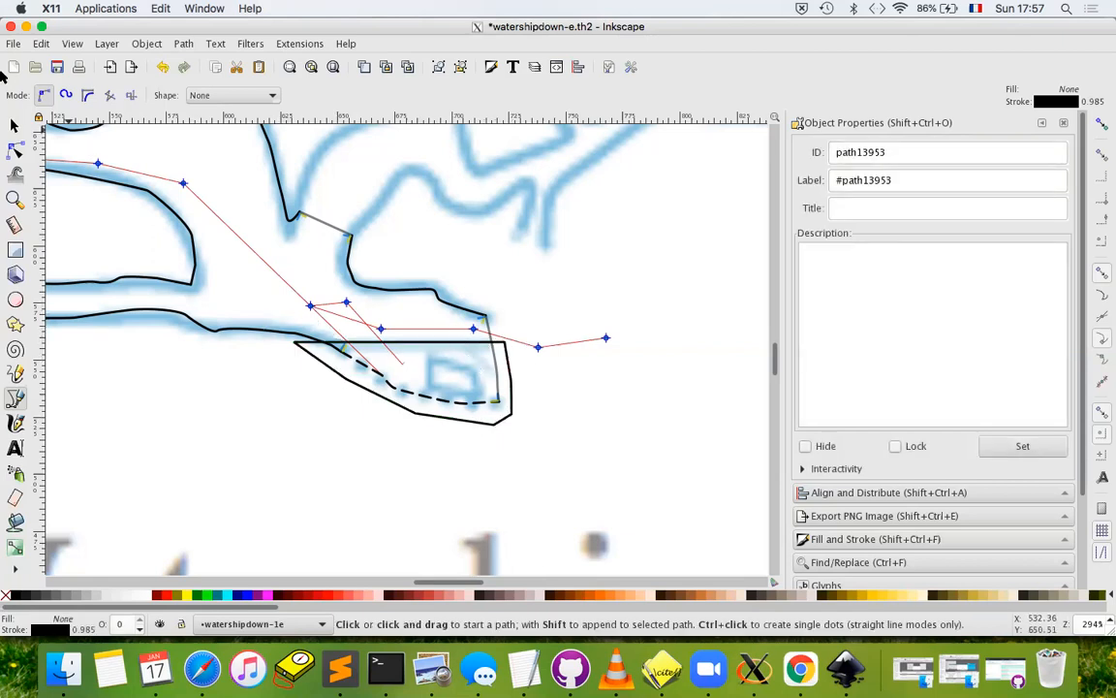
Switch to the selector so the newly drawn seven-node sump outline is selected
click(15, 126)
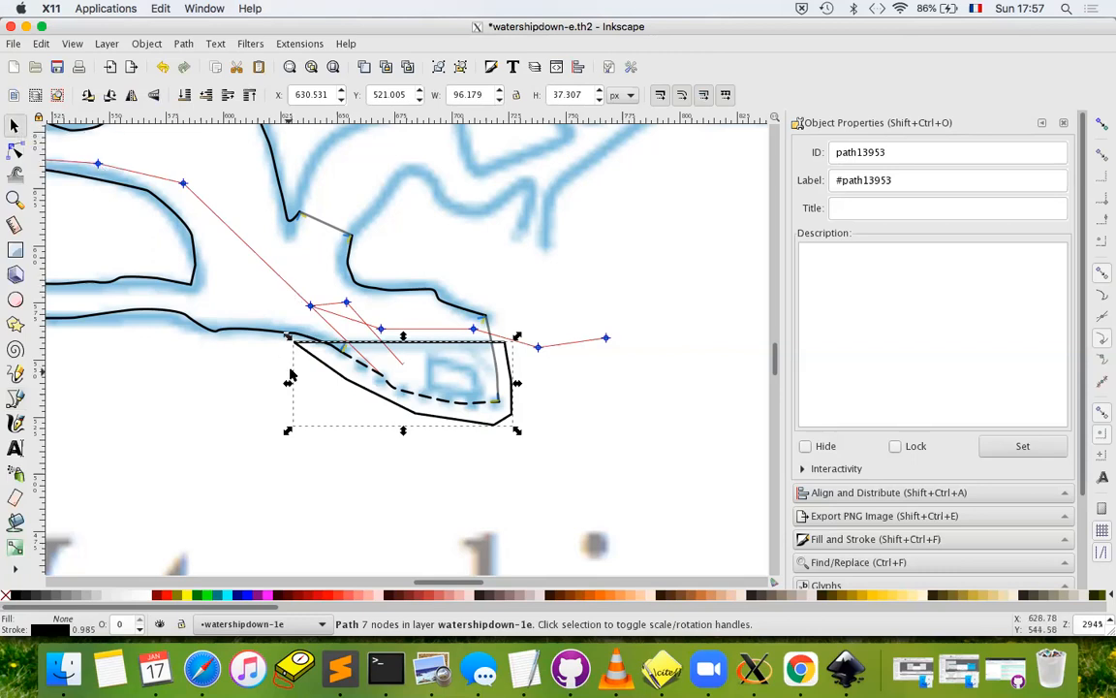
mouse_move(493, 417)
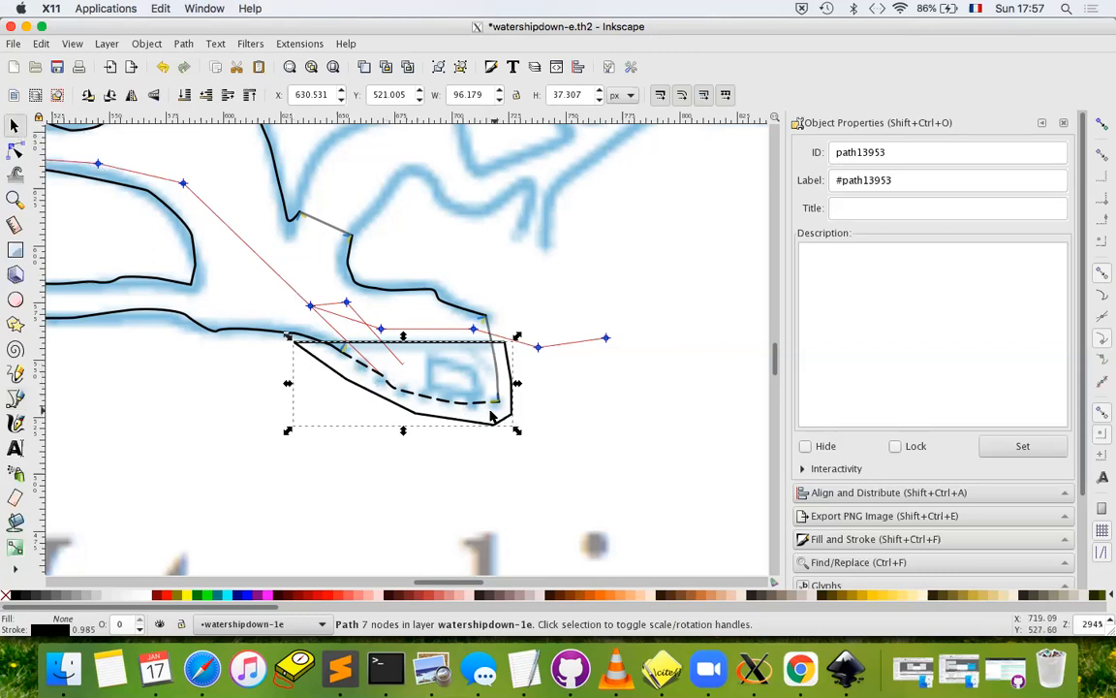
mouse_move(392, 397)
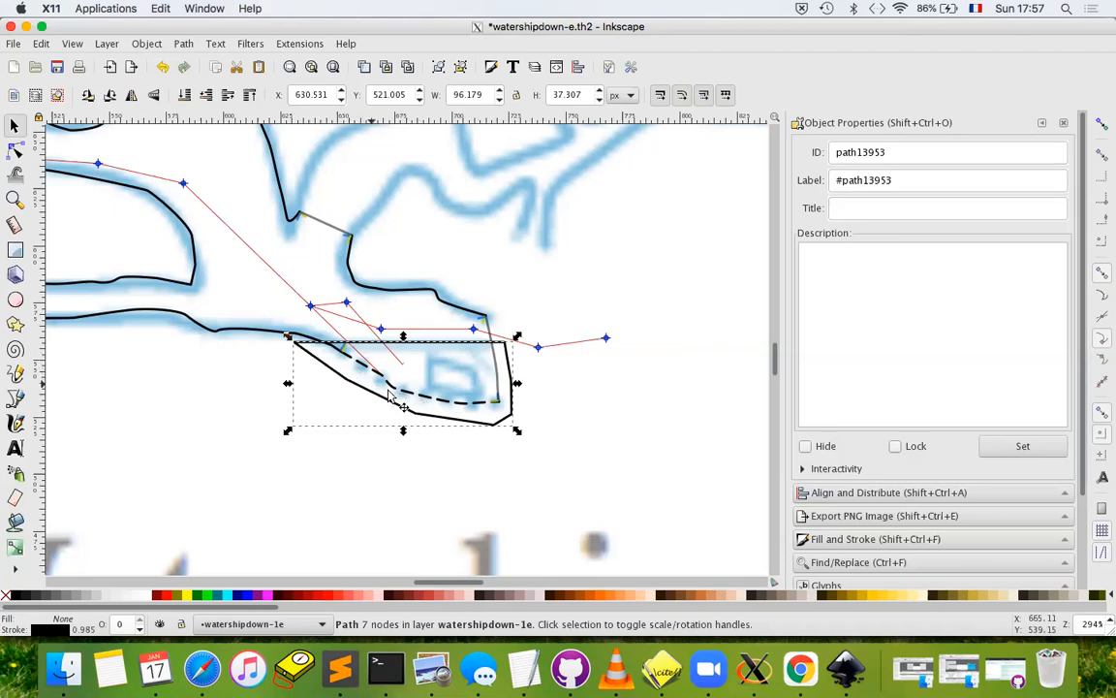
mouse_move(504, 353)
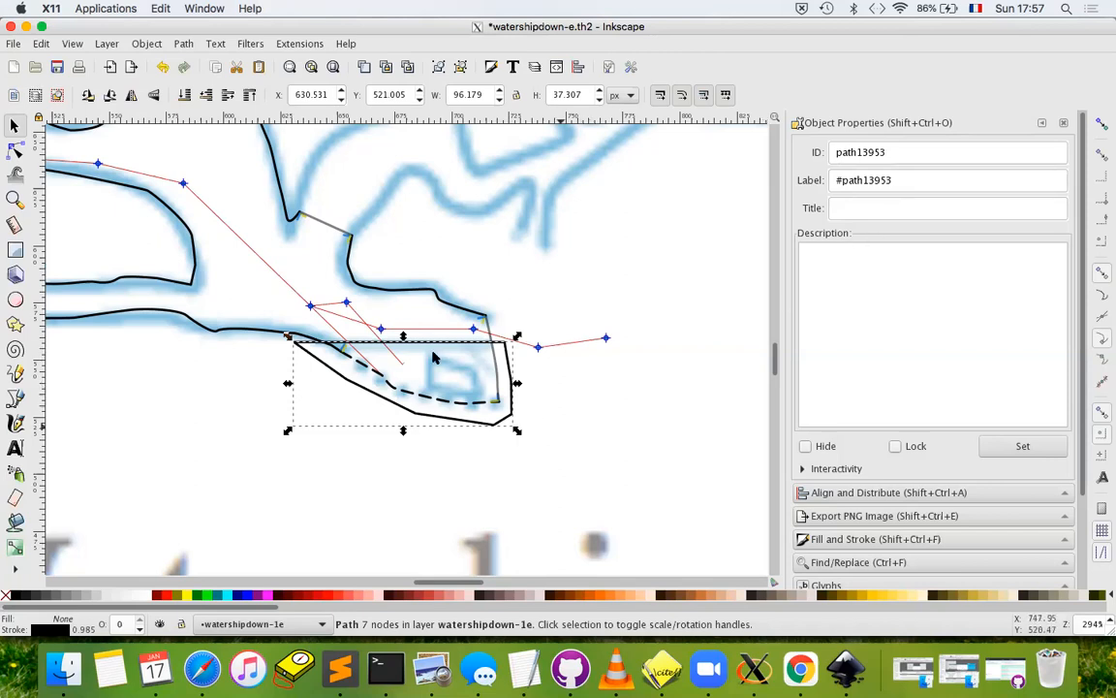
Through Therion Set Line Type, make the sump outline a 'border' line with the Options field cleared
click(298, 43)
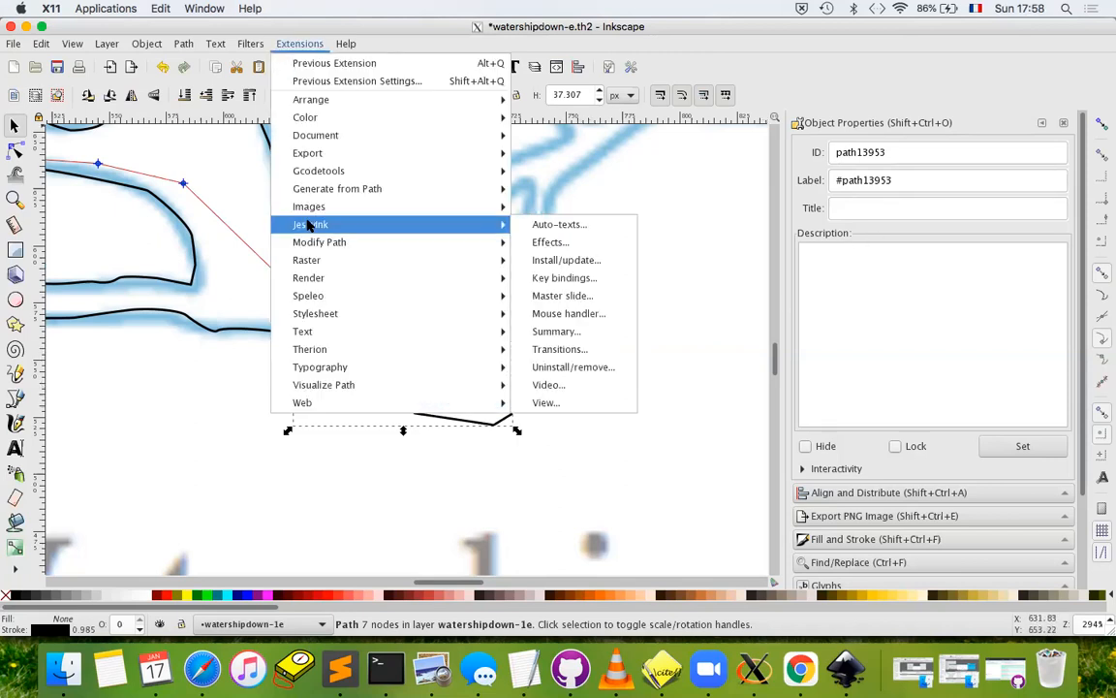
mouse_move(310, 349)
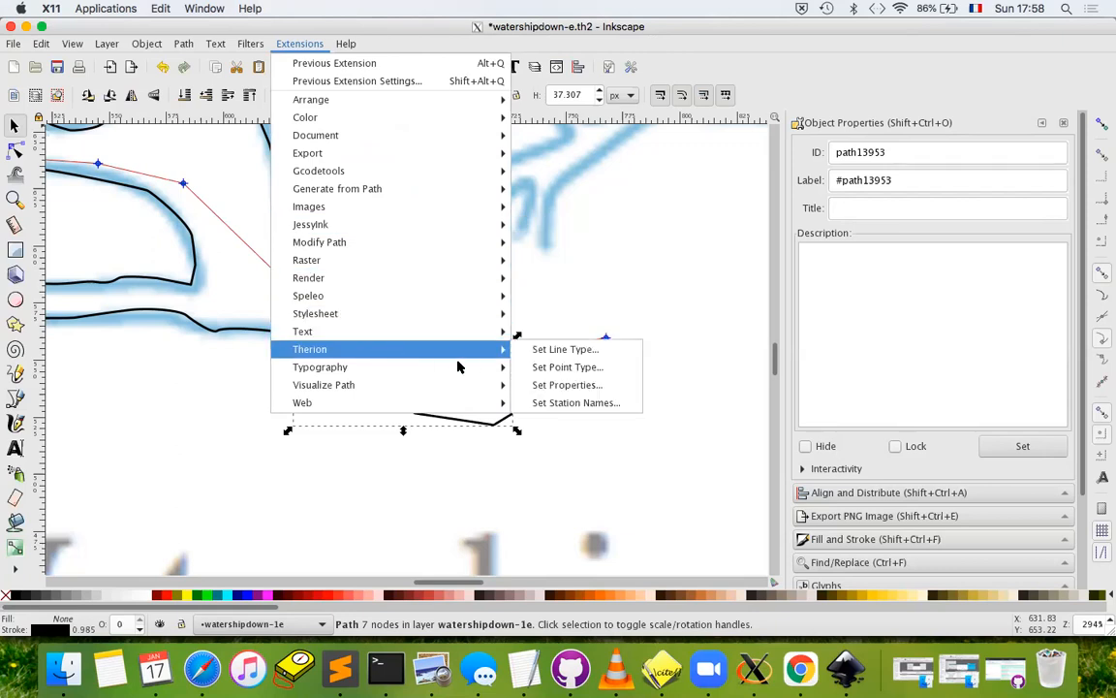
click(565, 349)
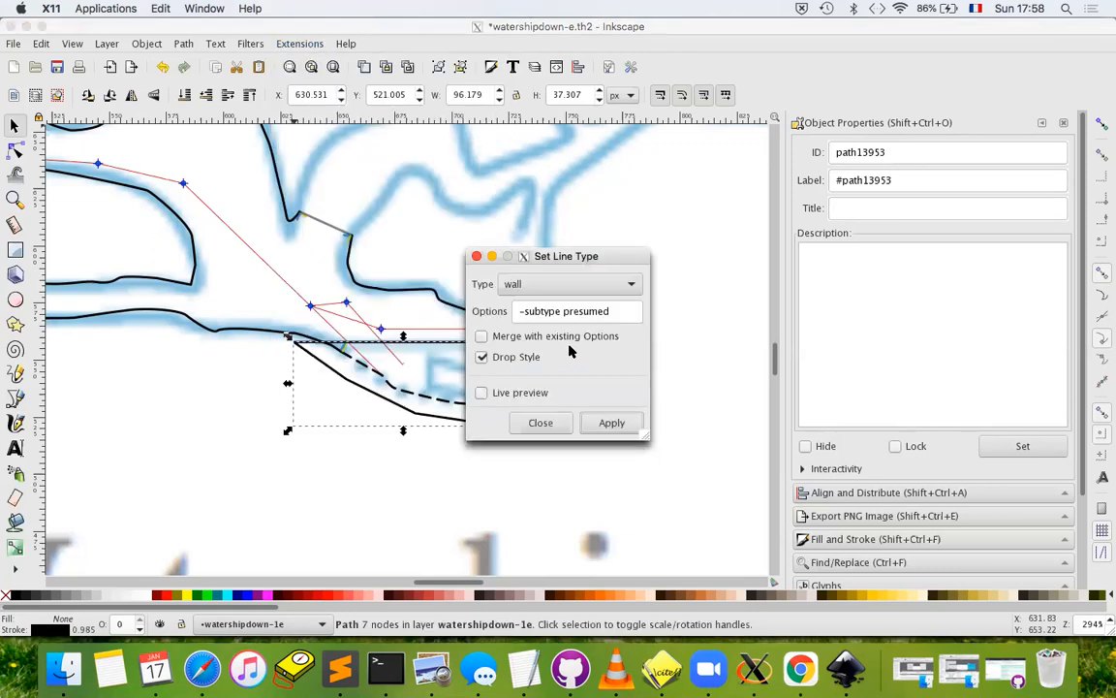
click(569, 283)
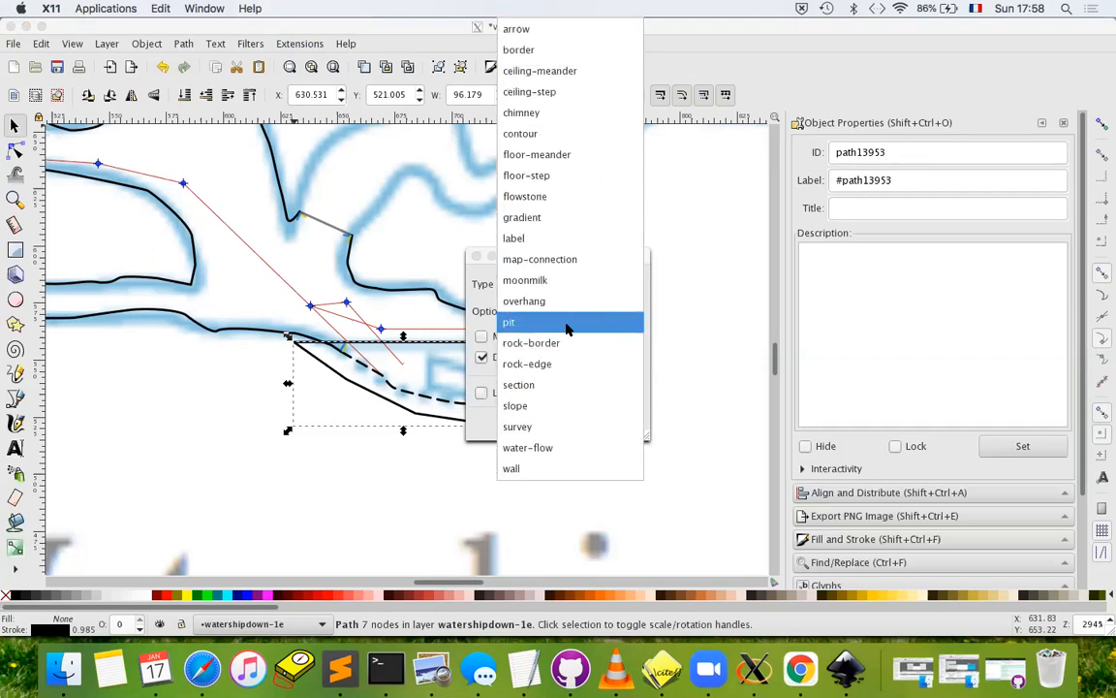
mouse_move(519, 51)
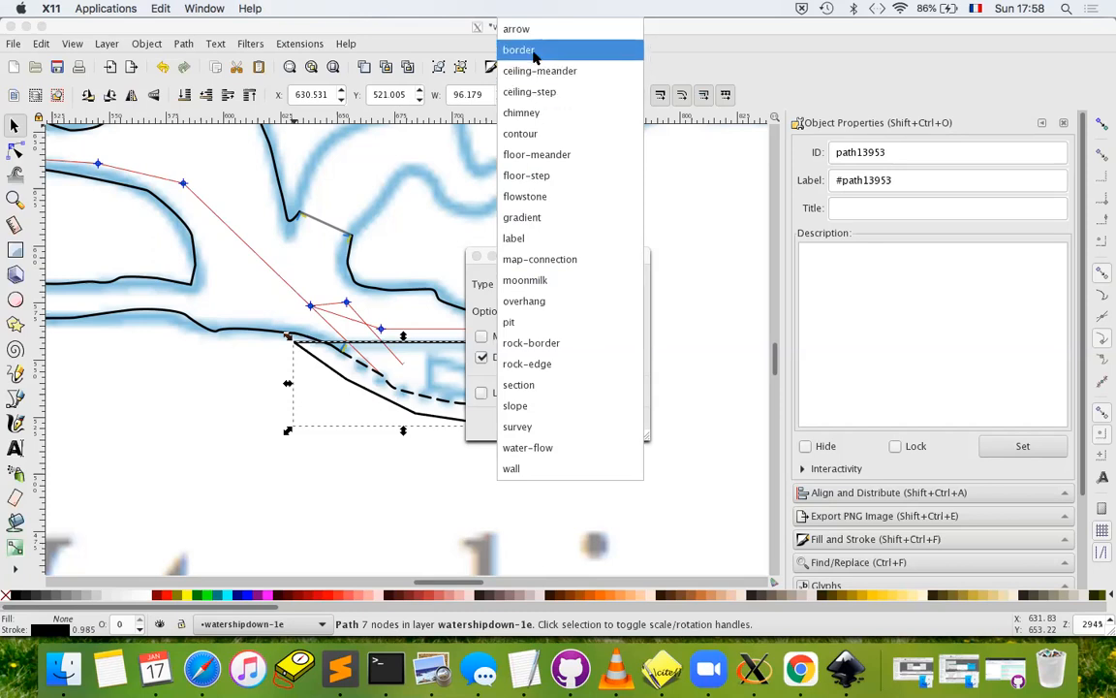
click(519, 51)
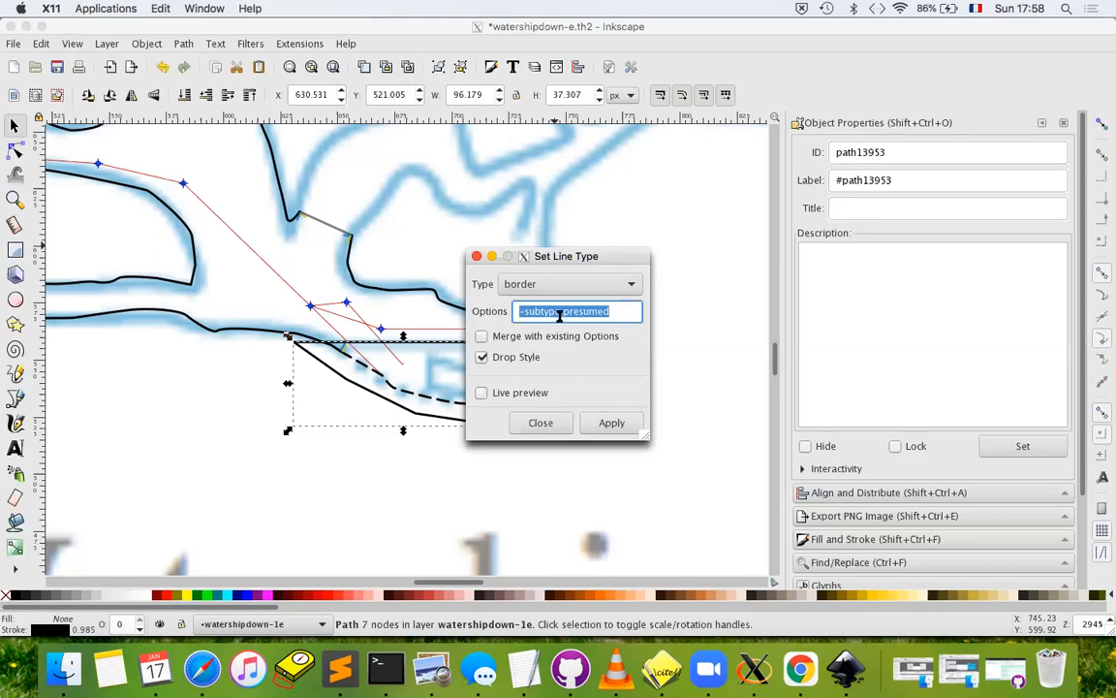
key(Delete)
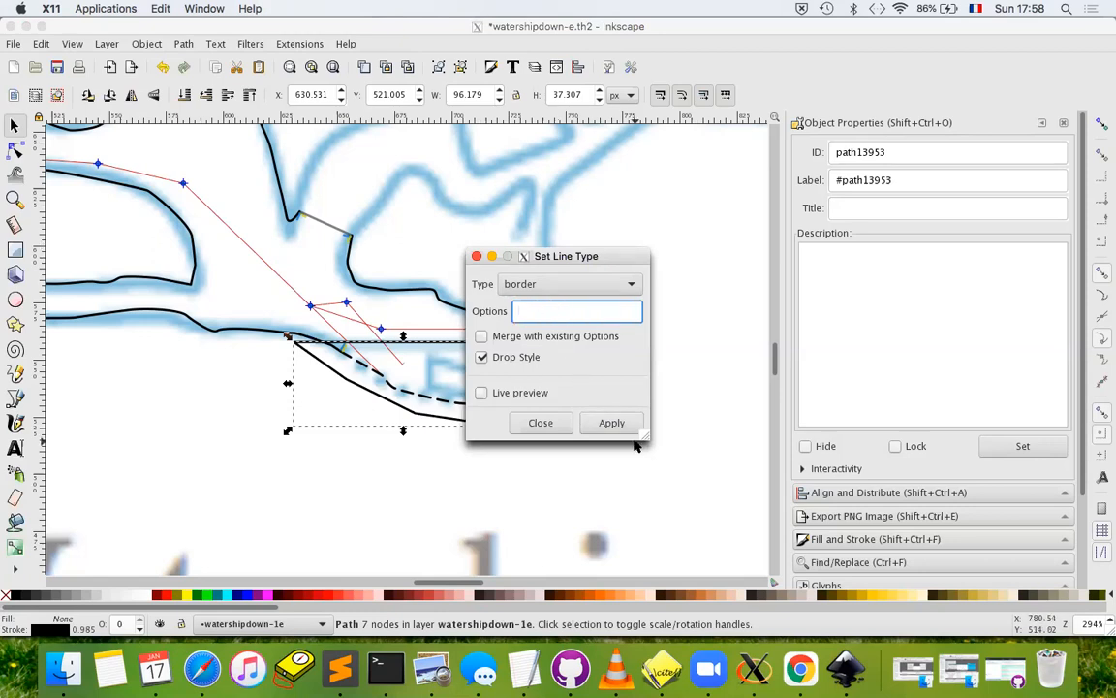
click(612, 423)
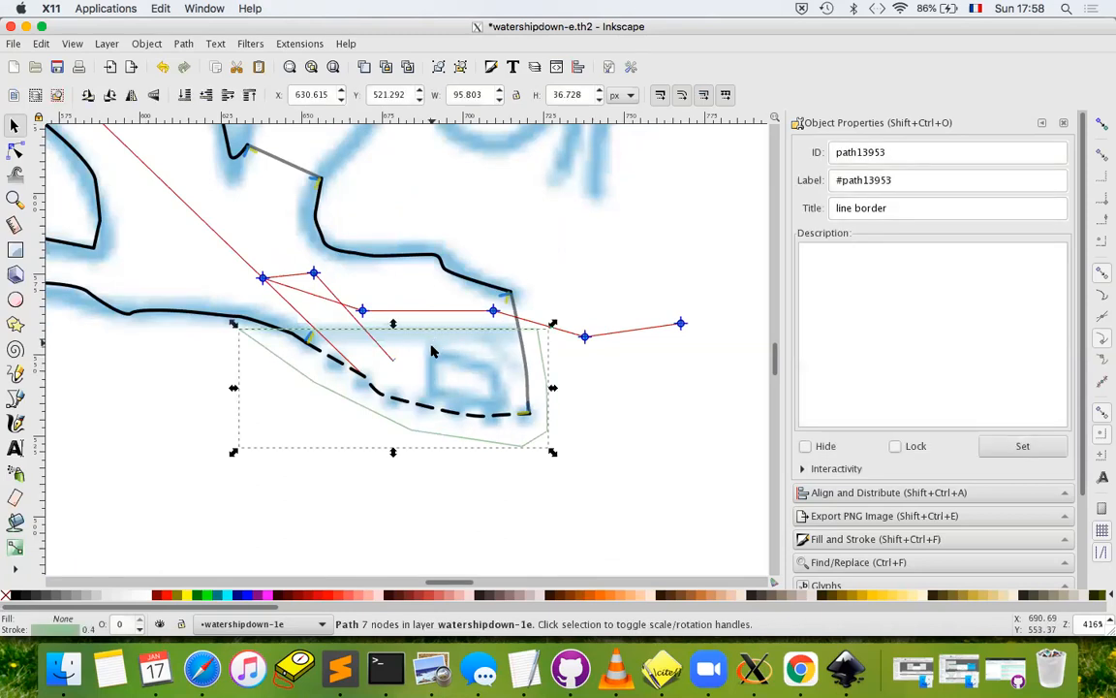
mouse_move(469, 422)
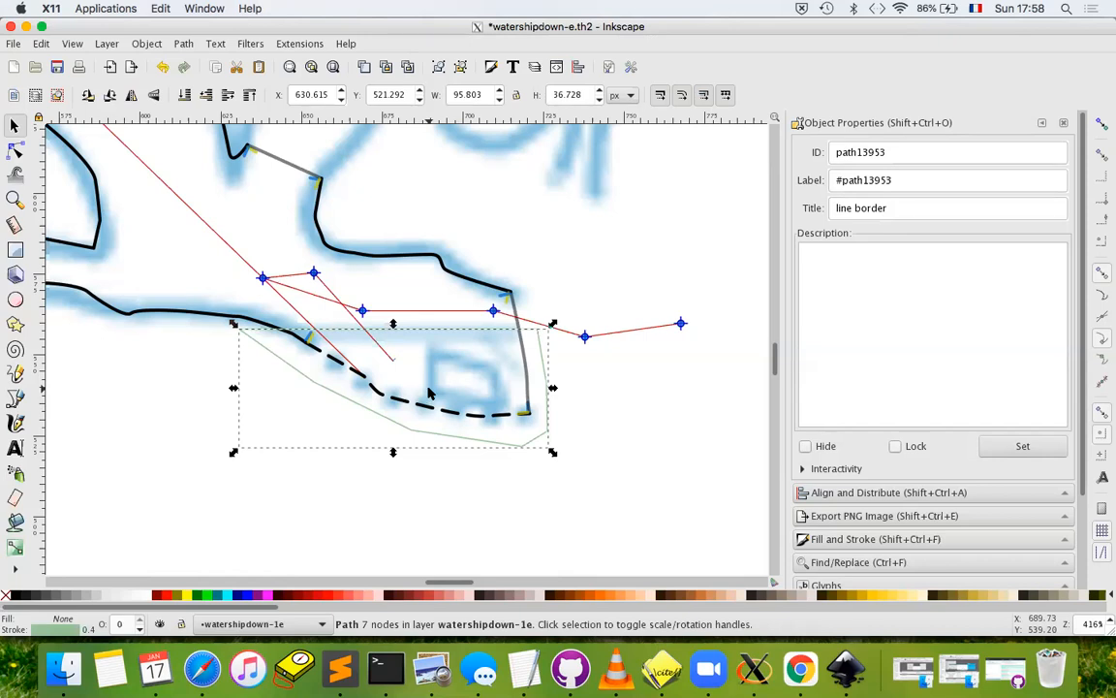
mouse_move(436, 380)
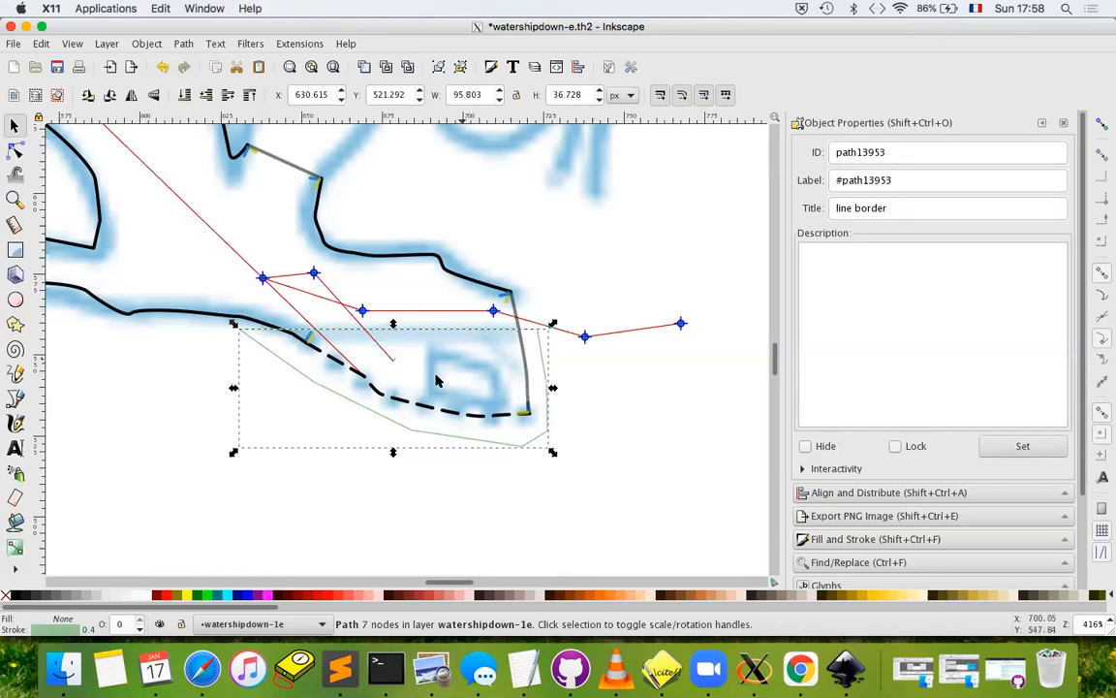
mouse_move(387, 321)
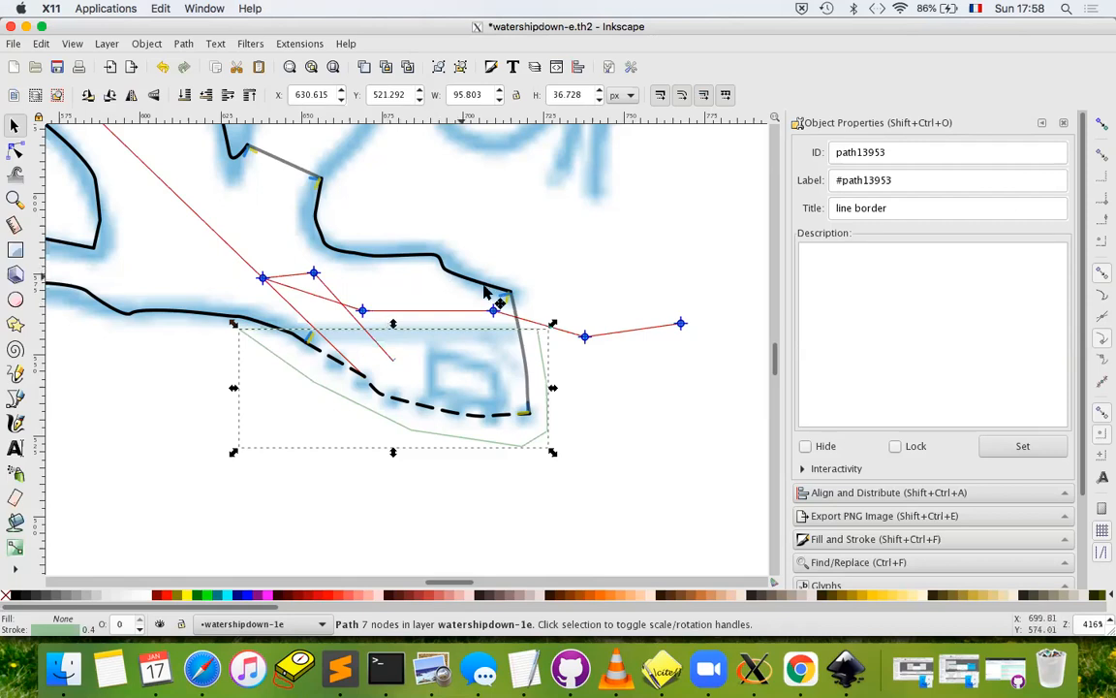
mouse_move(496, 308)
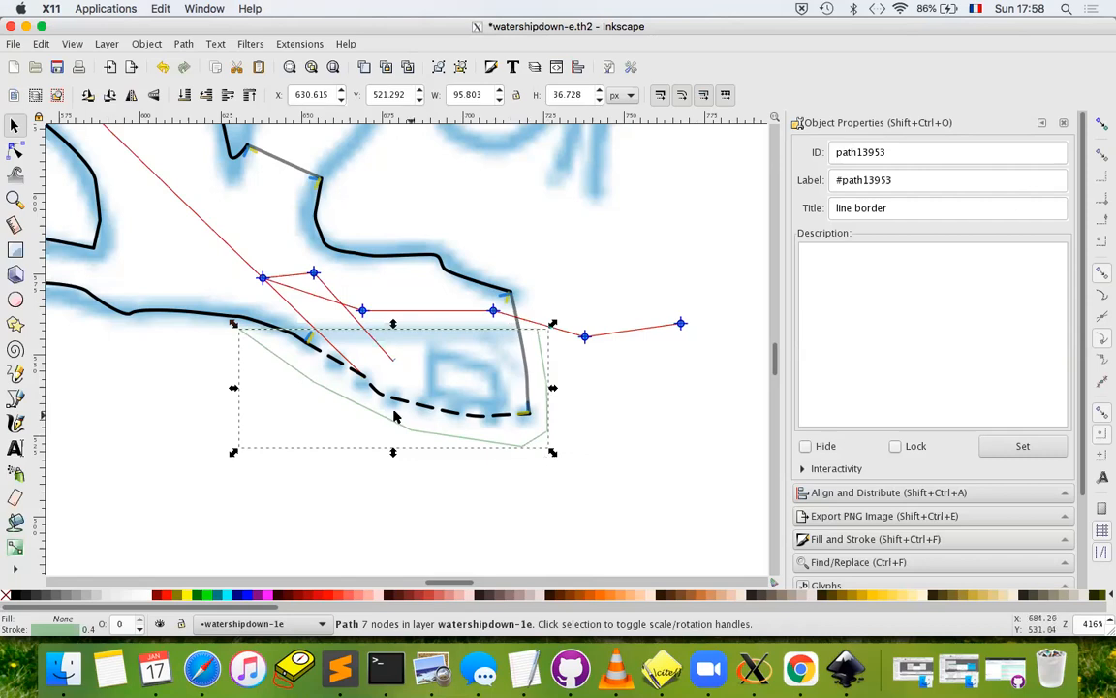
Start editing the outline's Title field, currently reading 'line border', in Object Properties
click(948, 208)
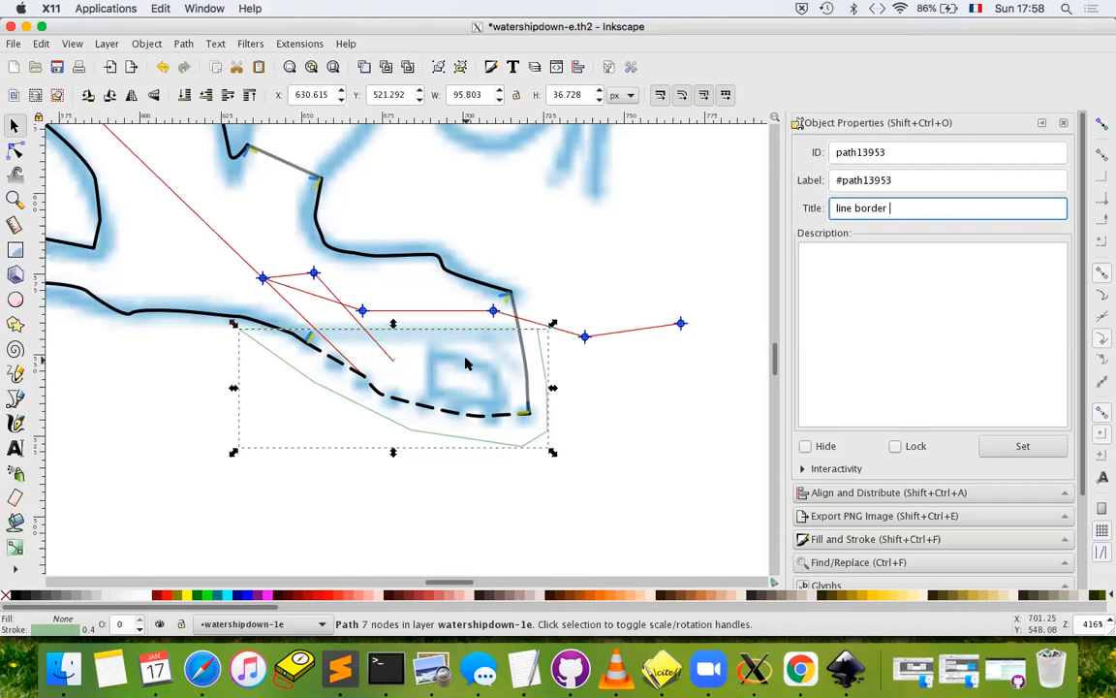
Extend the title to 'line border -id water1' and save through the Therion export dialog
text(-)
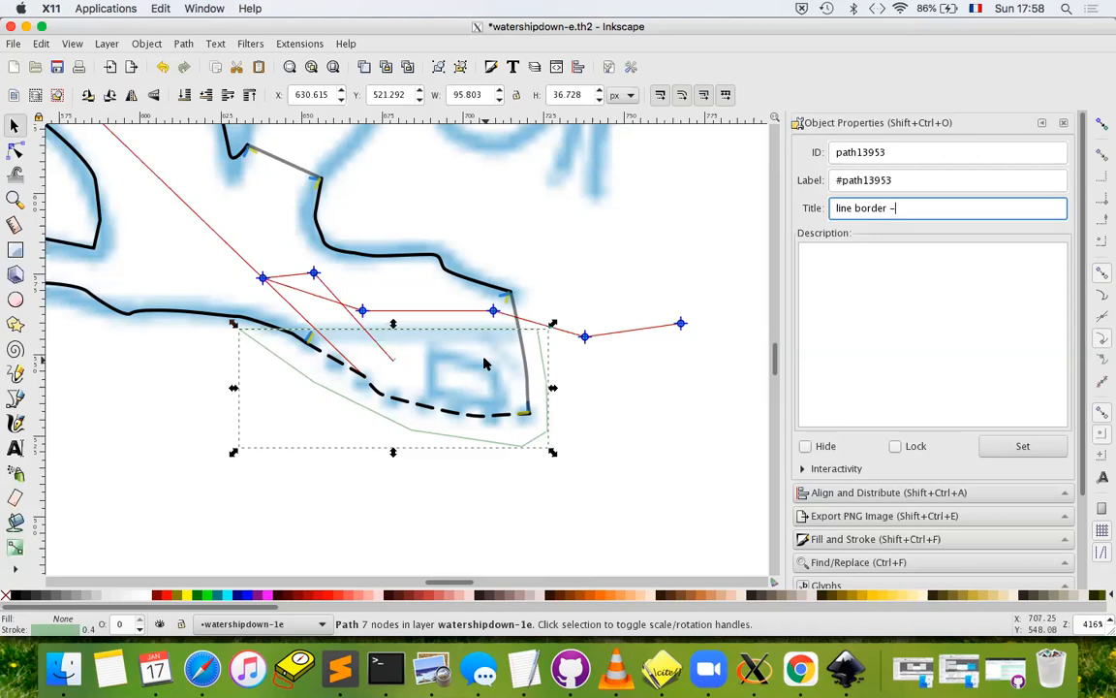
text(id)
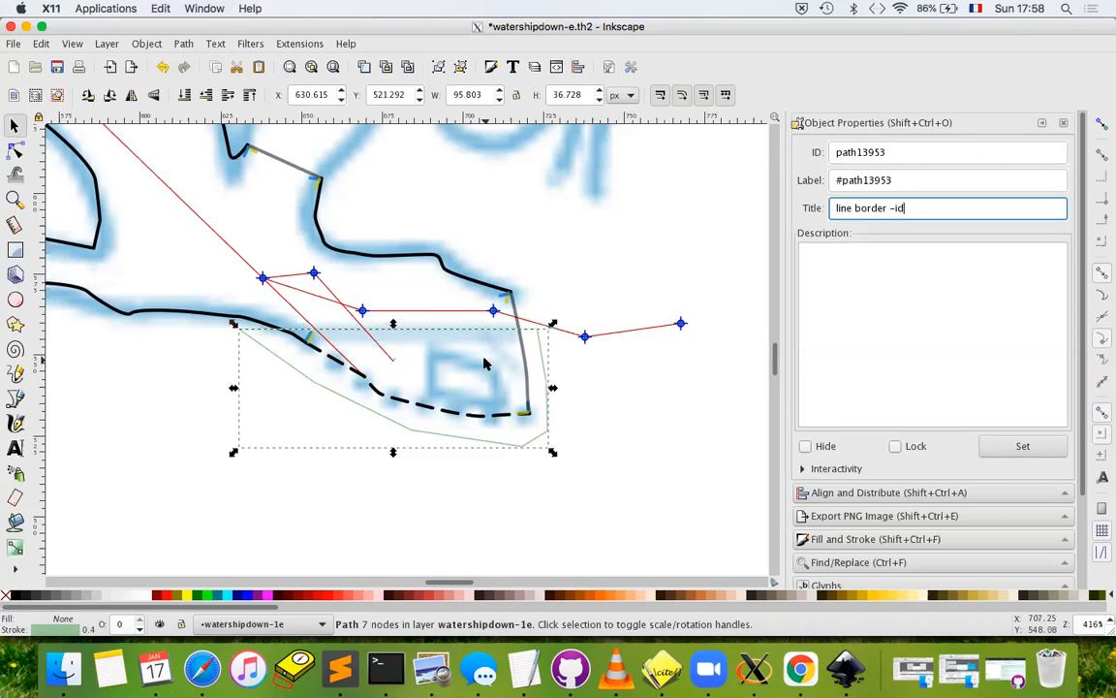
mouse_move(628, 476)
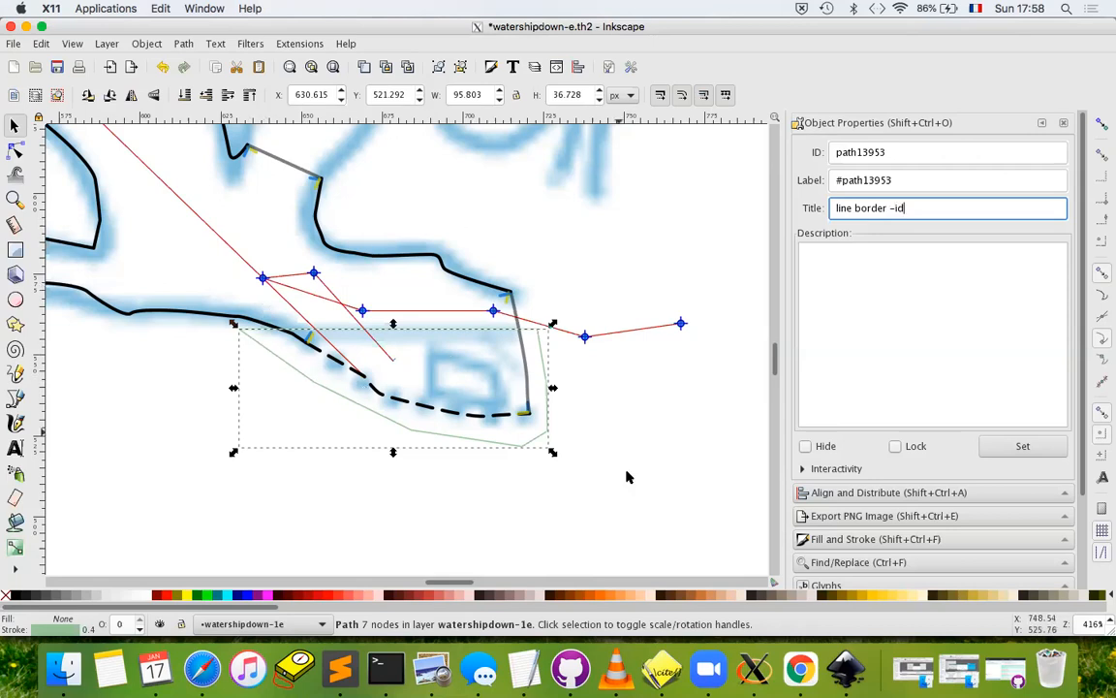
mouse_move(511, 344)
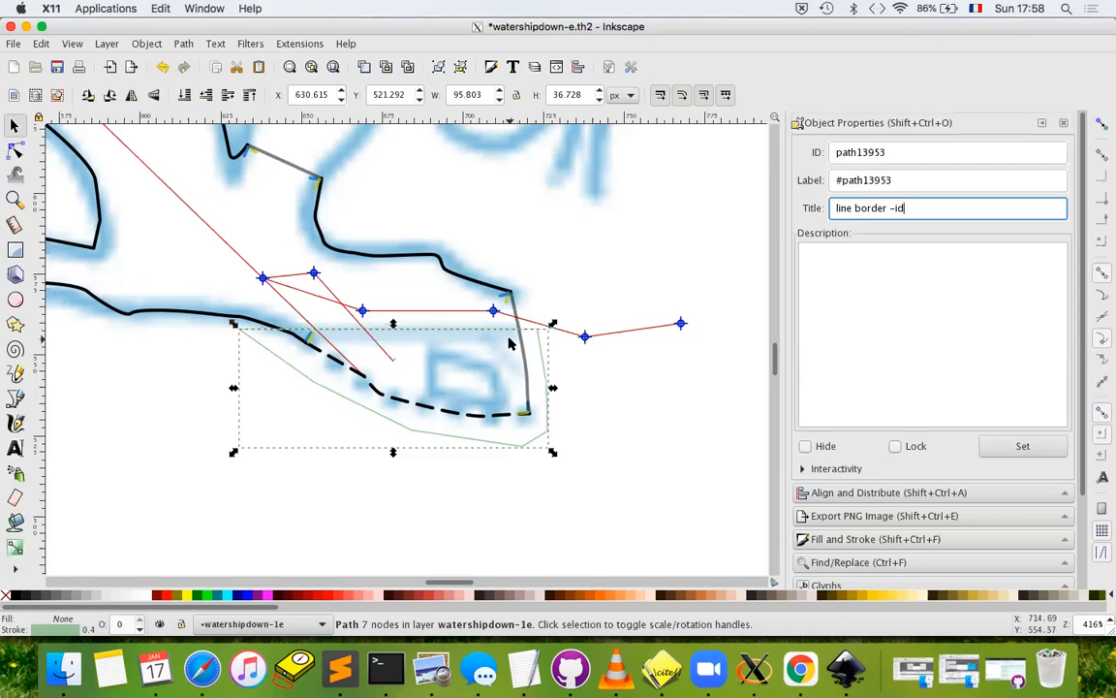
mouse_move(907, 135)
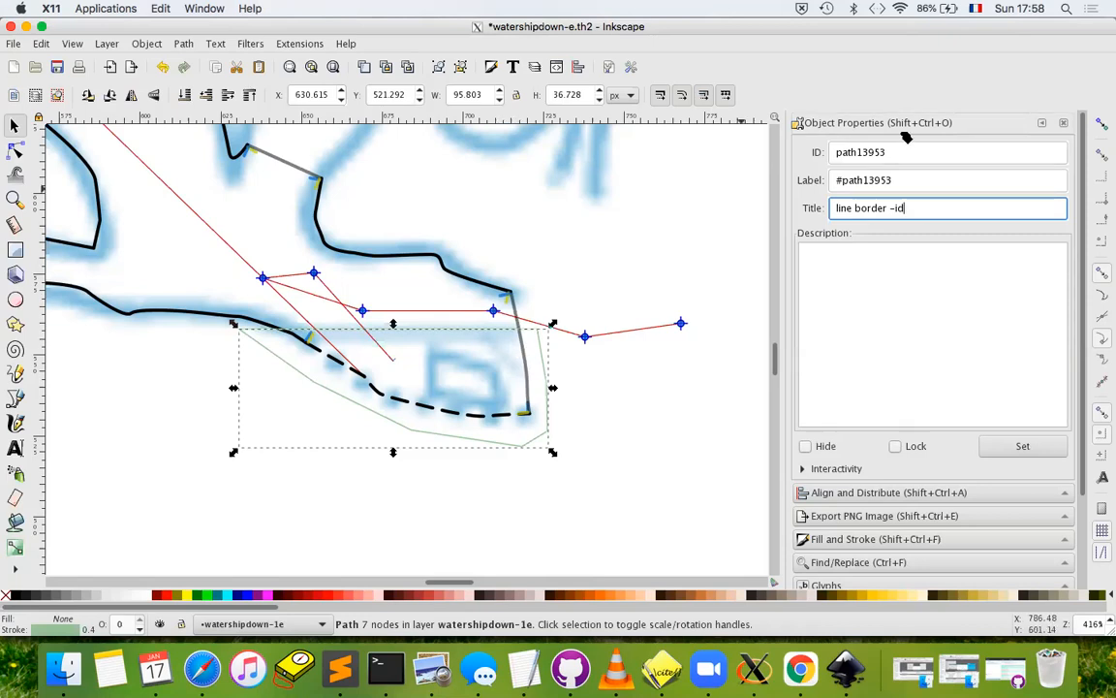
mouse_move(945, 231)
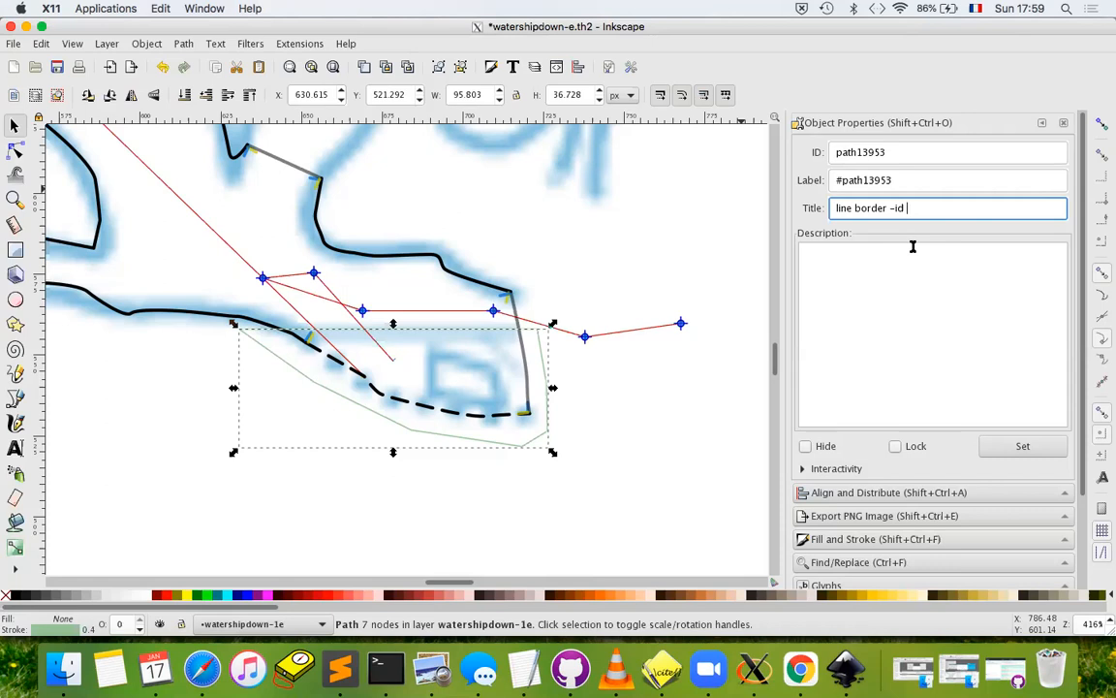
text(water1)
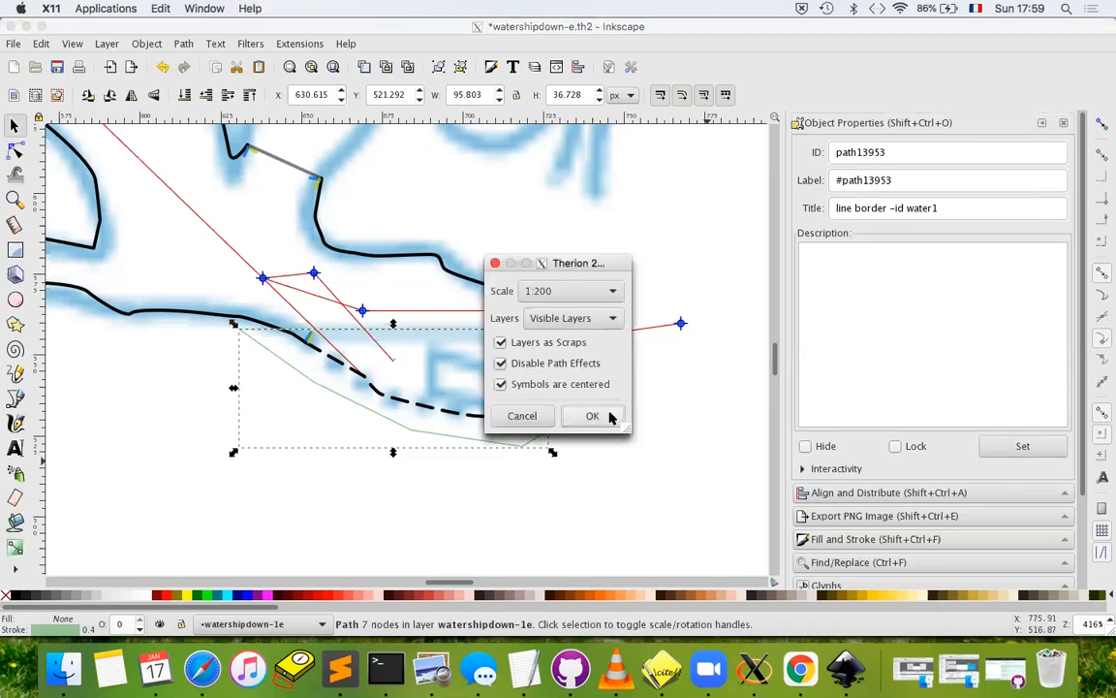
click(593, 415)
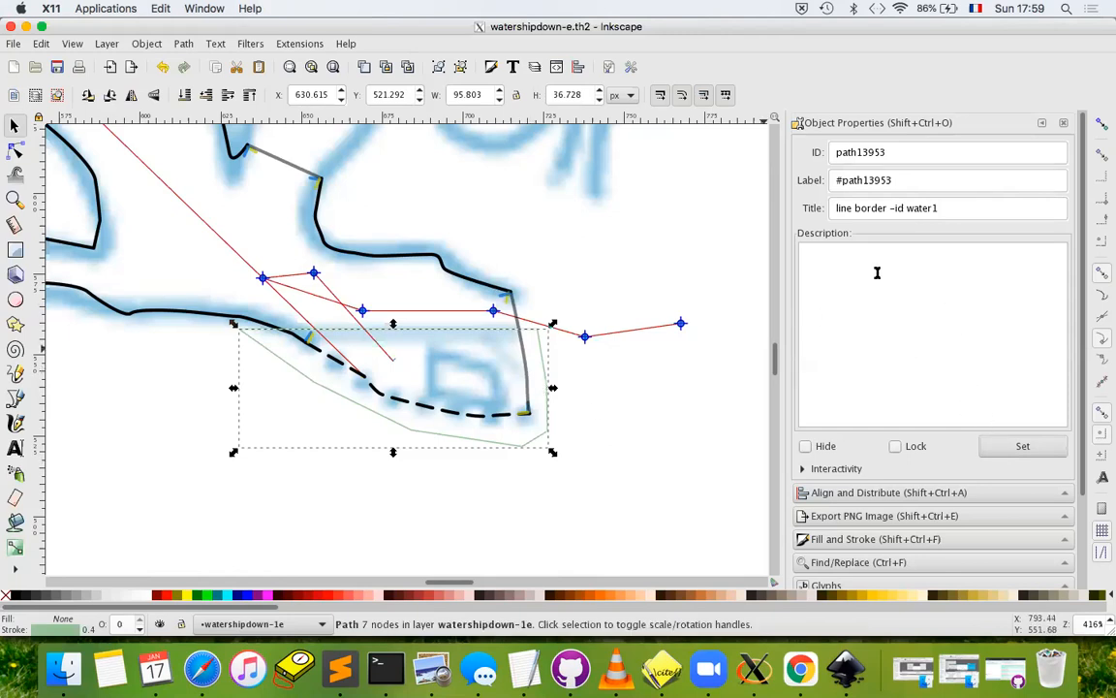
Title the new small outline 'line border -id water', set it, and save again via Therion
click(694, 325)
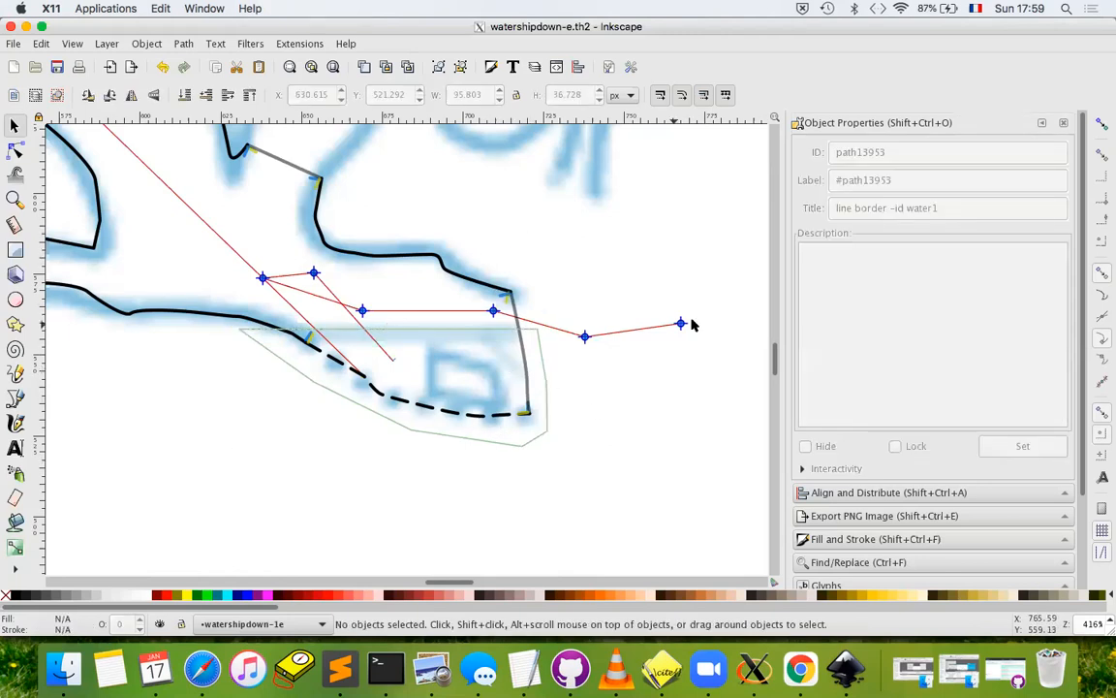
mouse_move(205, 349)
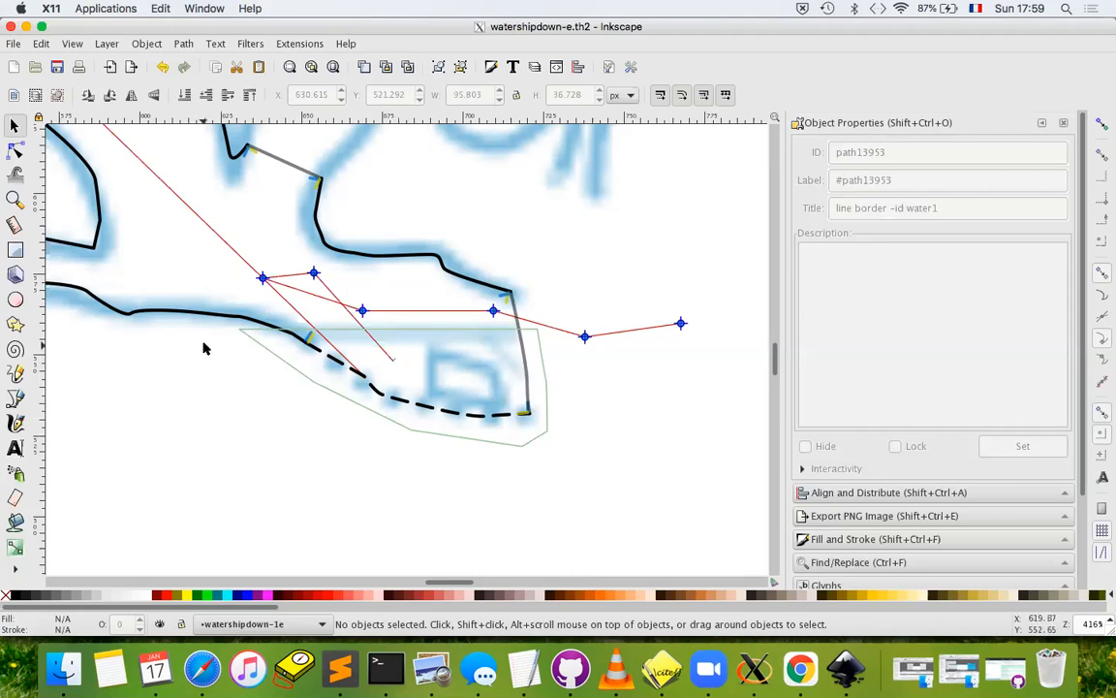
mouse_move(744, 279)
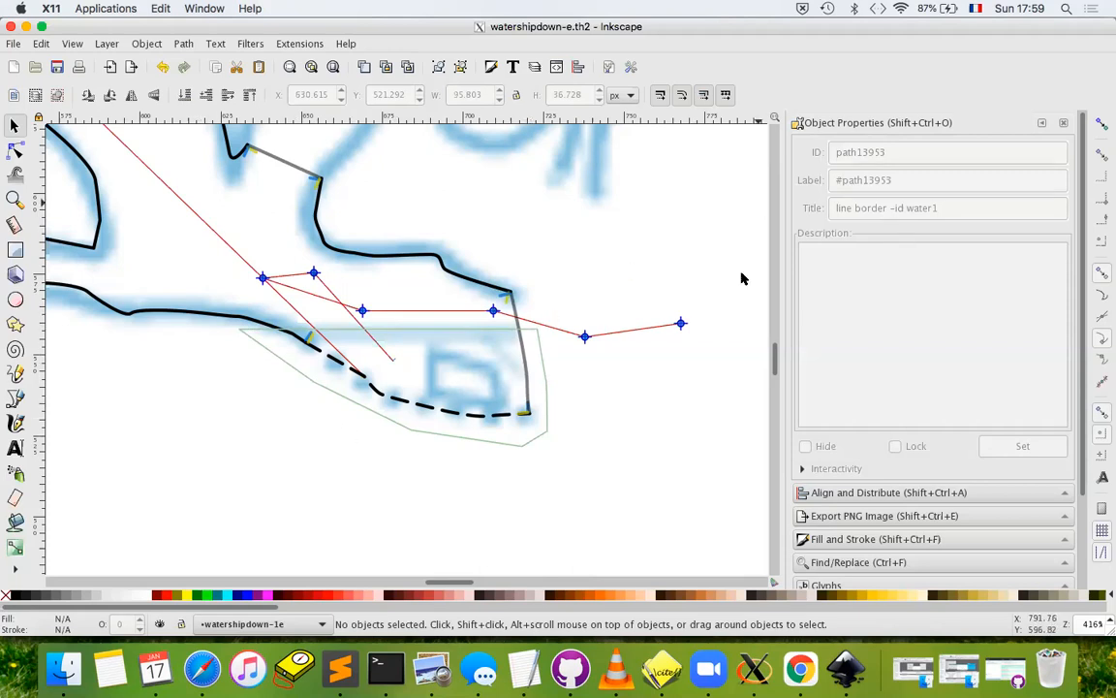
mouse_move(31, 401)
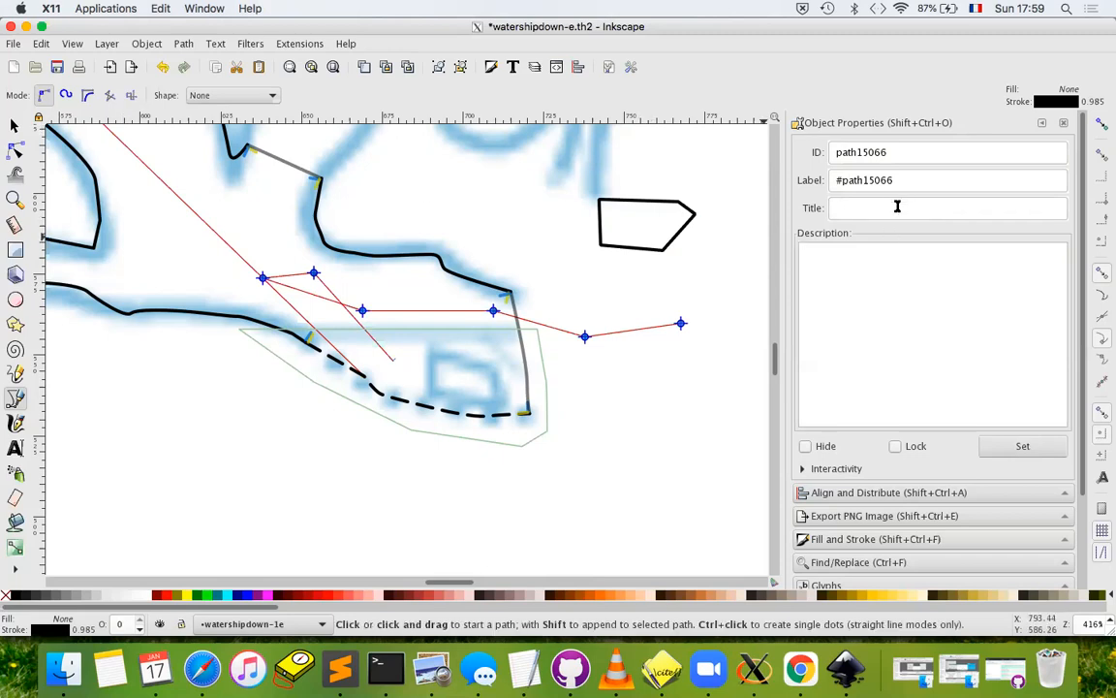
text(line border -)
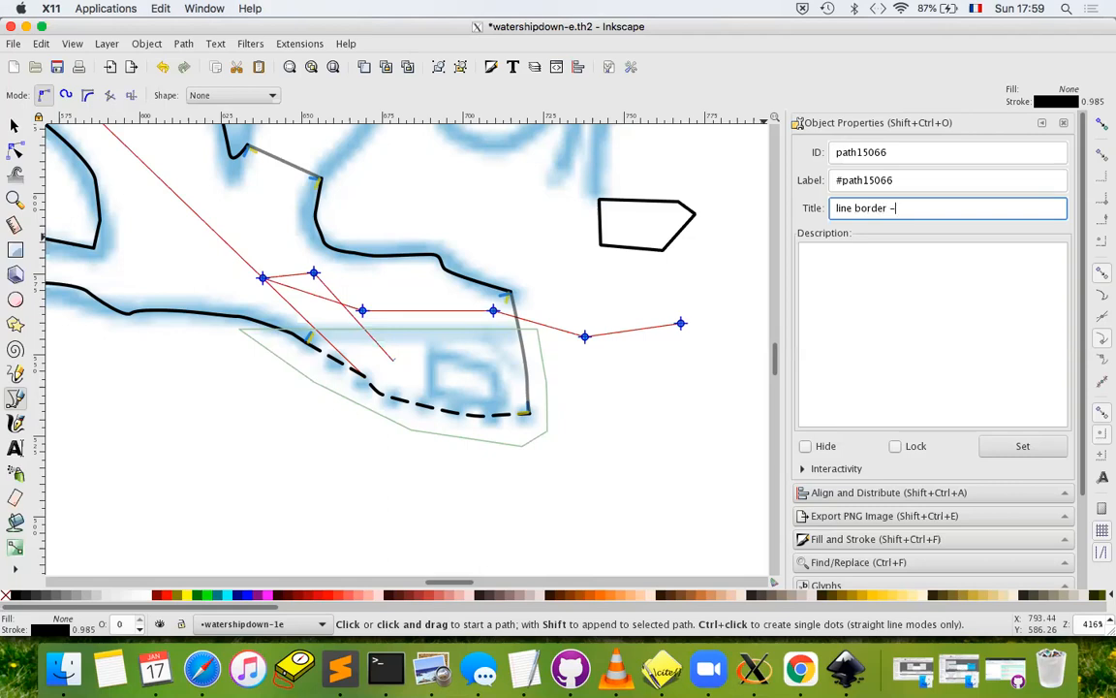
text(id water)
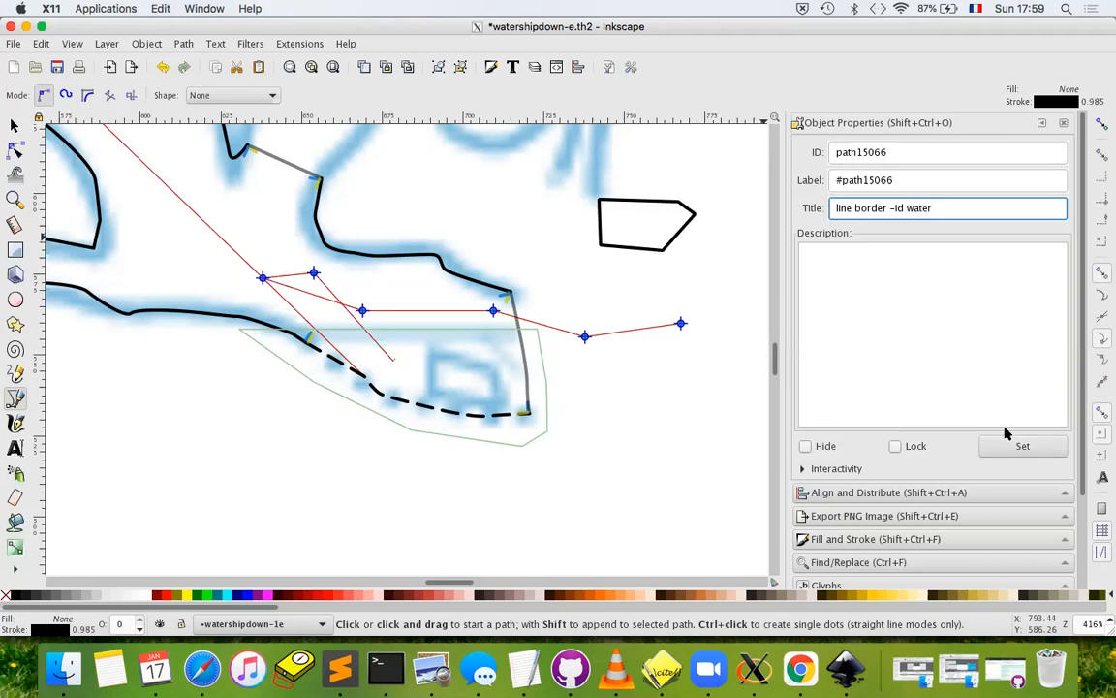
click(643, 223)
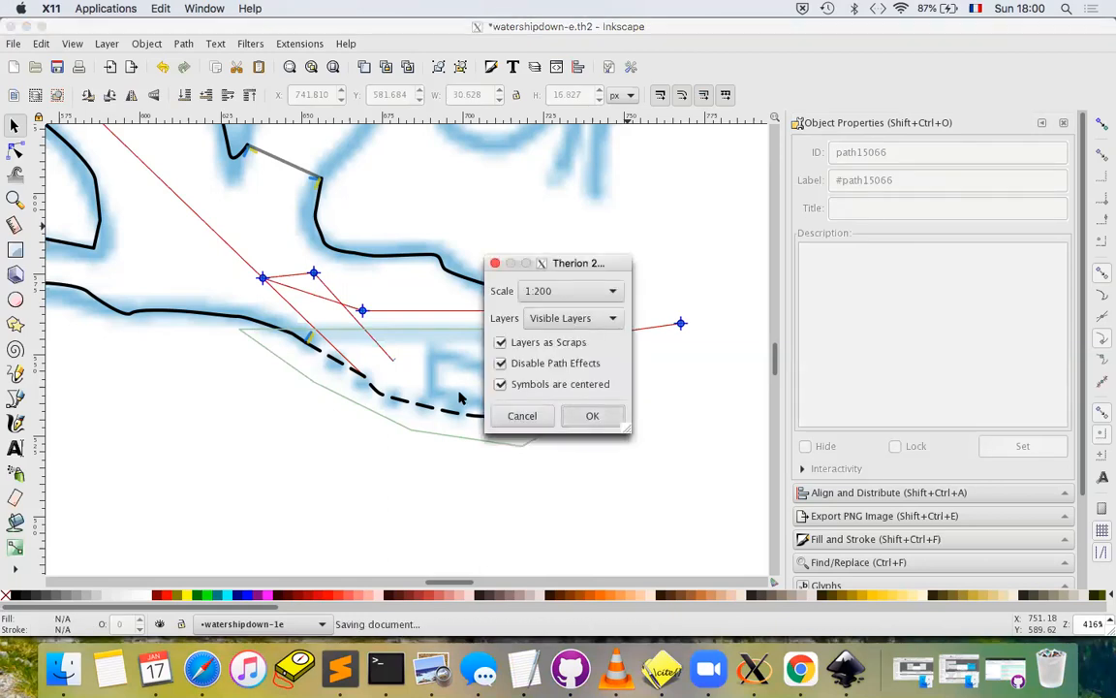
click(592, 415)
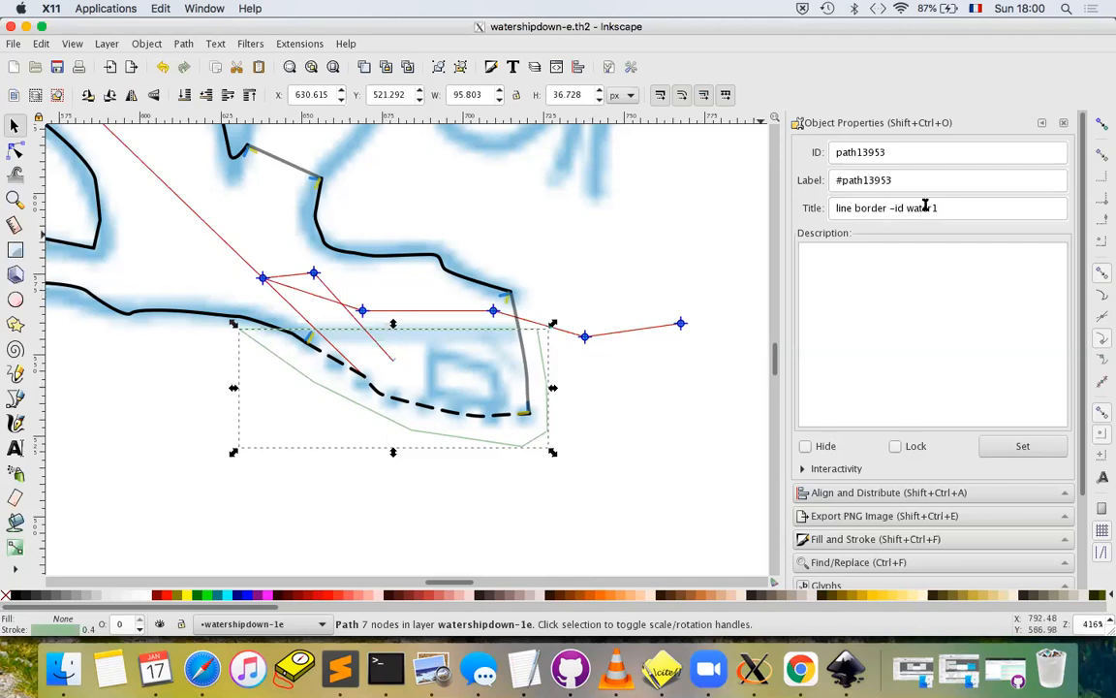
click(576, 289)
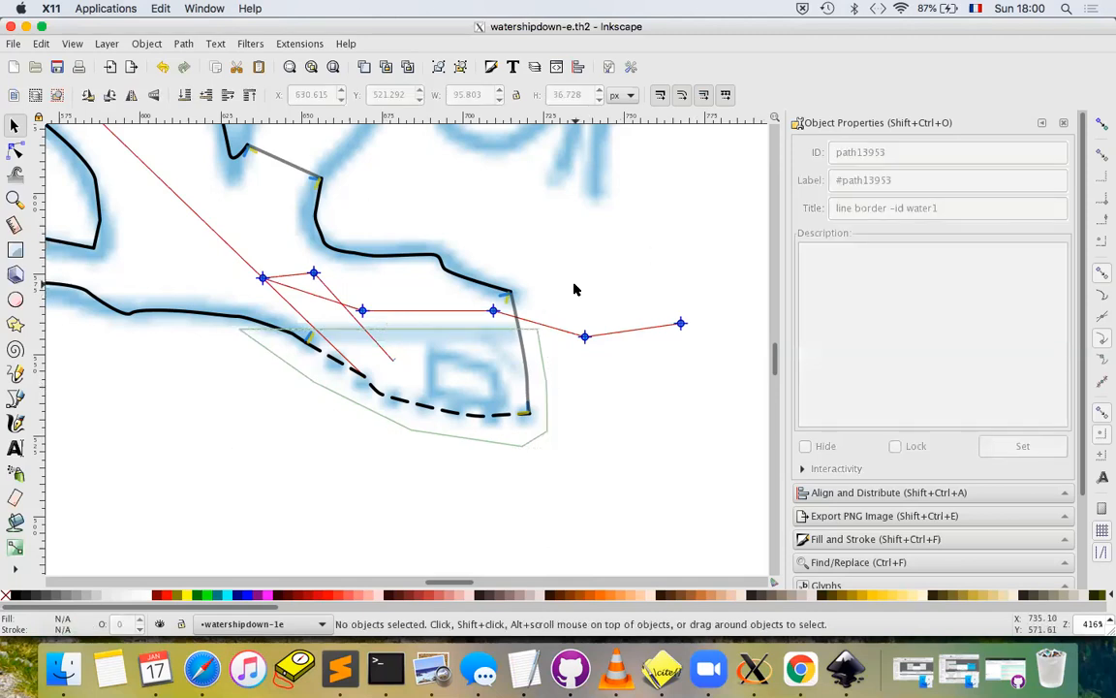
mouse_move(585, 287)
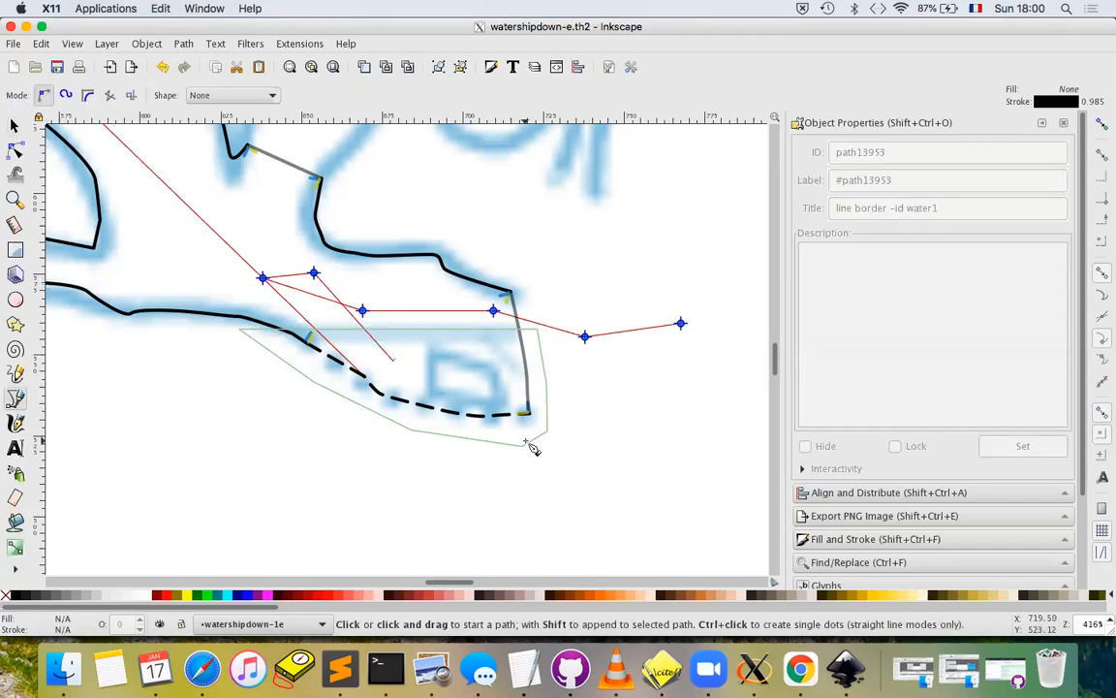
mouse_move(514, 372)
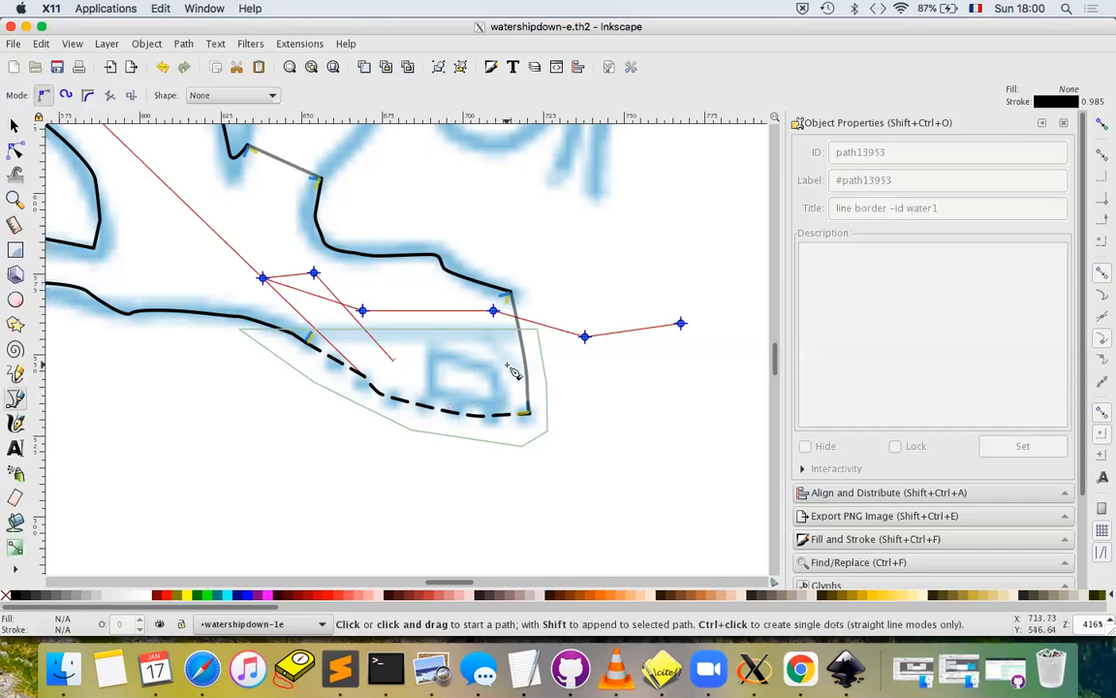
mouse_move(488, 372)
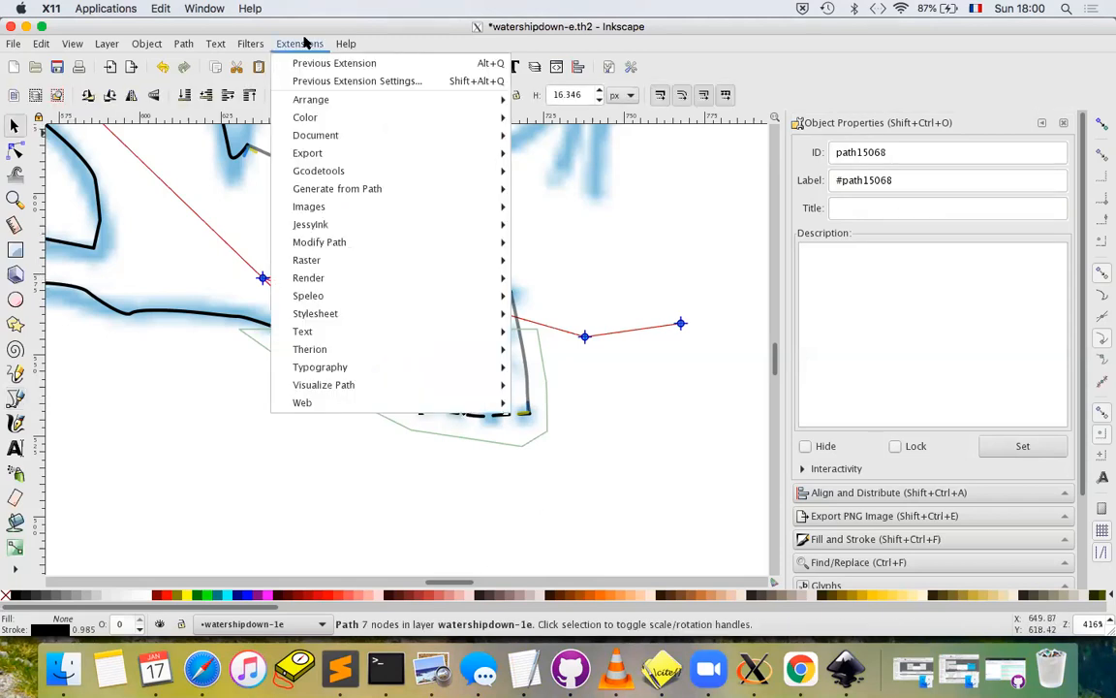
mouse_move(310, 349)
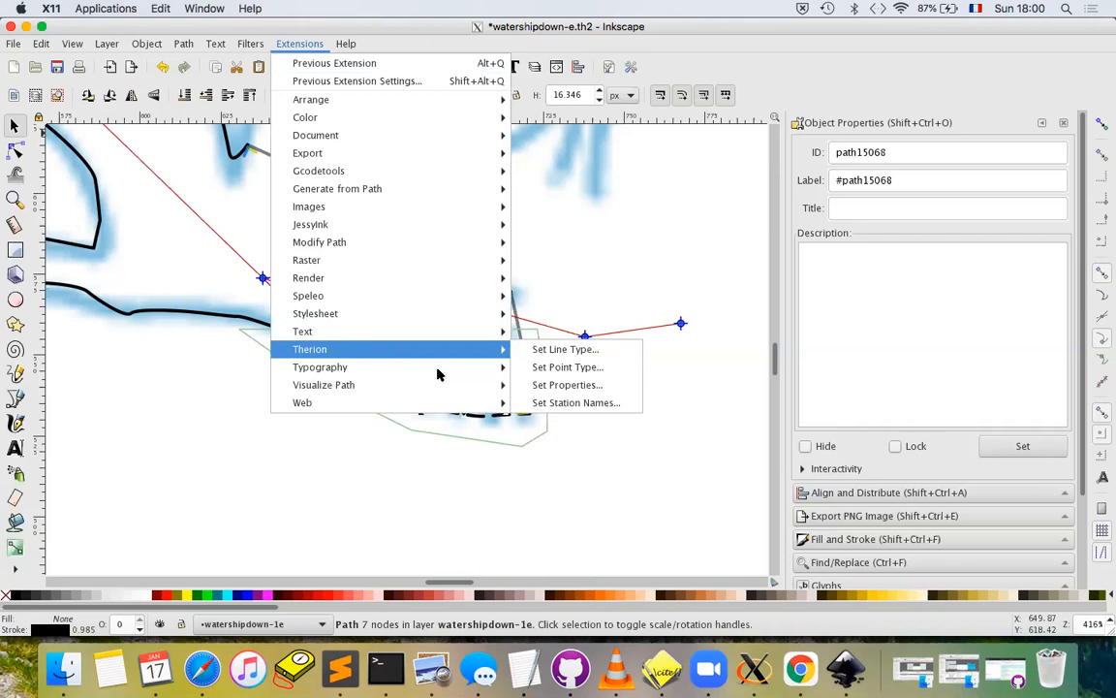
In Therion Set Line Type, pick 'rock-border' as the type for the new seven-node path
click(566, 349)
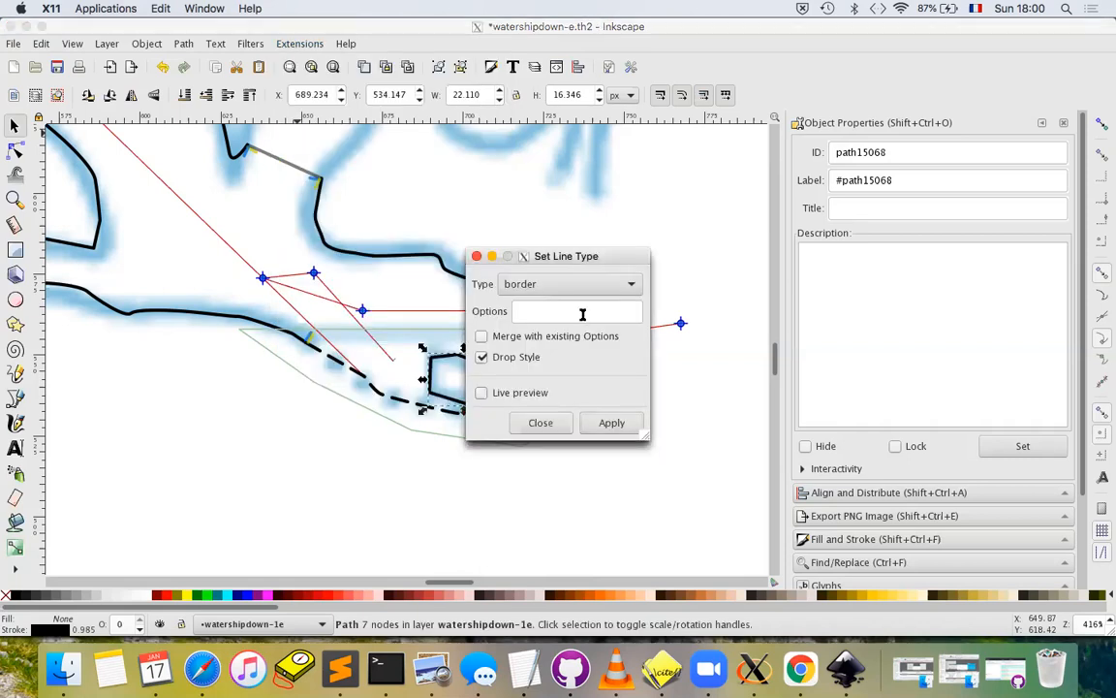
click(632, 283)
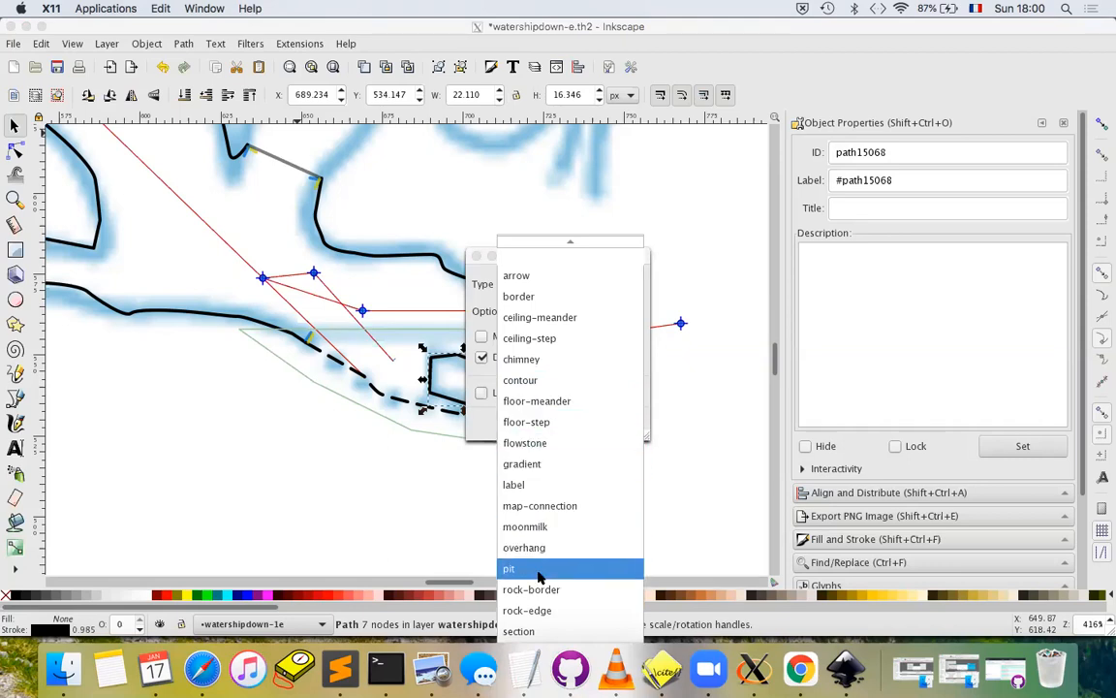
click(531, 589)
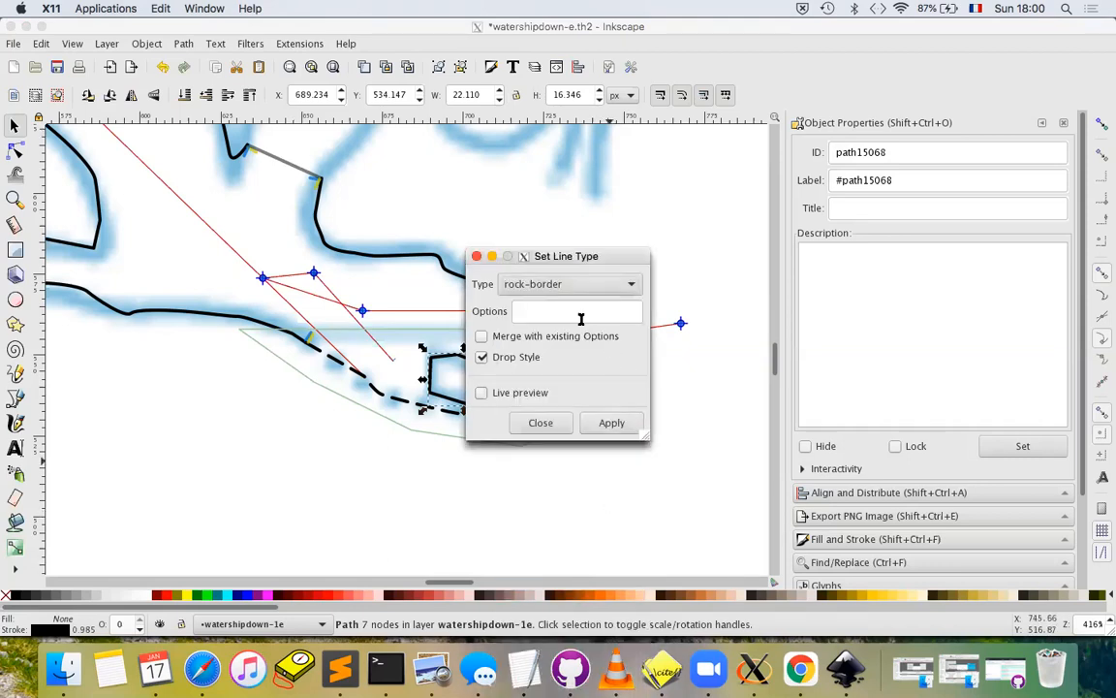
mouse_move(599, 372)
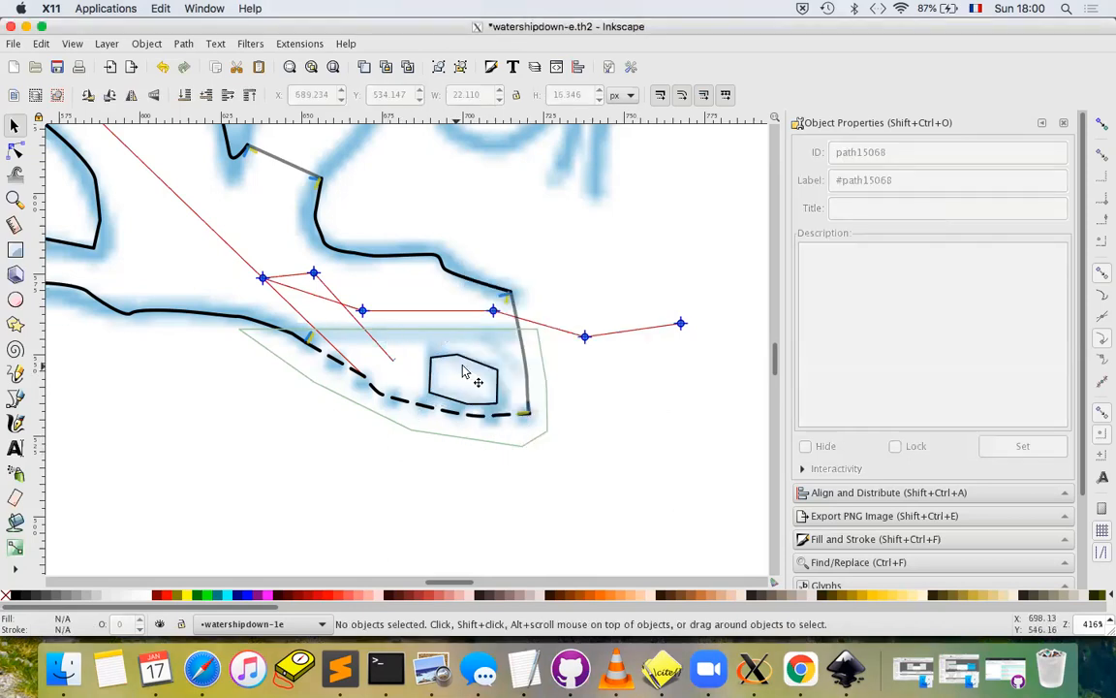
mouse_move(455, 384)
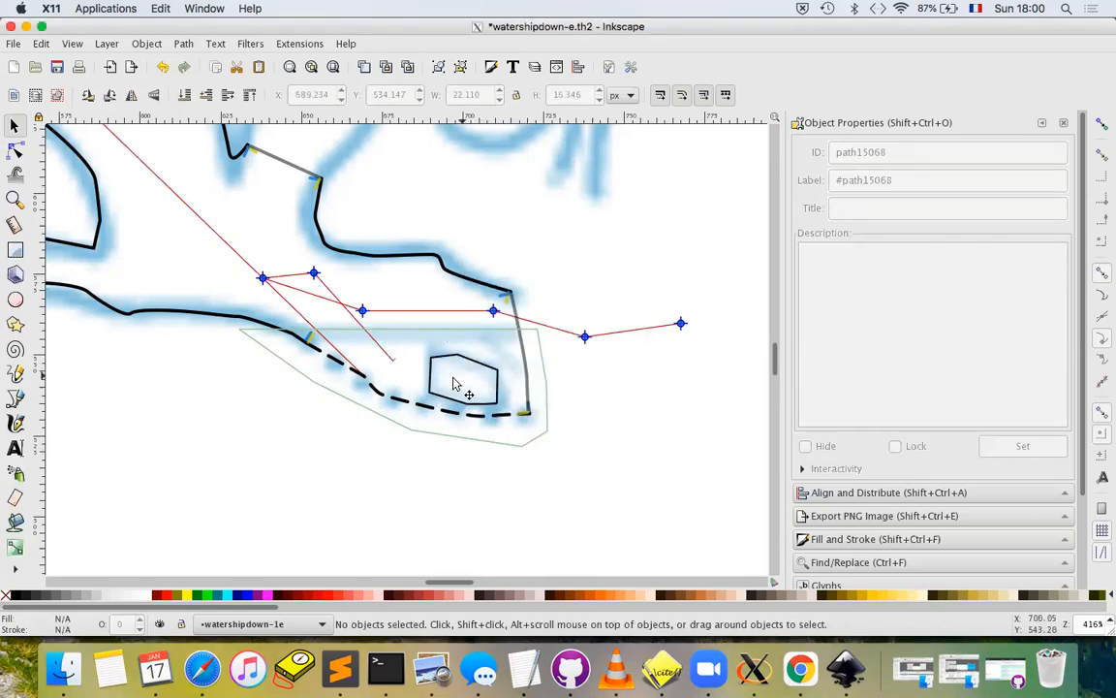
mouse_move(459, 378)
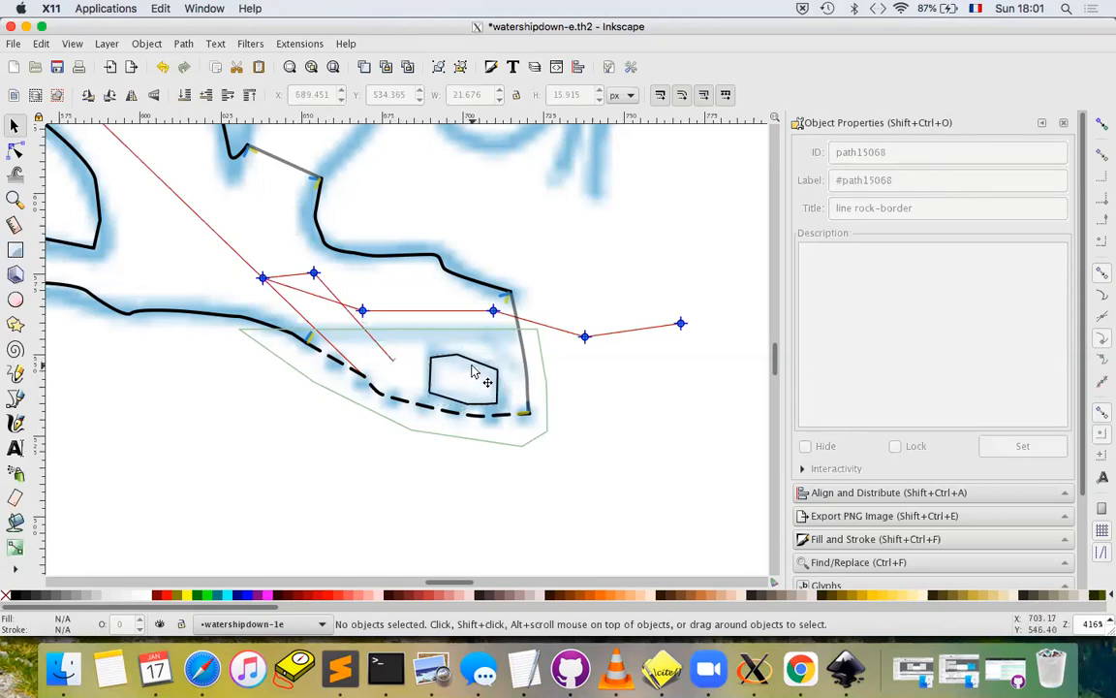
Select the dashed sump border path so Object Properties shows its ID and title
click(475, 378)
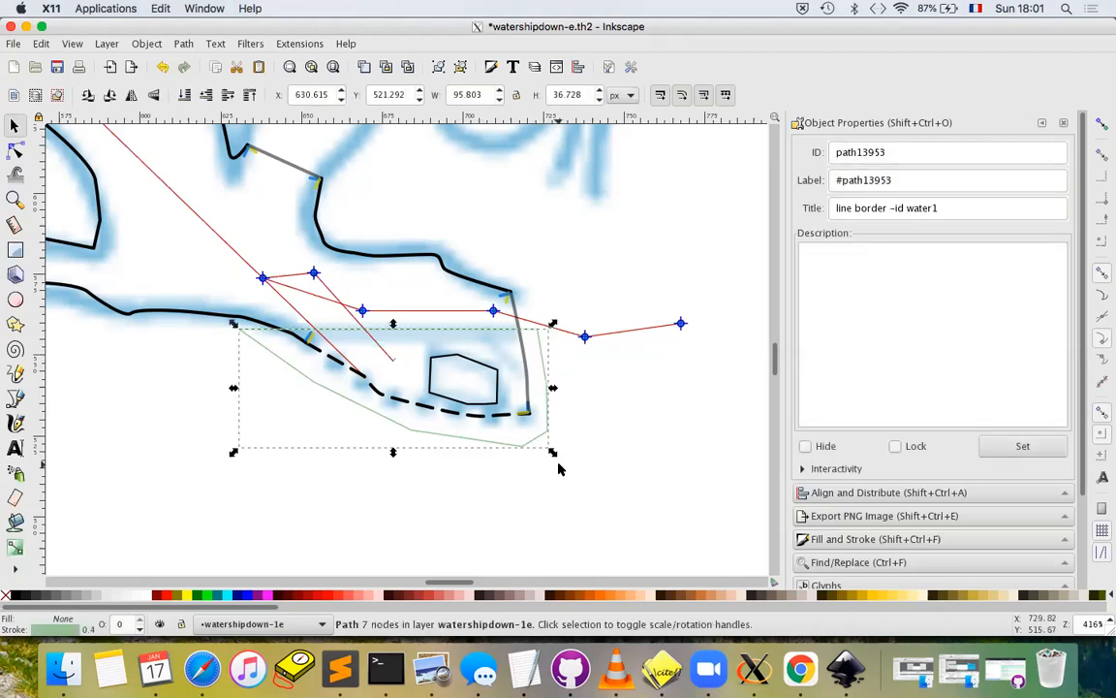
mouse_move(132, 337)
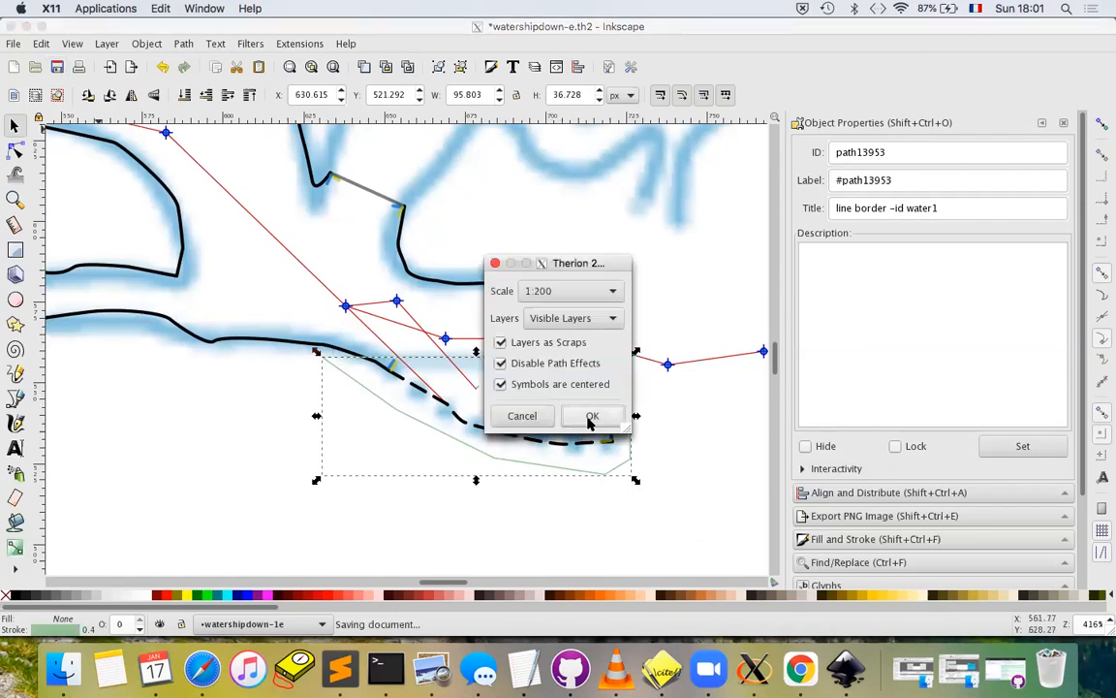
Confirm the Therion export at scale 1:200, saving watershipdown-e.th2
click(593, 415)
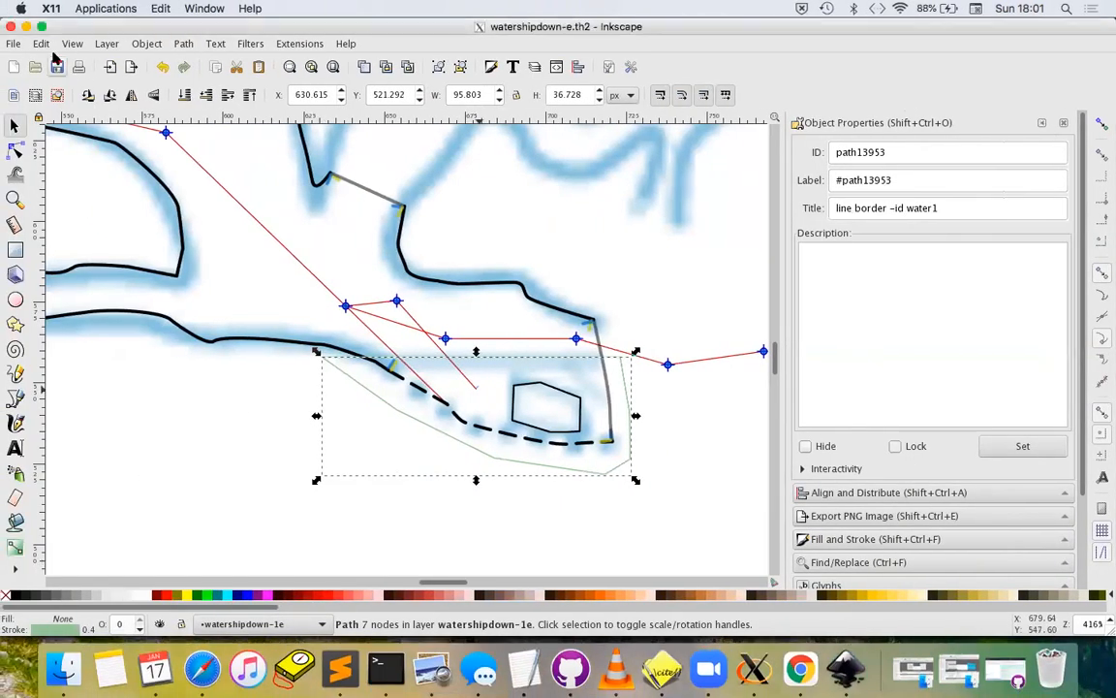
click(57, 66)
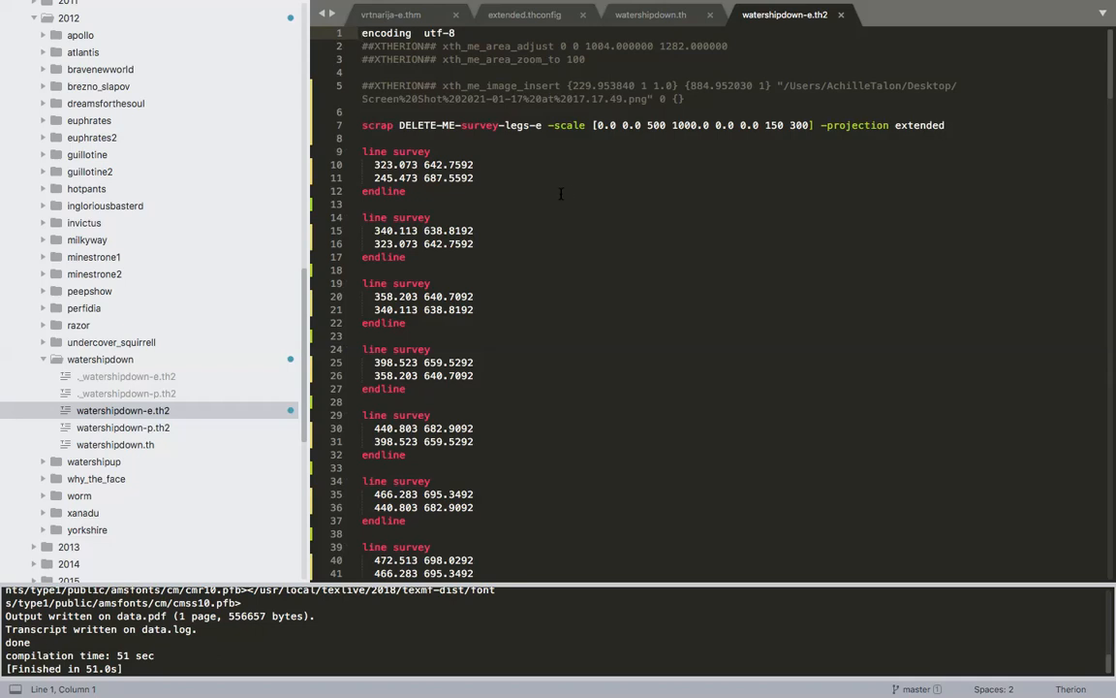
mouse_move(562, 202)
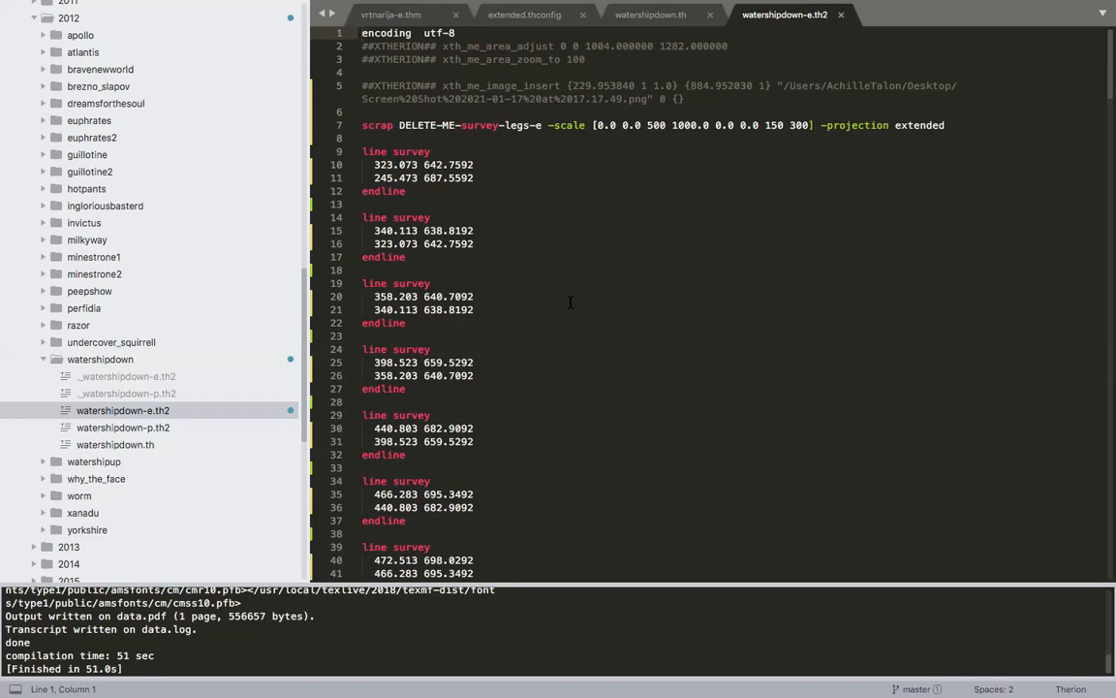
Scroll to and select the whole 'line border -id water1' block in watershipdown-e.th2
scroll(down, 3)
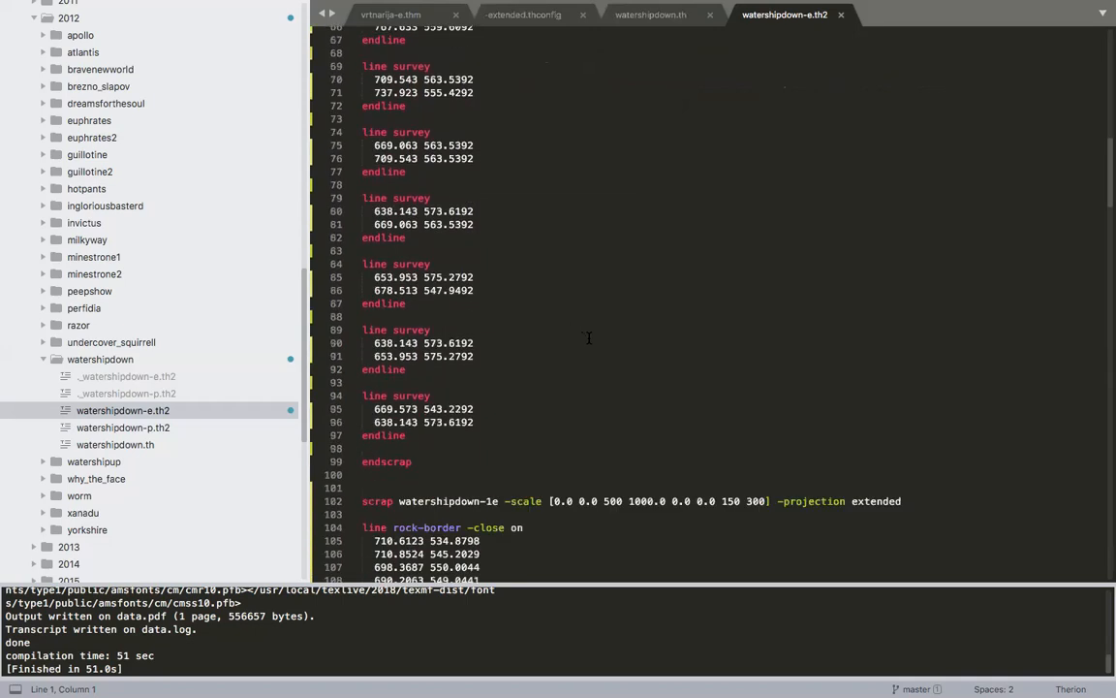
scroll(down, 3)
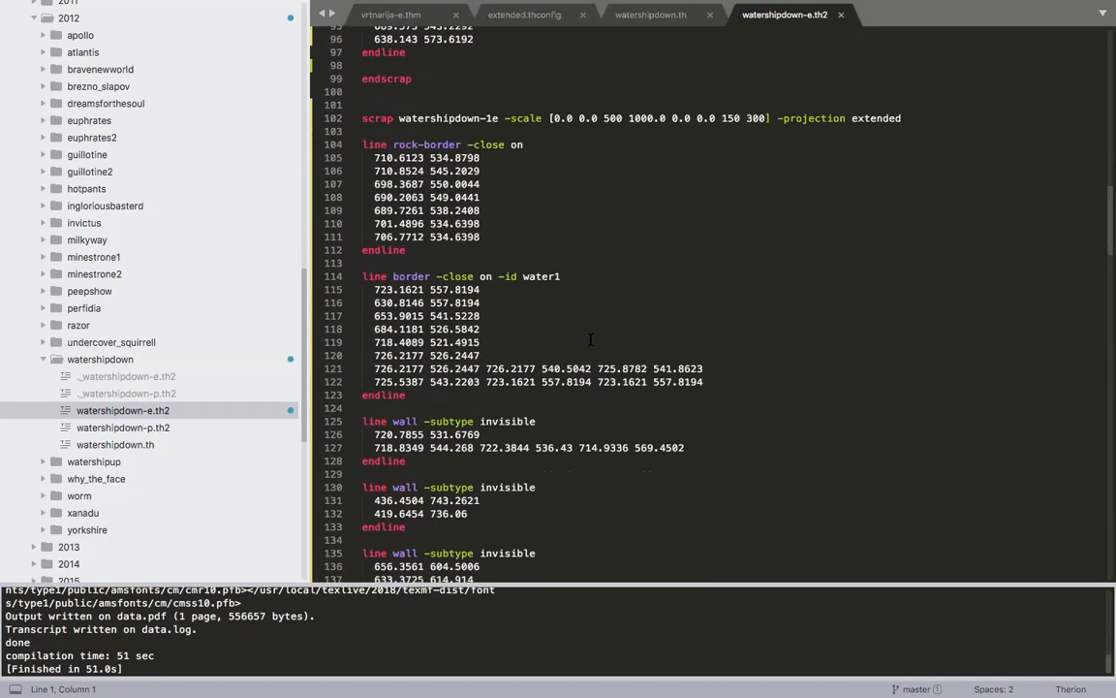
scroll(down, 3)
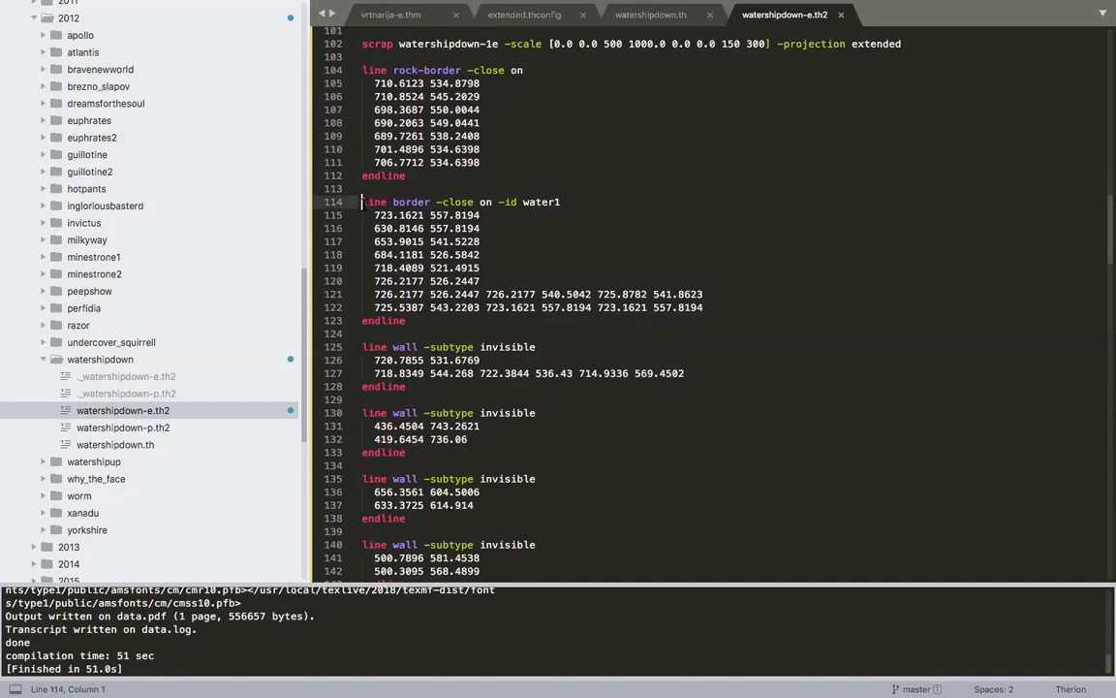
drag(364, 202, 407, 322)
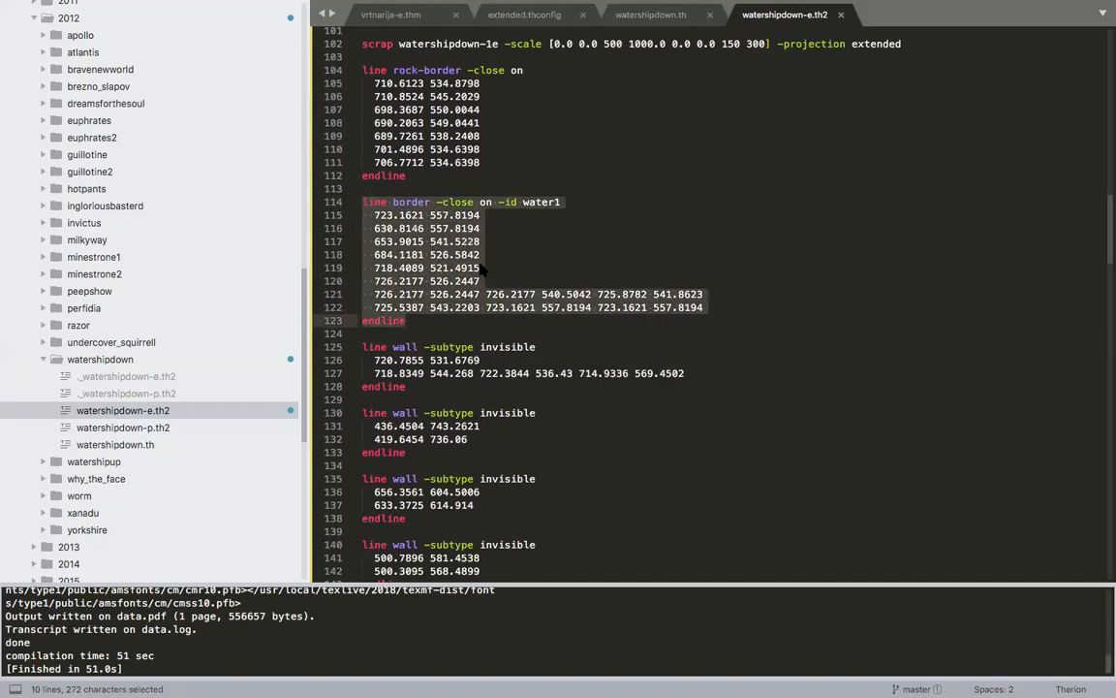
mouse_move(461, 263)
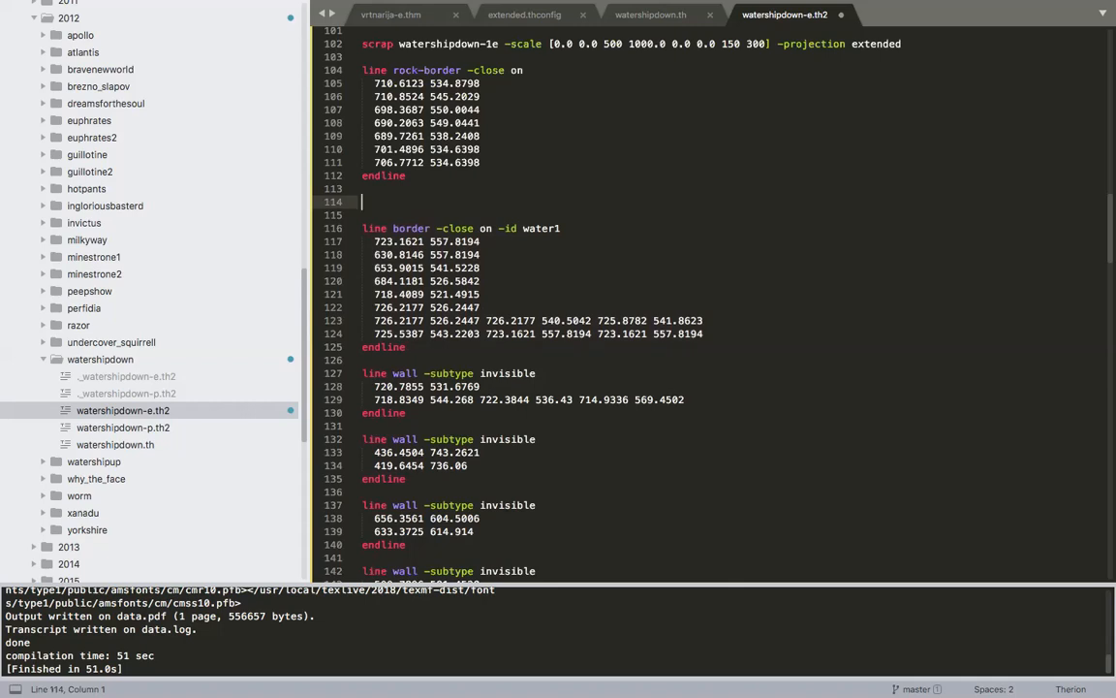
Write an 'area water' ... 'endarea' block listing water1 above the border definition
text(area water)
text(en)
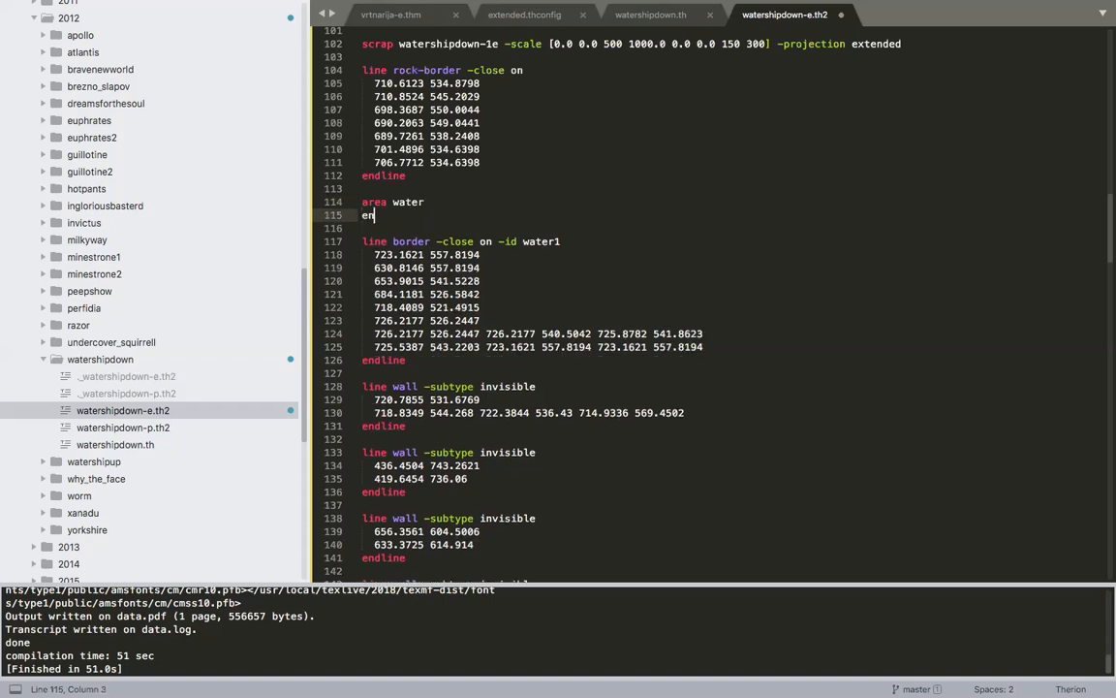
text(darea)
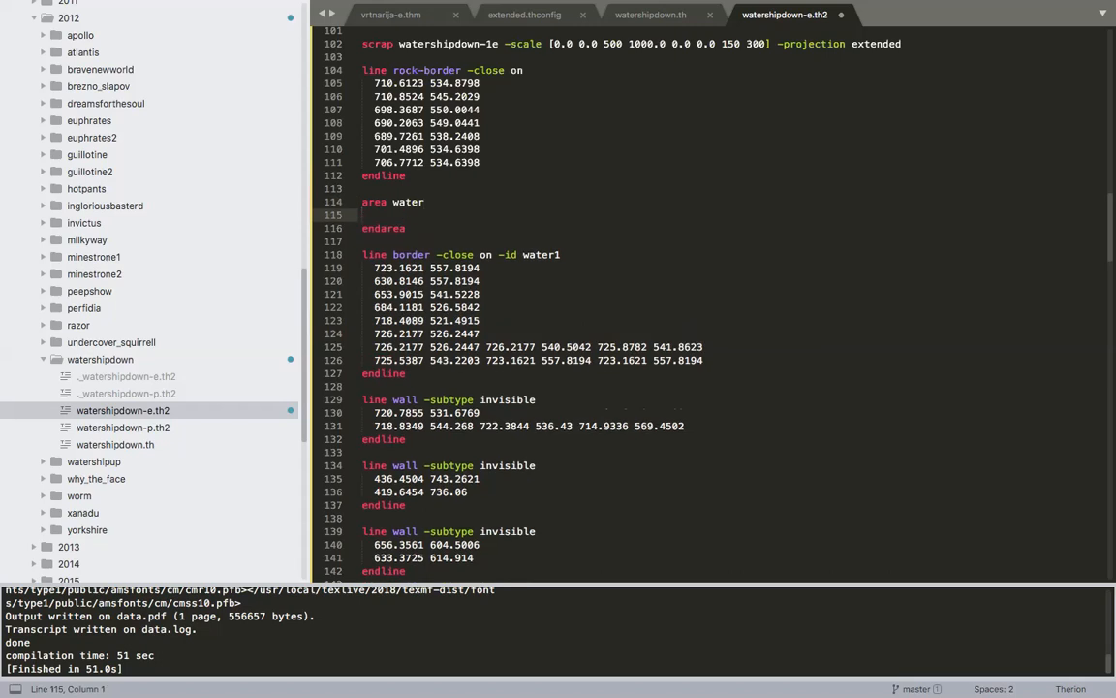
click(374, 213)
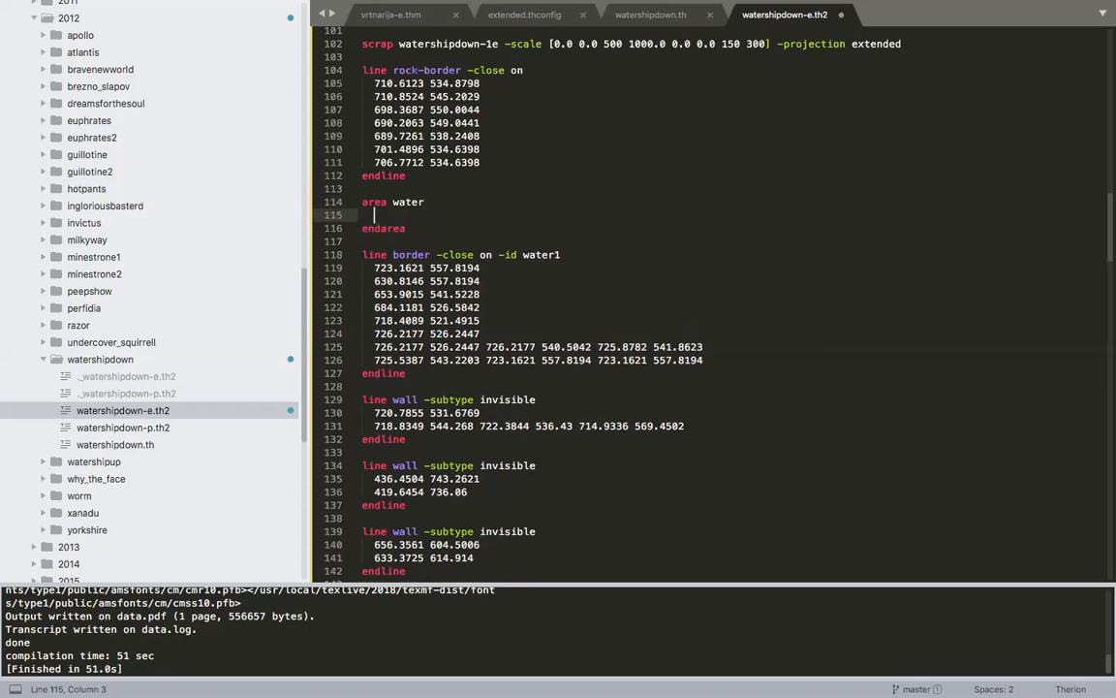
text(water)
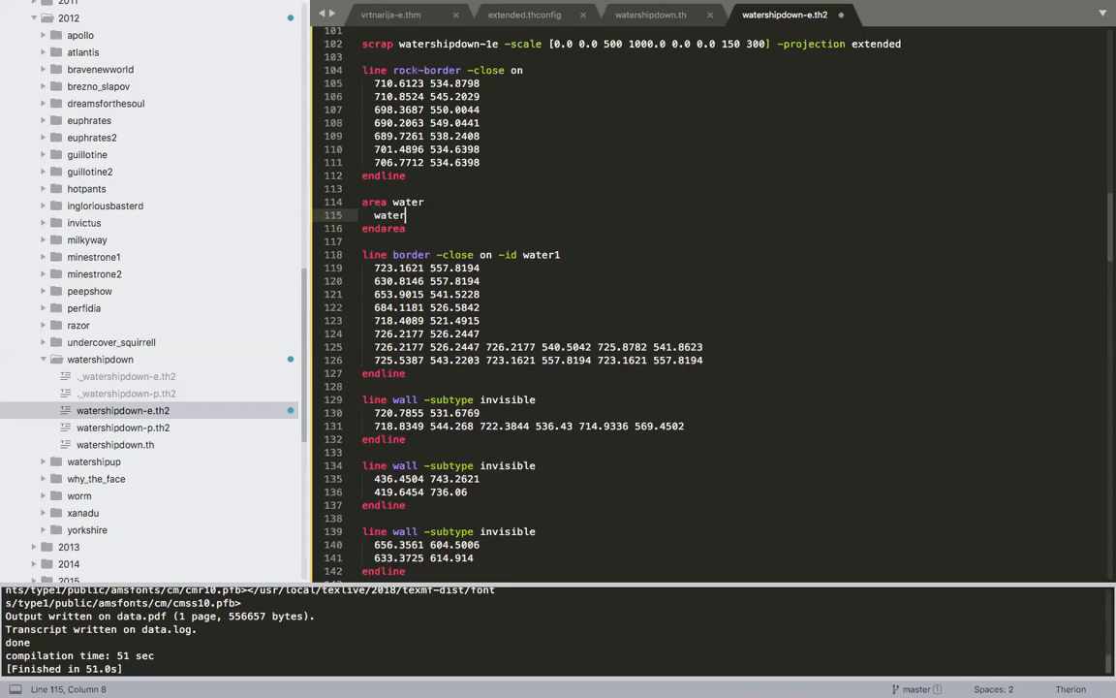
text(1)
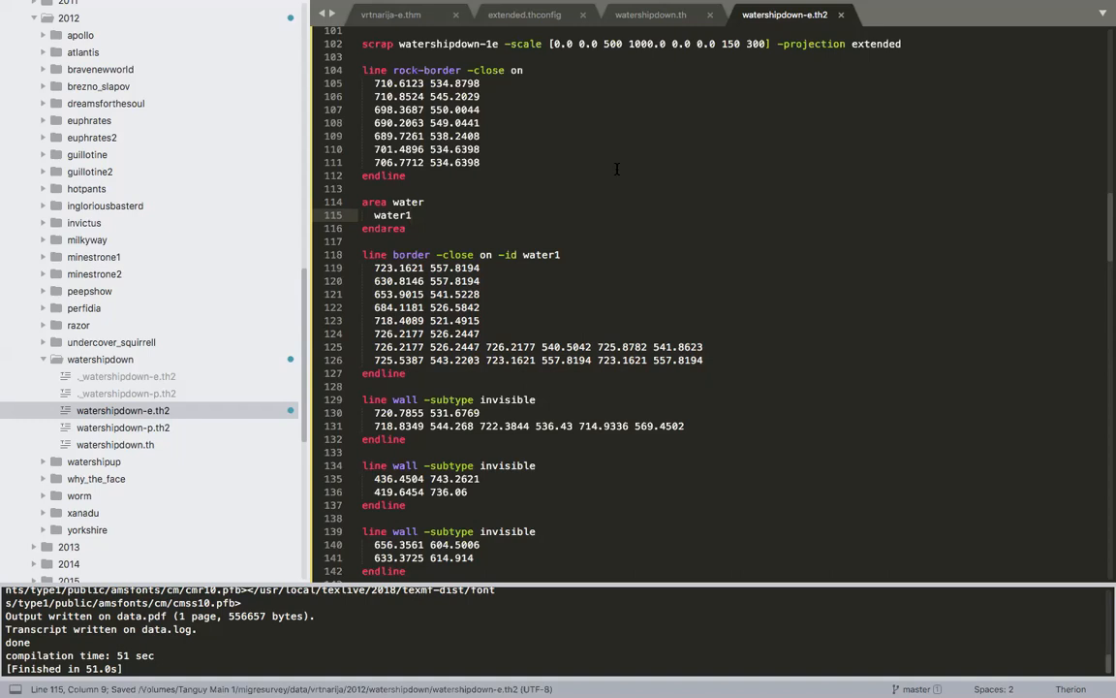
mouse_move(595, 161)
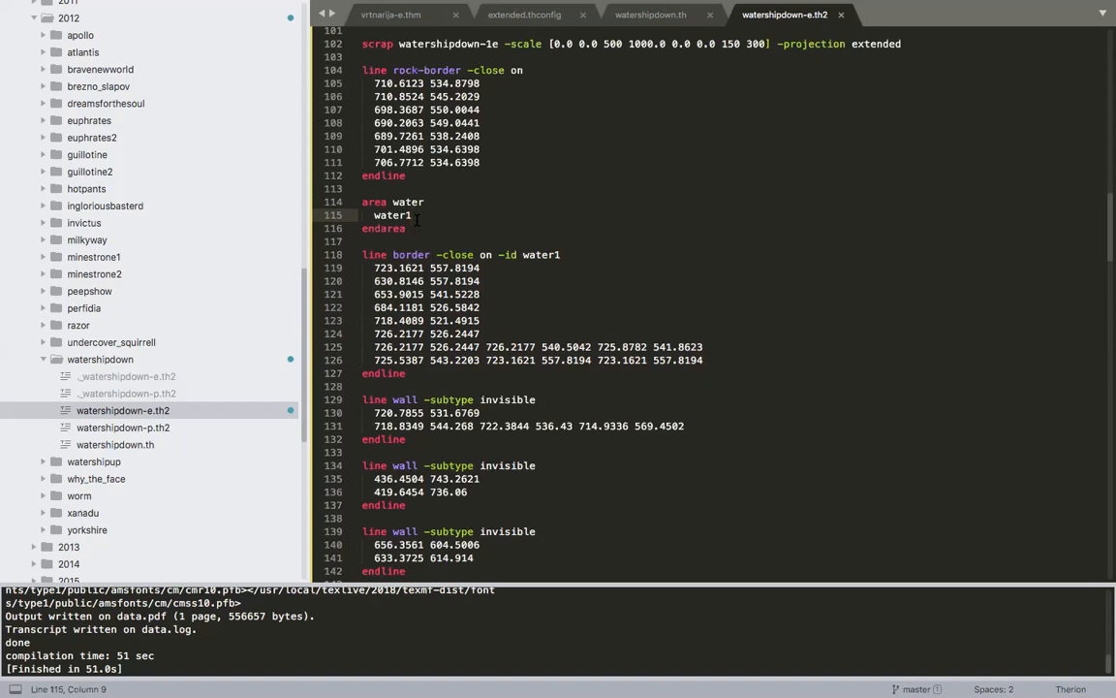
mouse_move(472, 202)
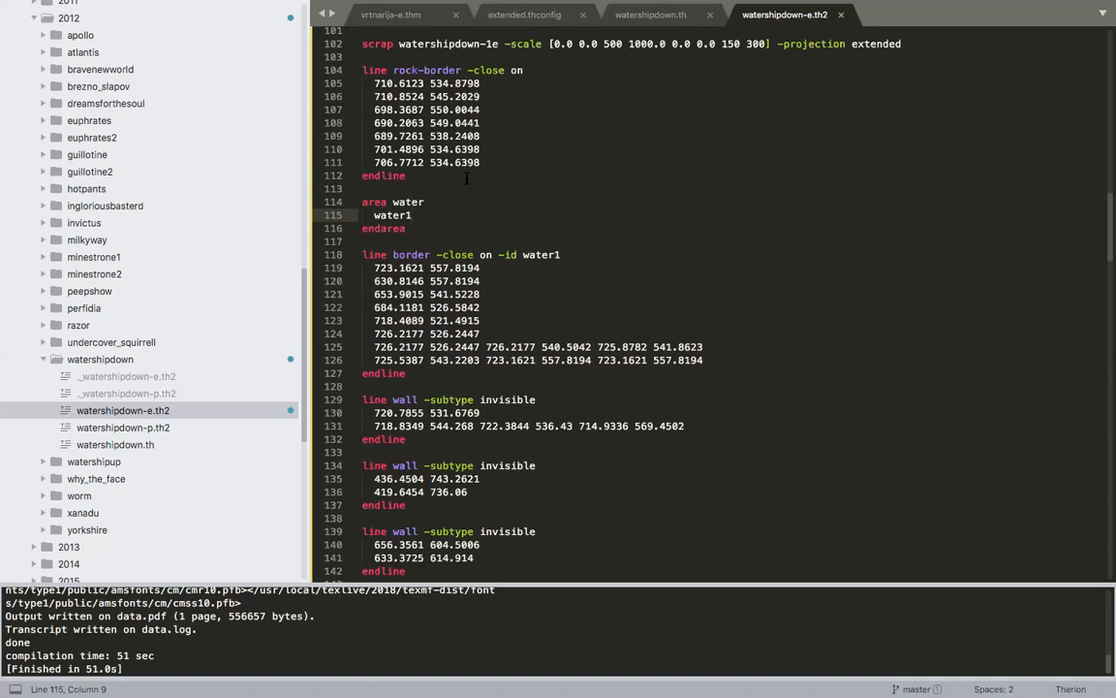
mouse_move(446, 238)
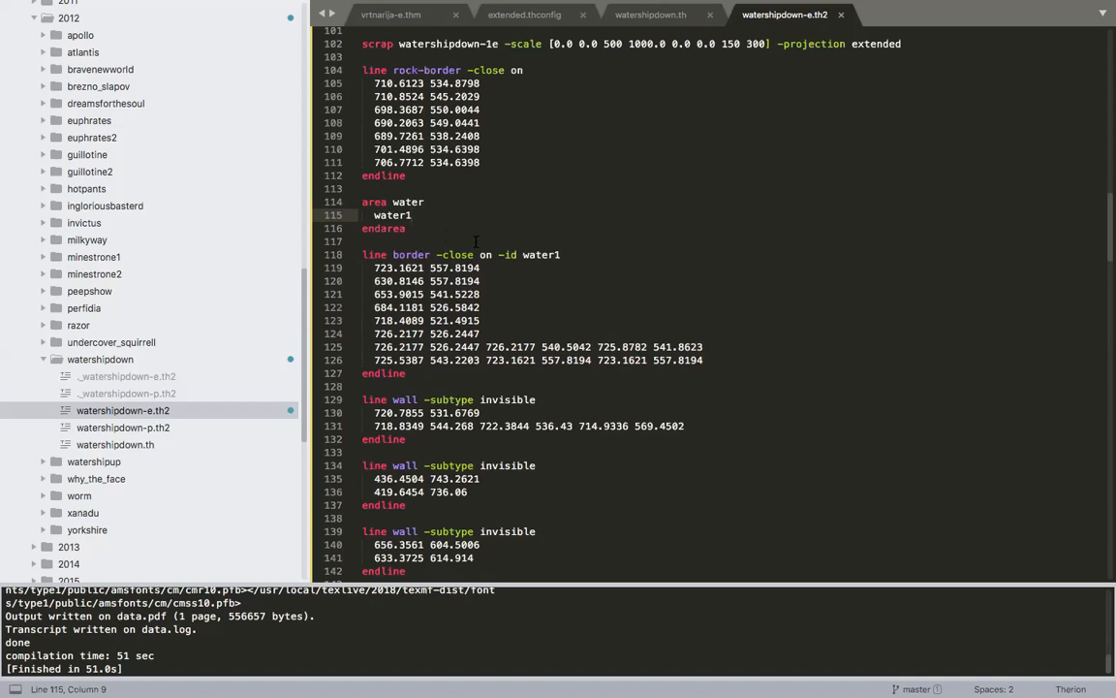
click(479, 294)
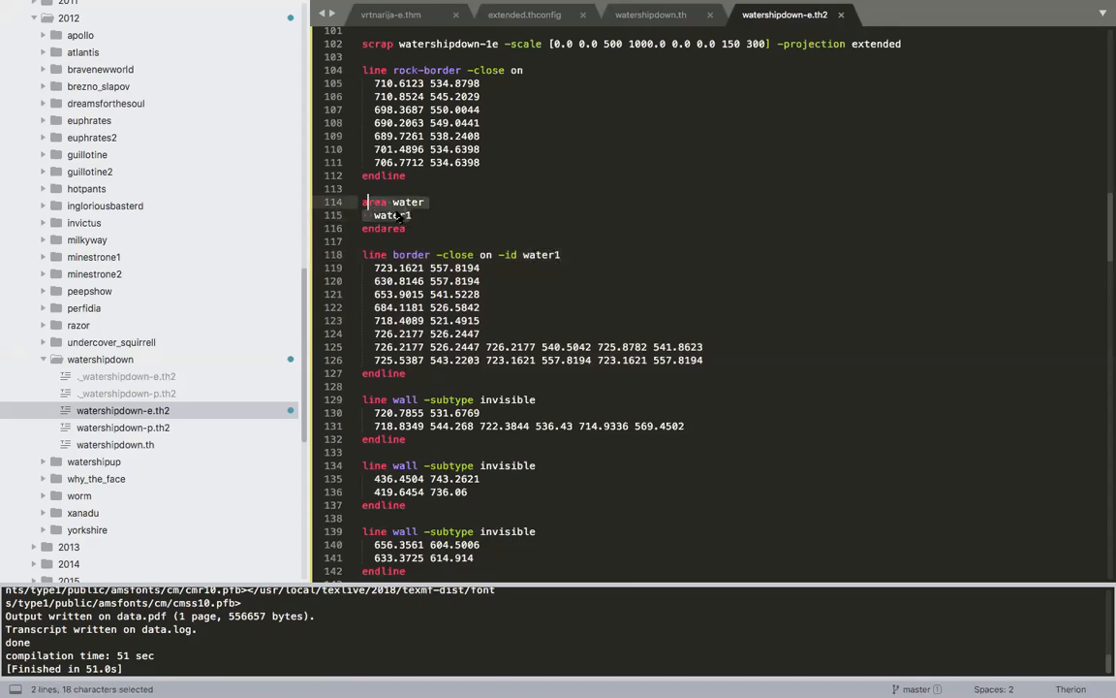
click(405, 215)
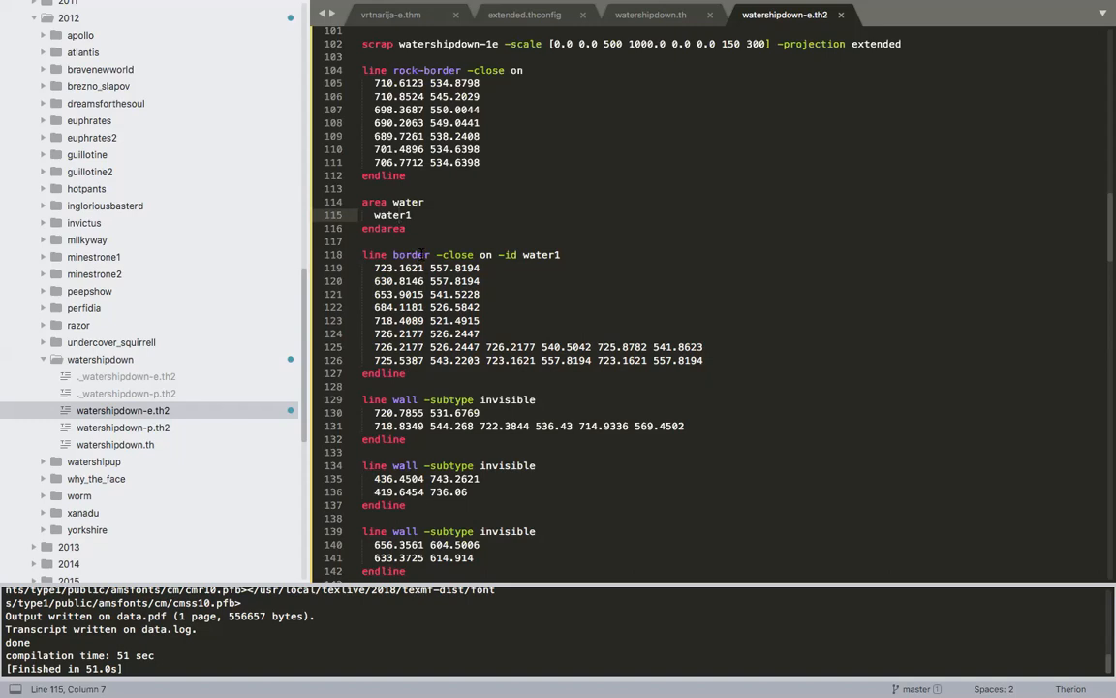
key(cmd+s)
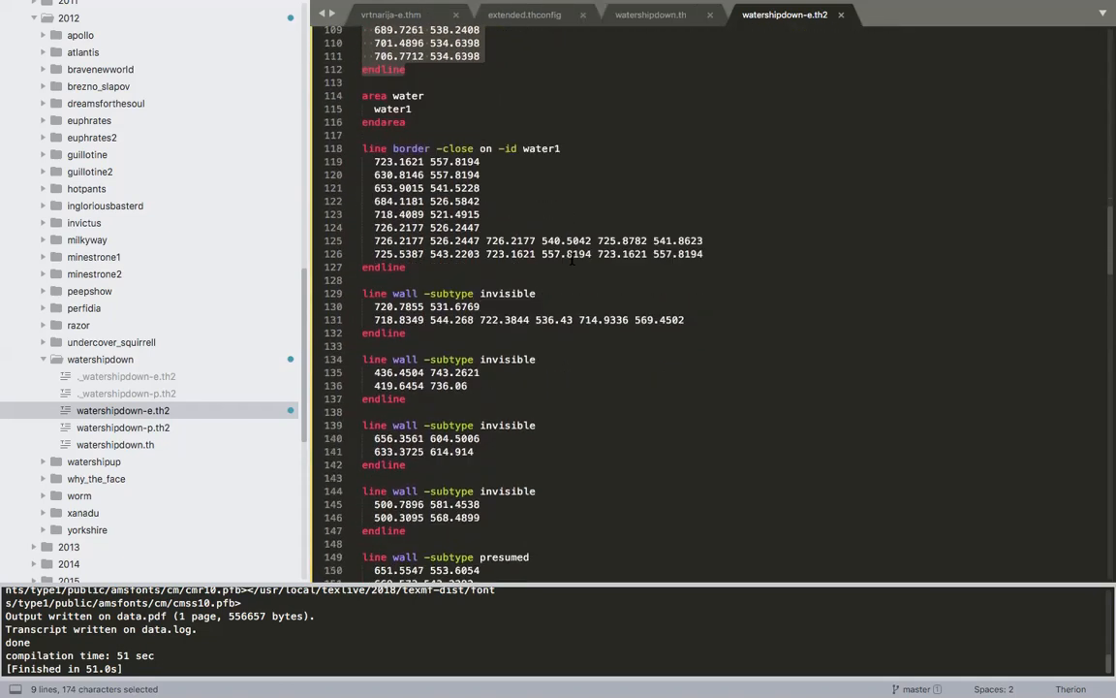
scroll(down, 3)
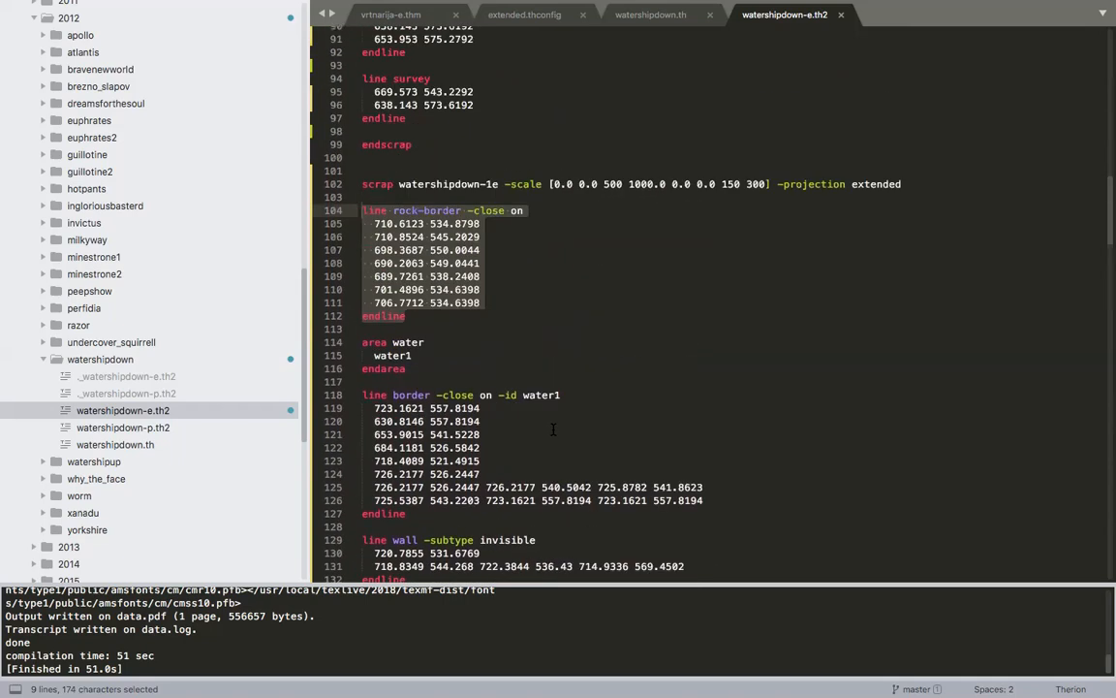
mouse_move(529, 285)
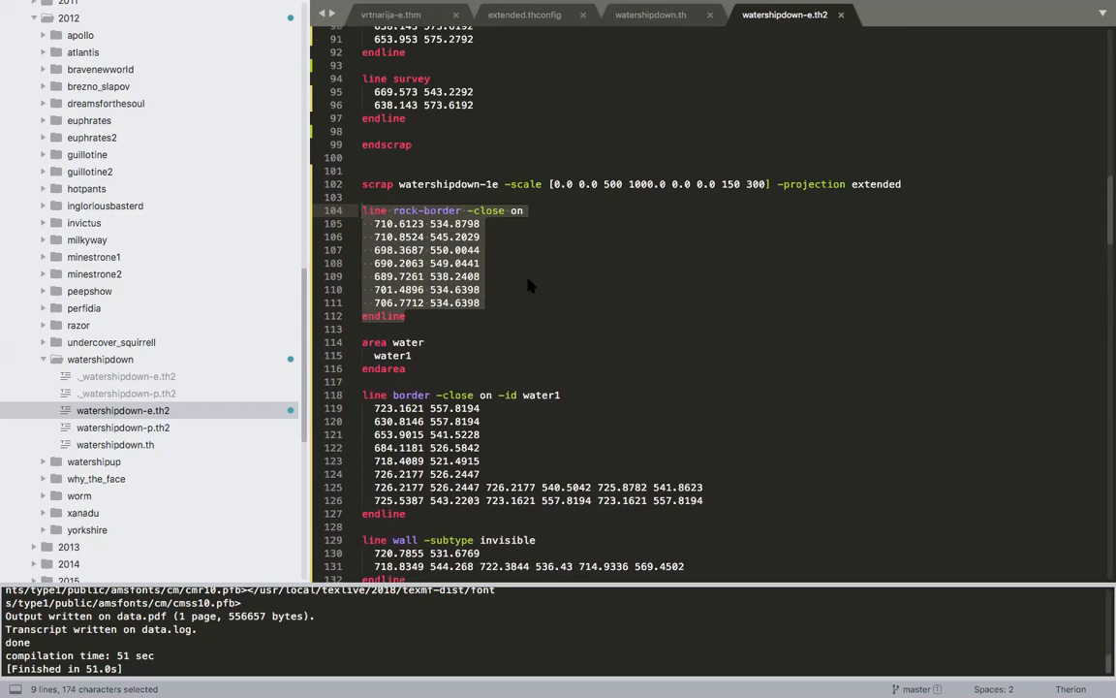
mouse_move(530, 283)
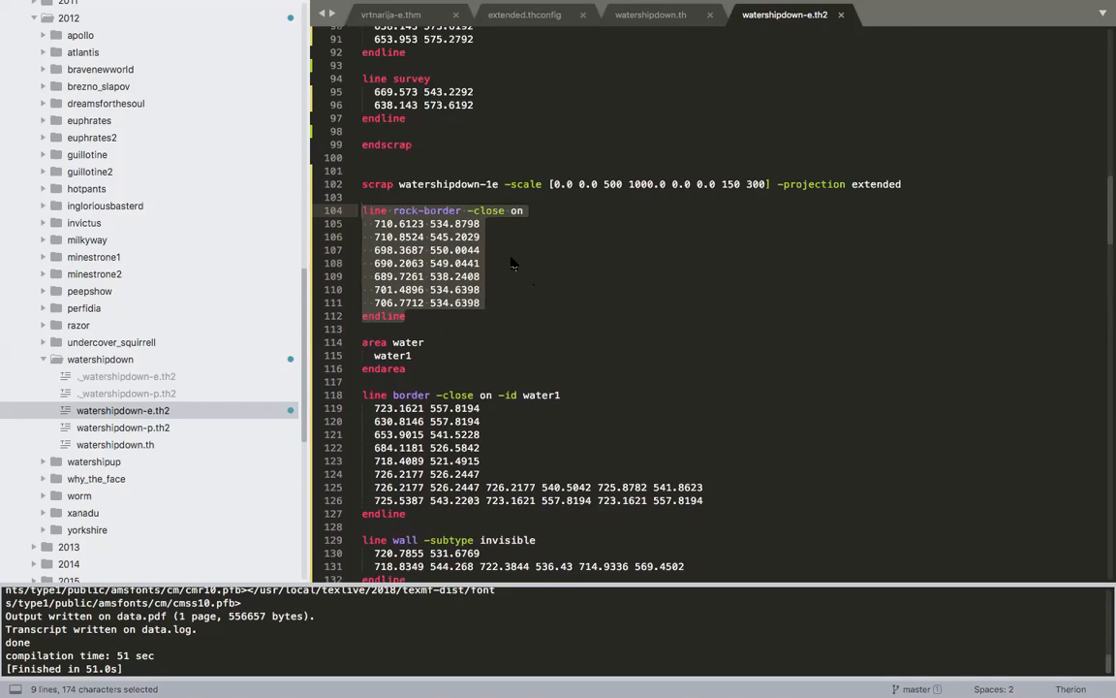